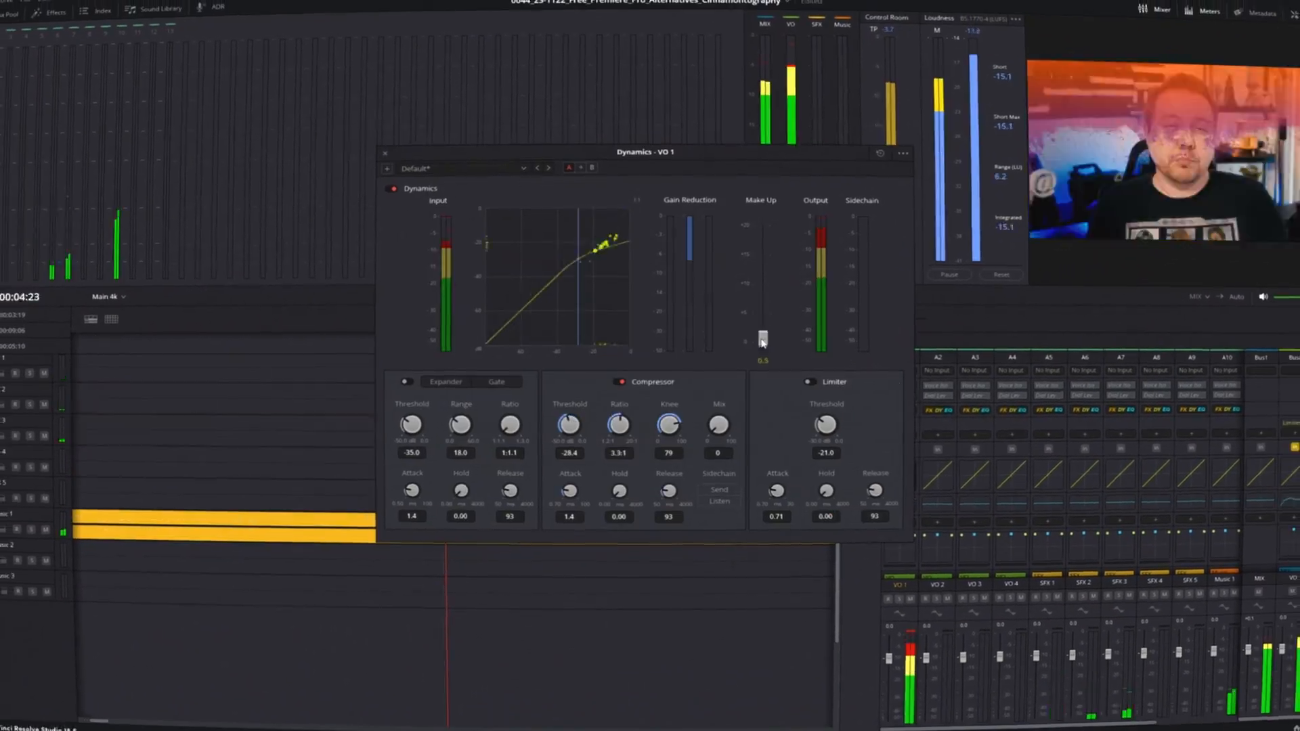
- Close the Dynamics - VO 1 window to return to the Edit page timeline
click(385, 153)
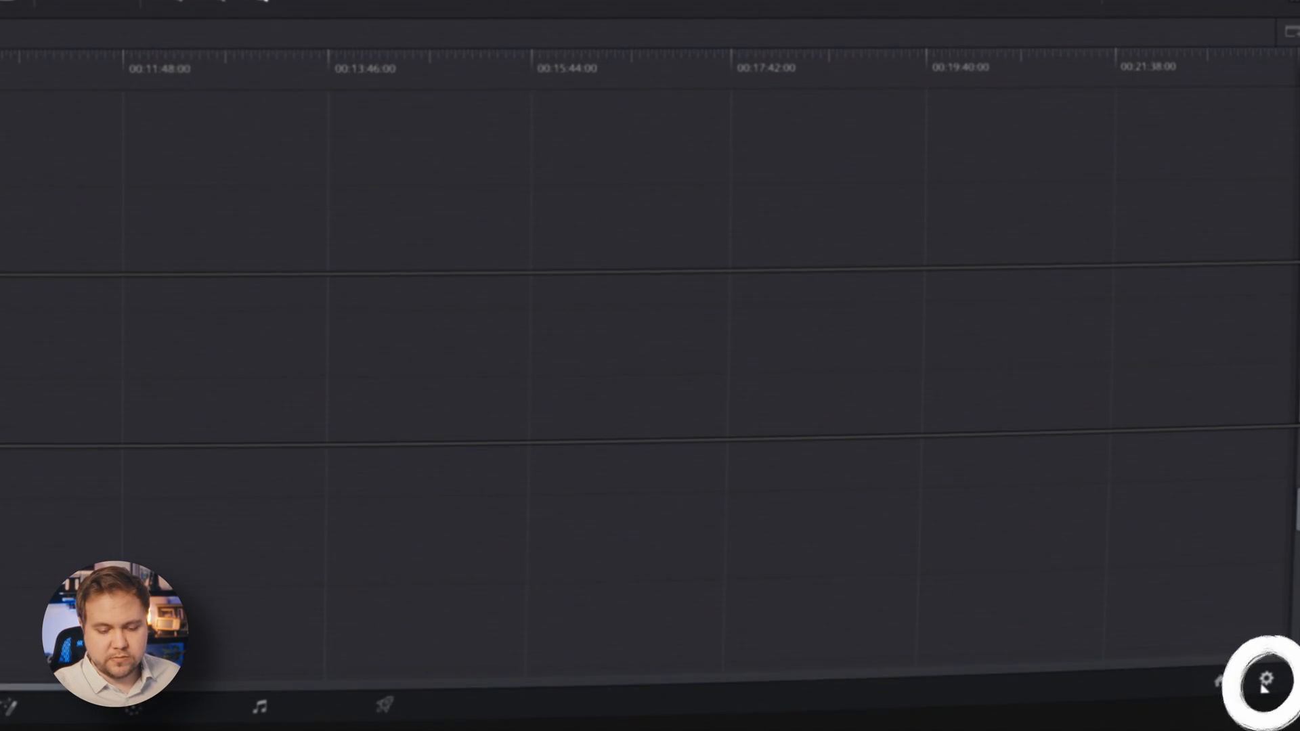
click(1258, 679)
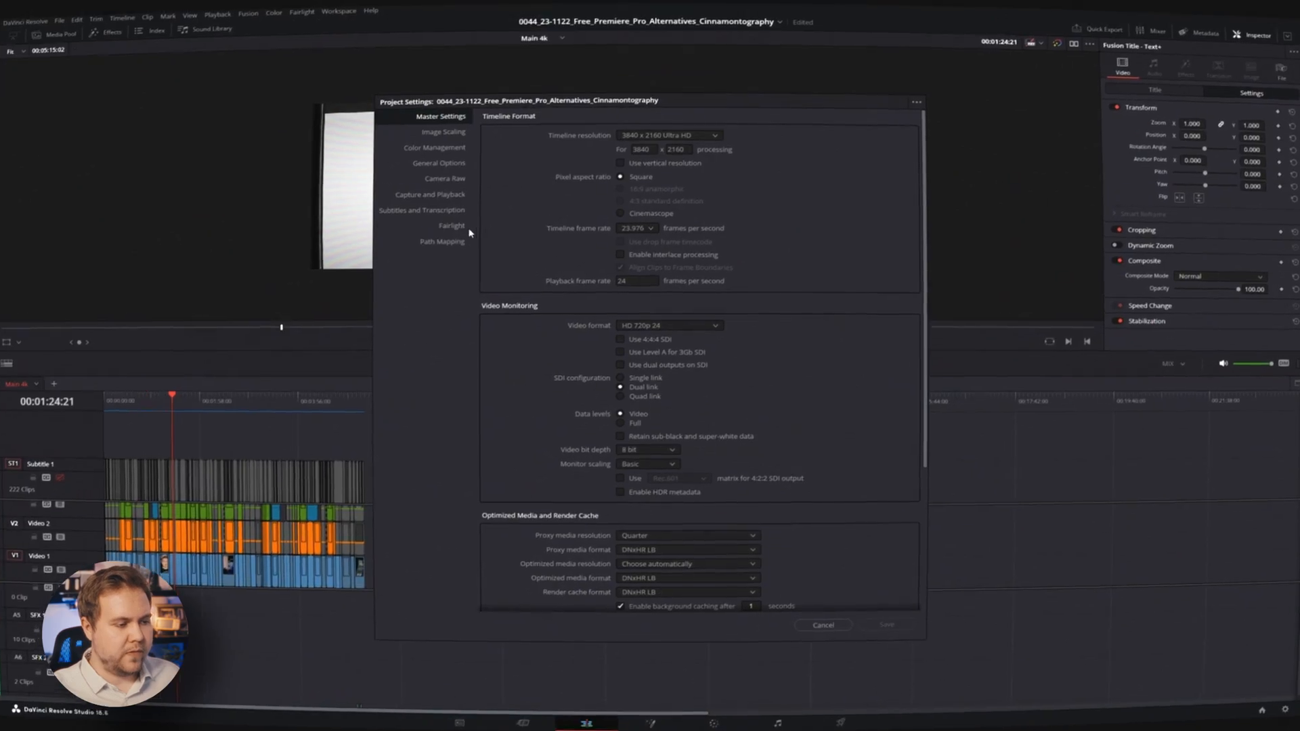
click(451, 225)
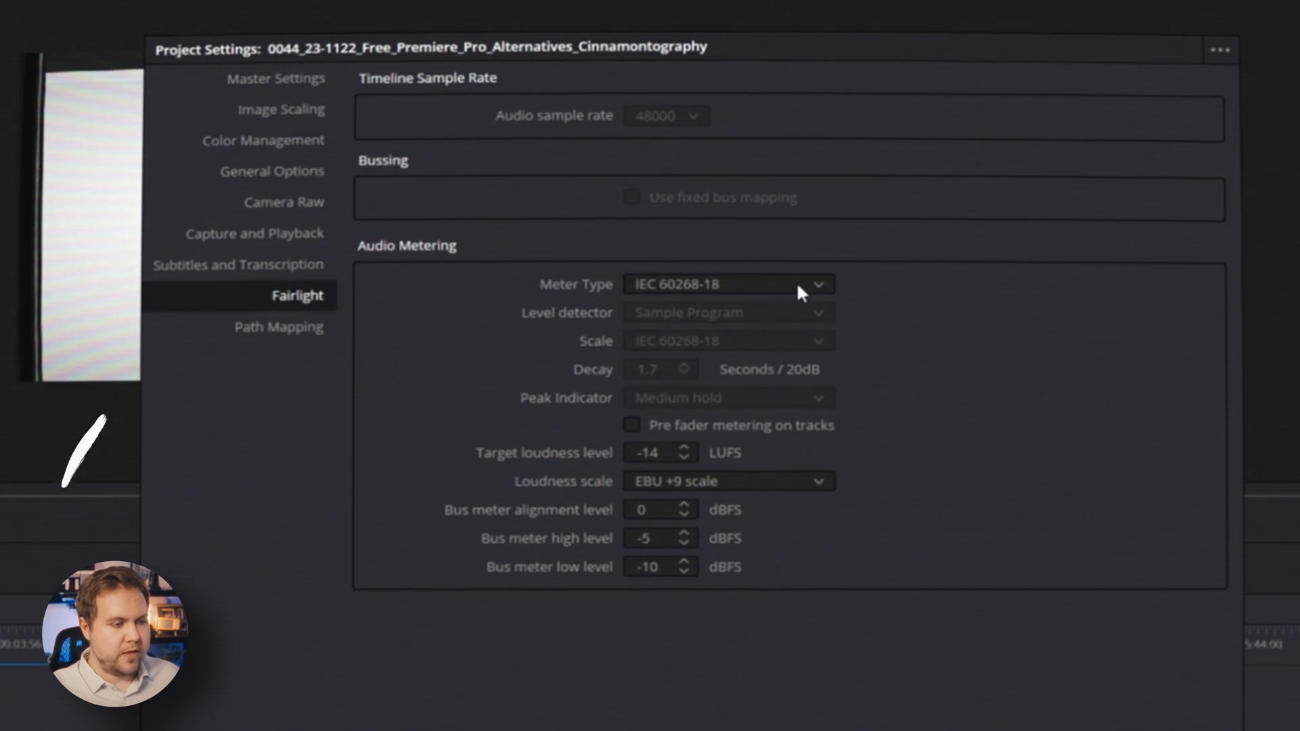
mouse_move(925, 492)
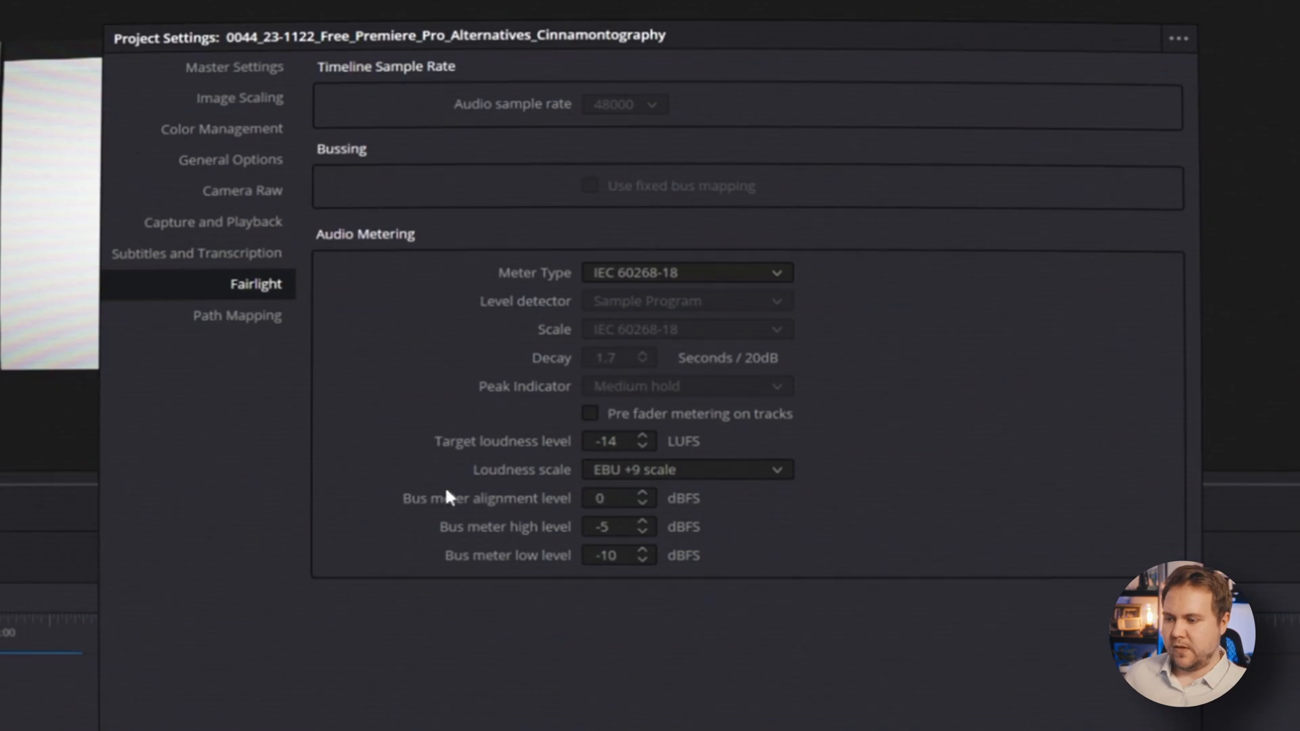
mouse_move(620, 451)
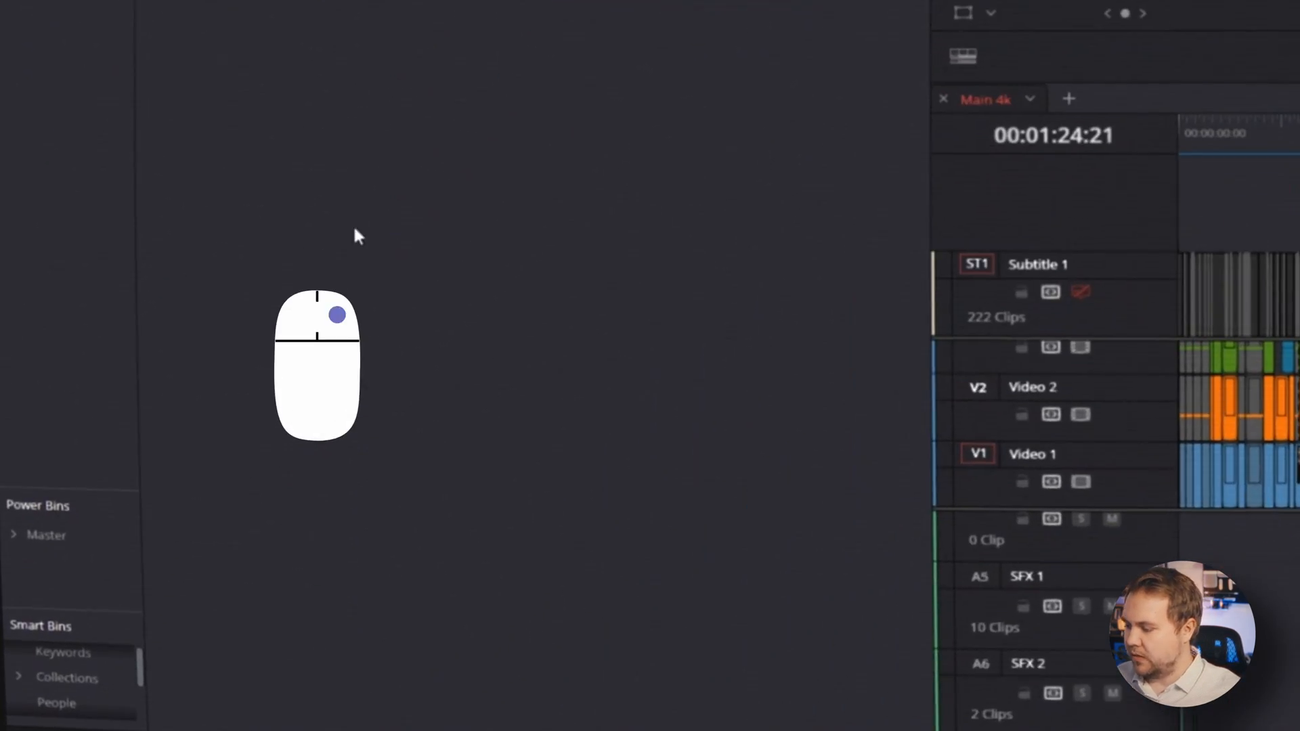
- Create Timeline 4 from the media pool with 3 stereo audio tracks
right_click(356, 237)
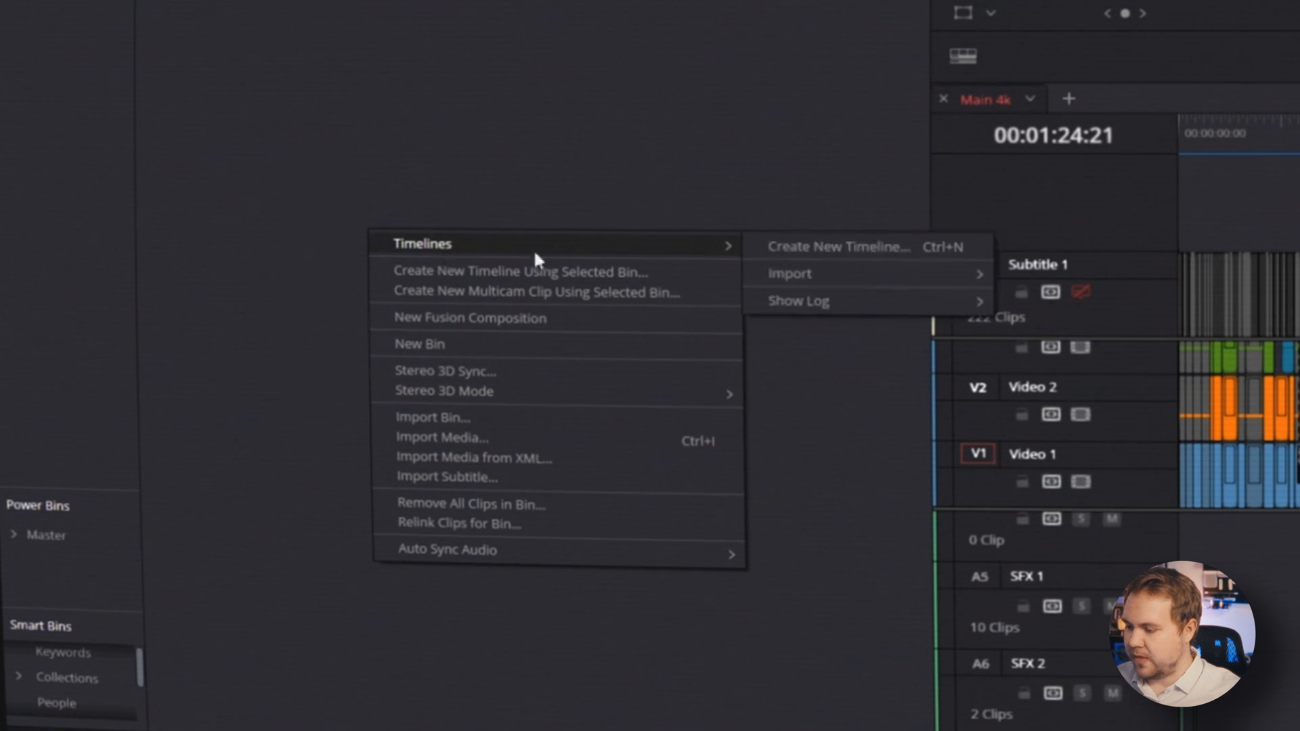
click(839, 246)
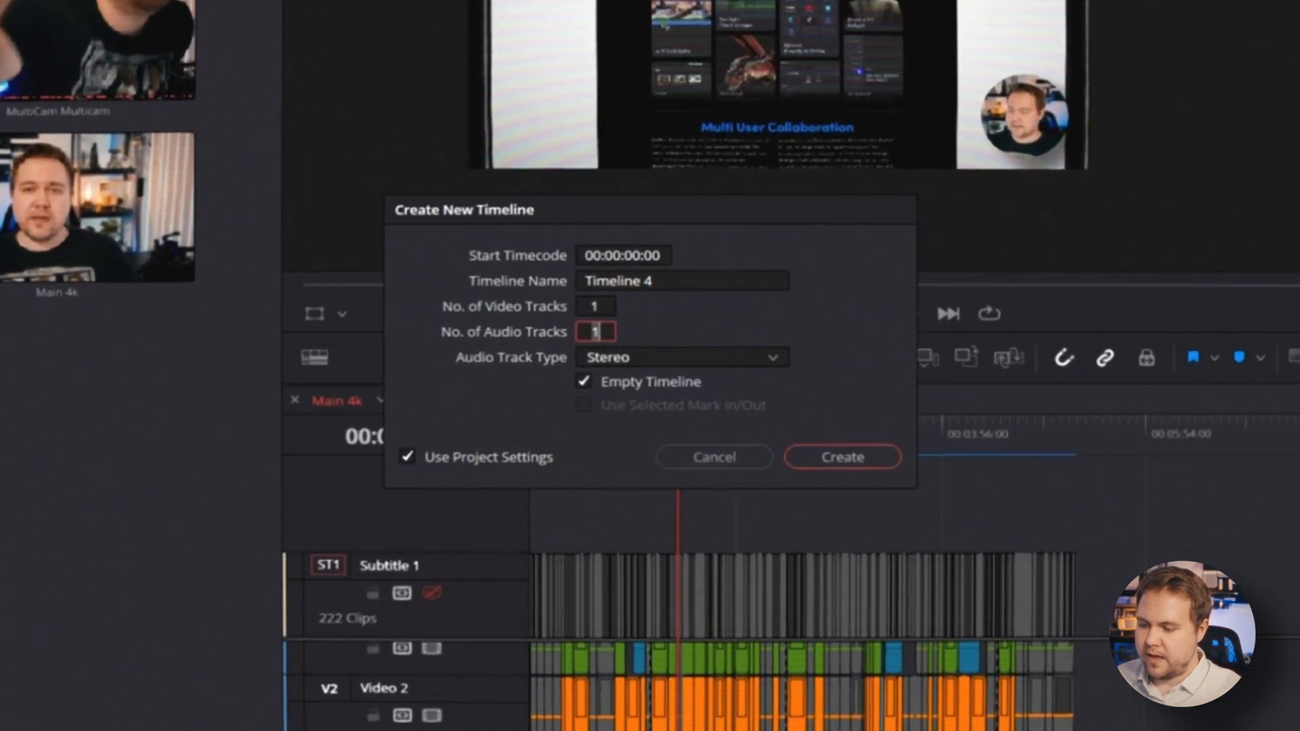
text(3)
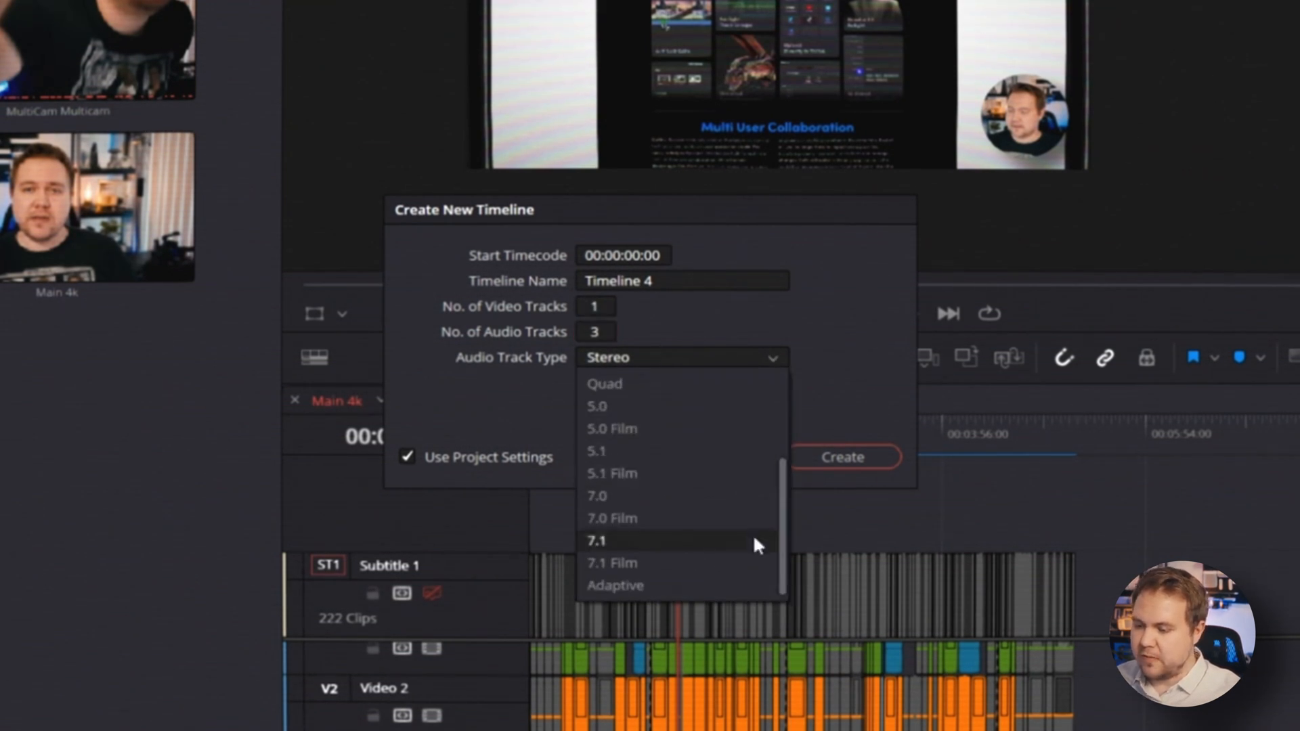
scroll(up, 3)
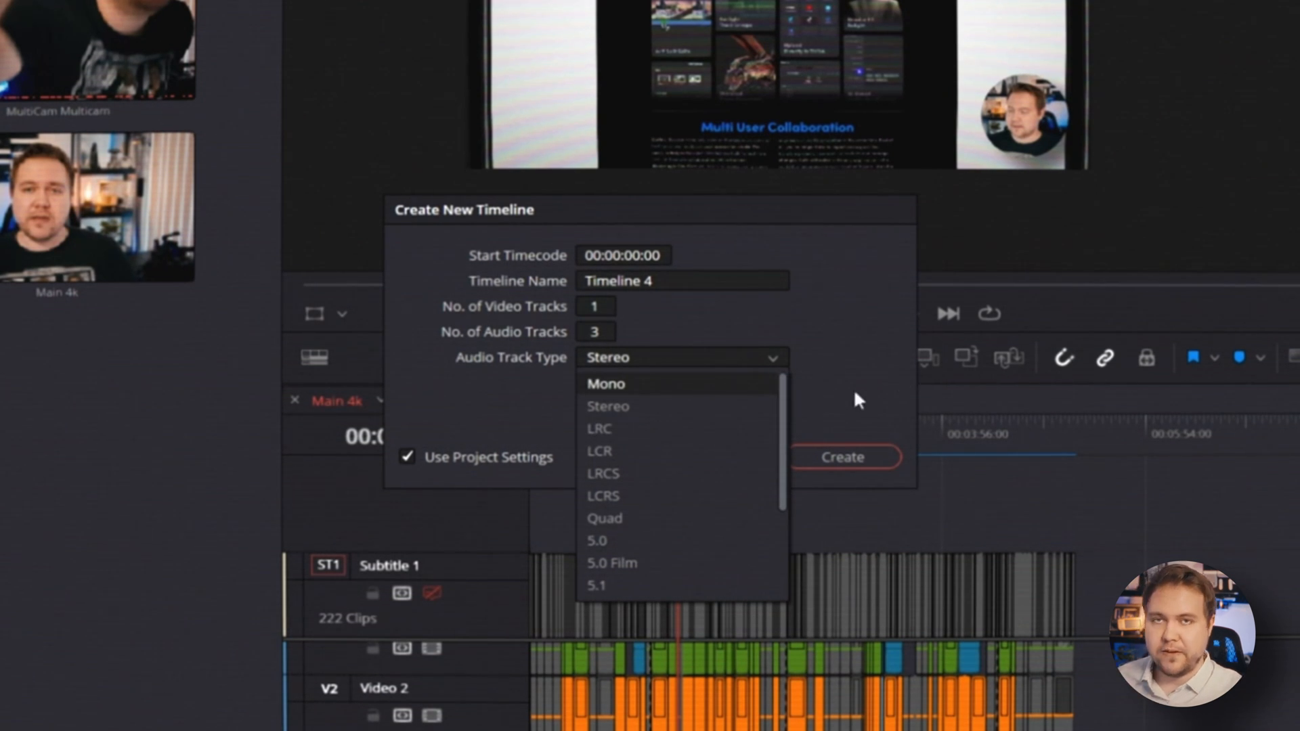
click(608, 405)
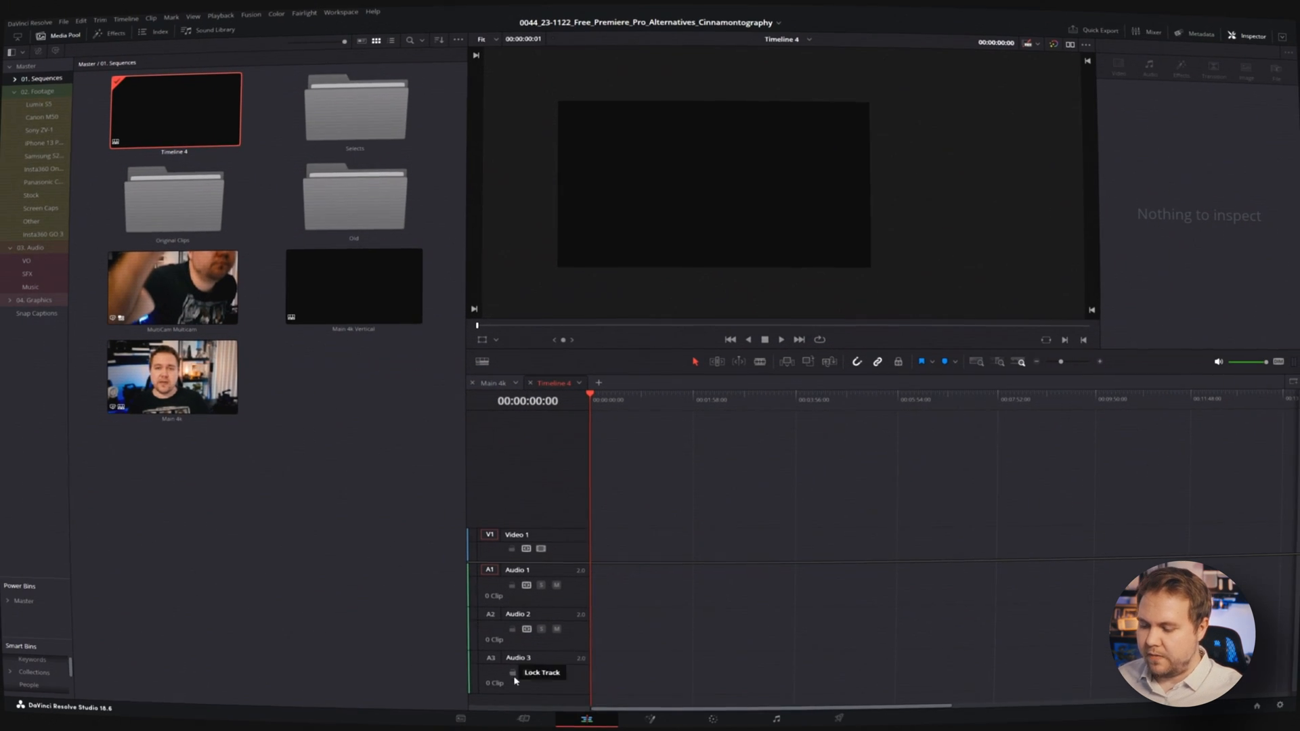
click(27, 273)
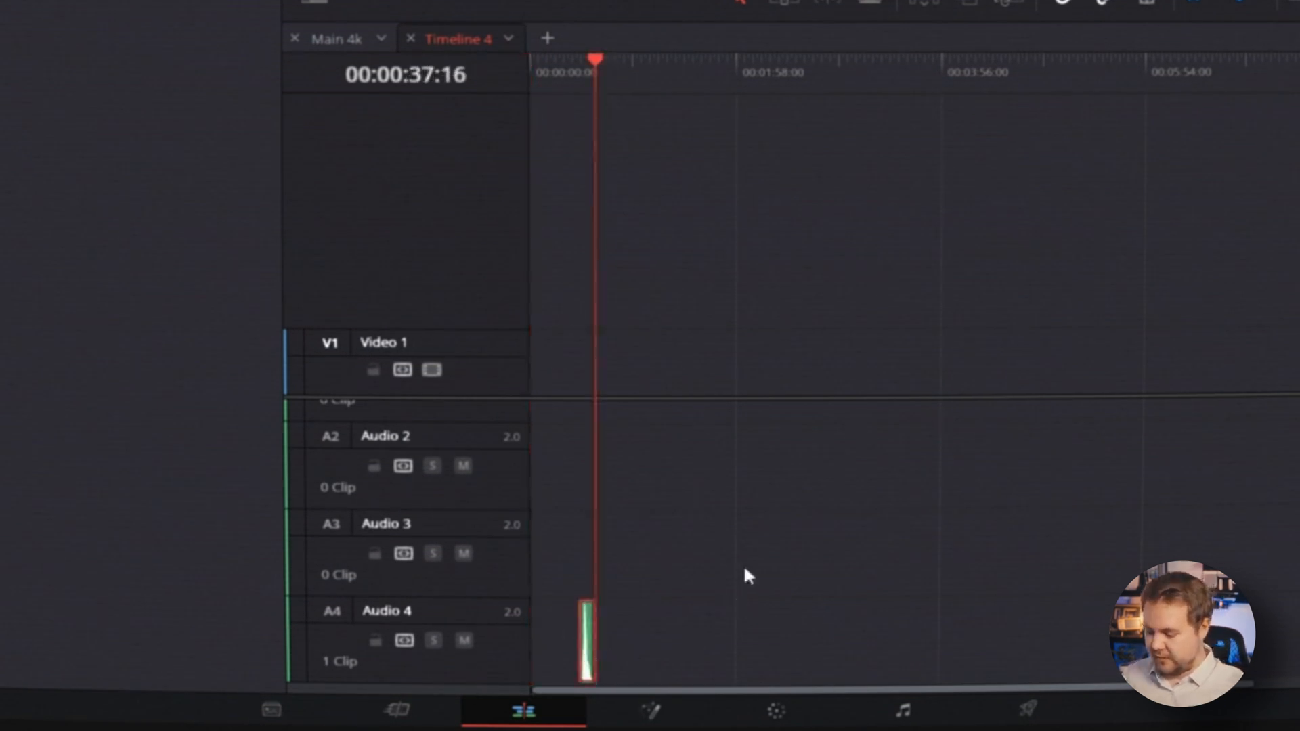
- Add a stereo audio track to Timeline 4 and rename A1 to 'VO'
key(alt+down)
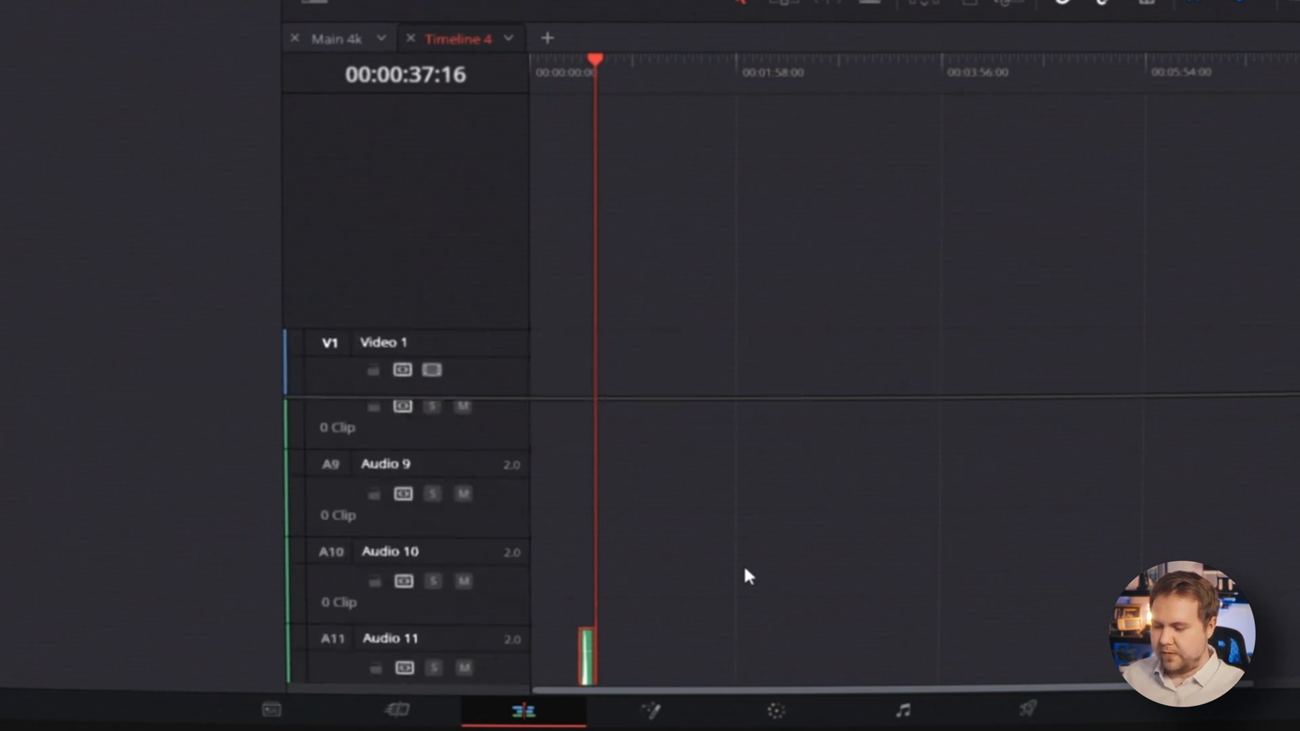
scroll(down, 3)
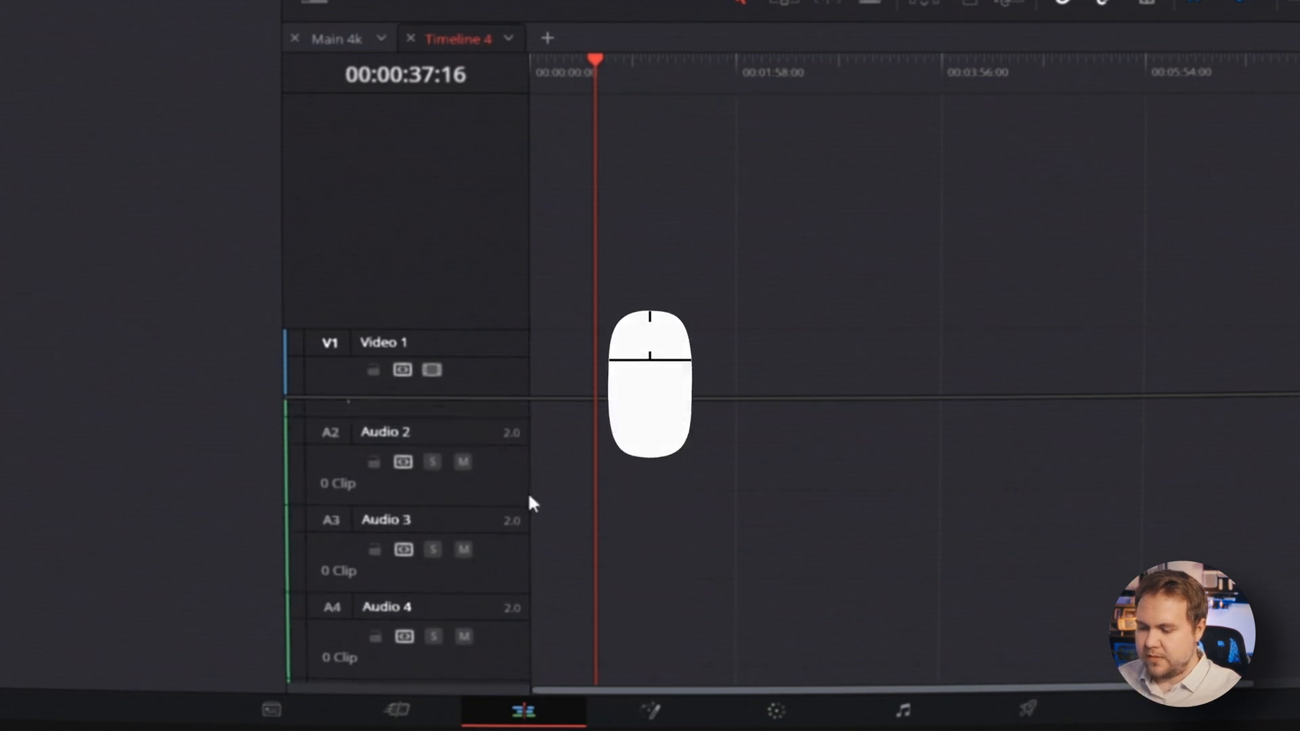
right_click(531, 502)
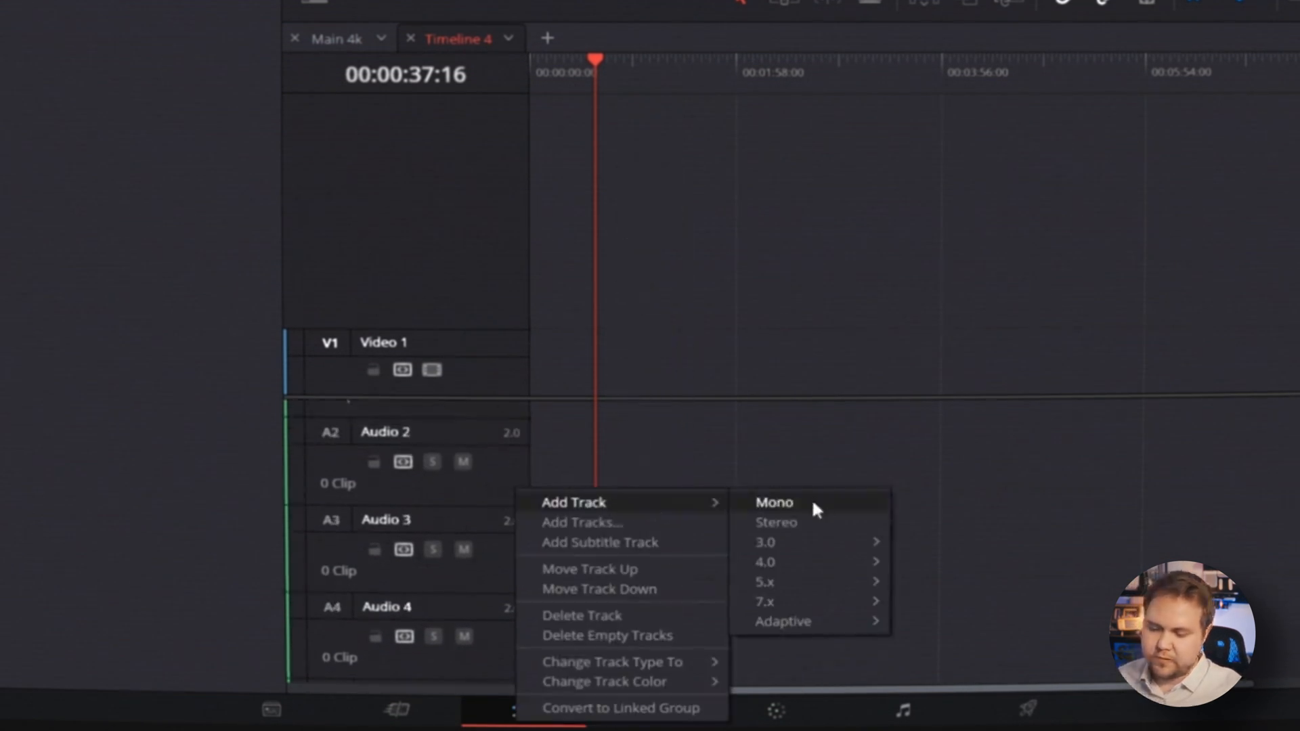
mouse_move(824, 529)
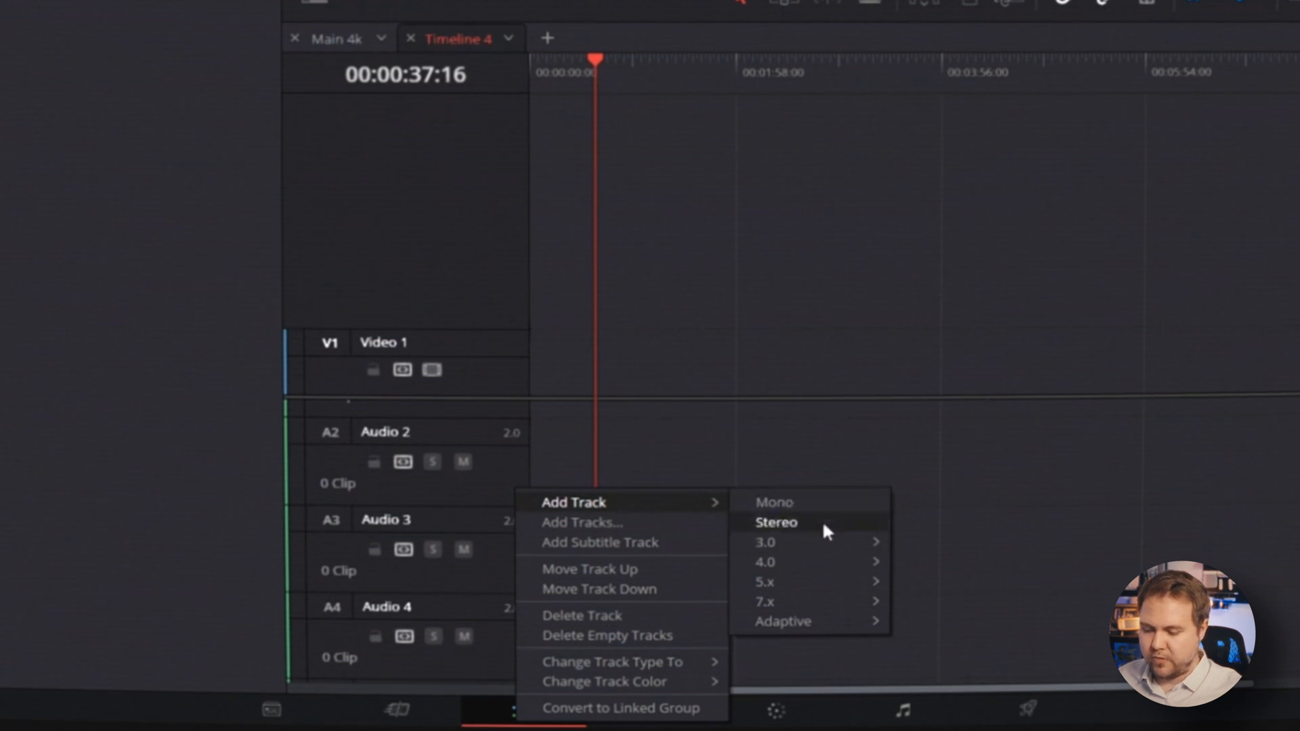
click(775, 522)
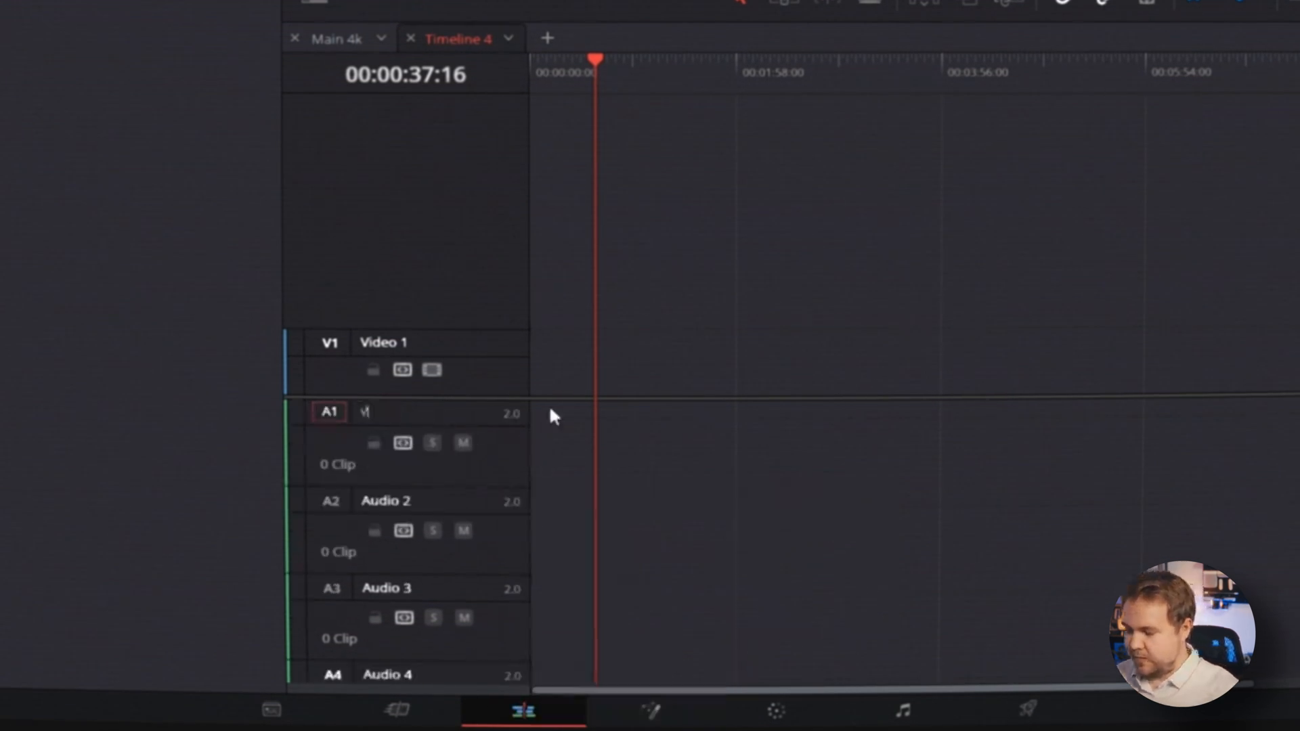
text(VO)
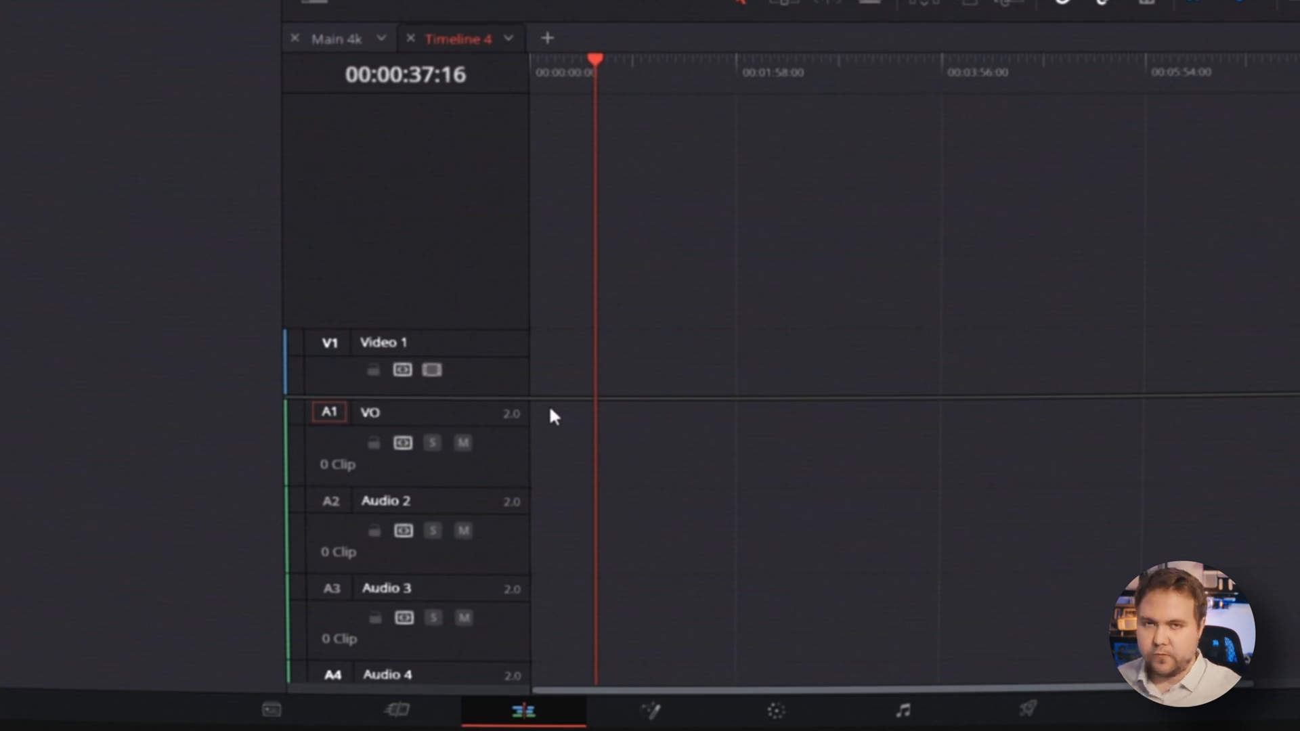
mouse_move(593, 436)
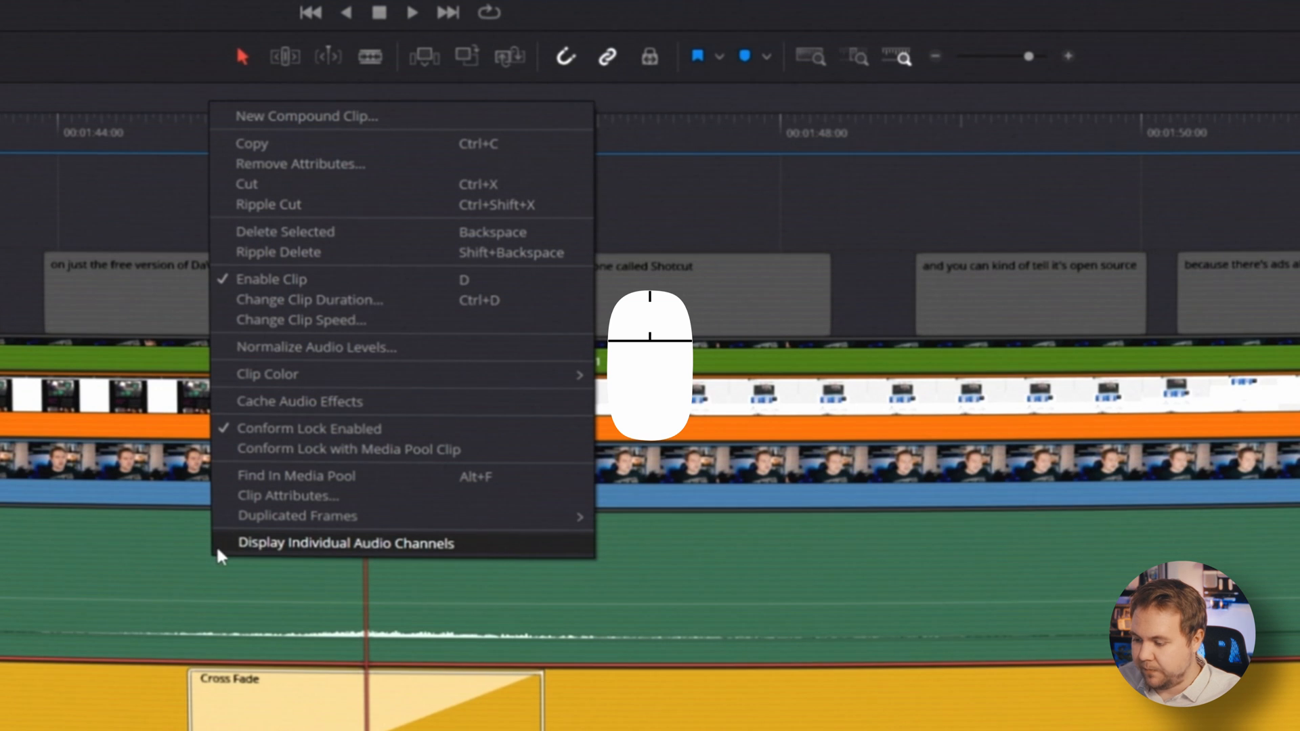
- In Clip Attributes Audio, keep embedded channel 1 left and channel 2 right, then apply
click(287, 495)
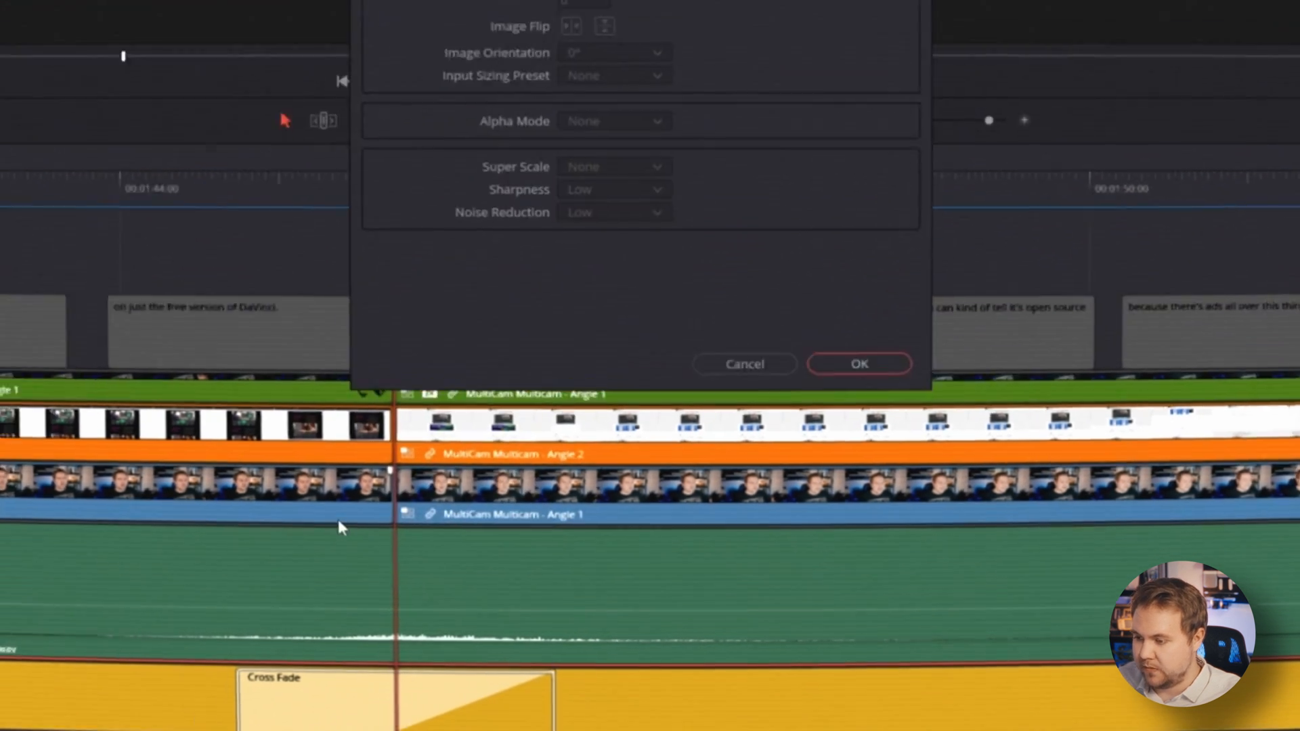
click(567, 88)
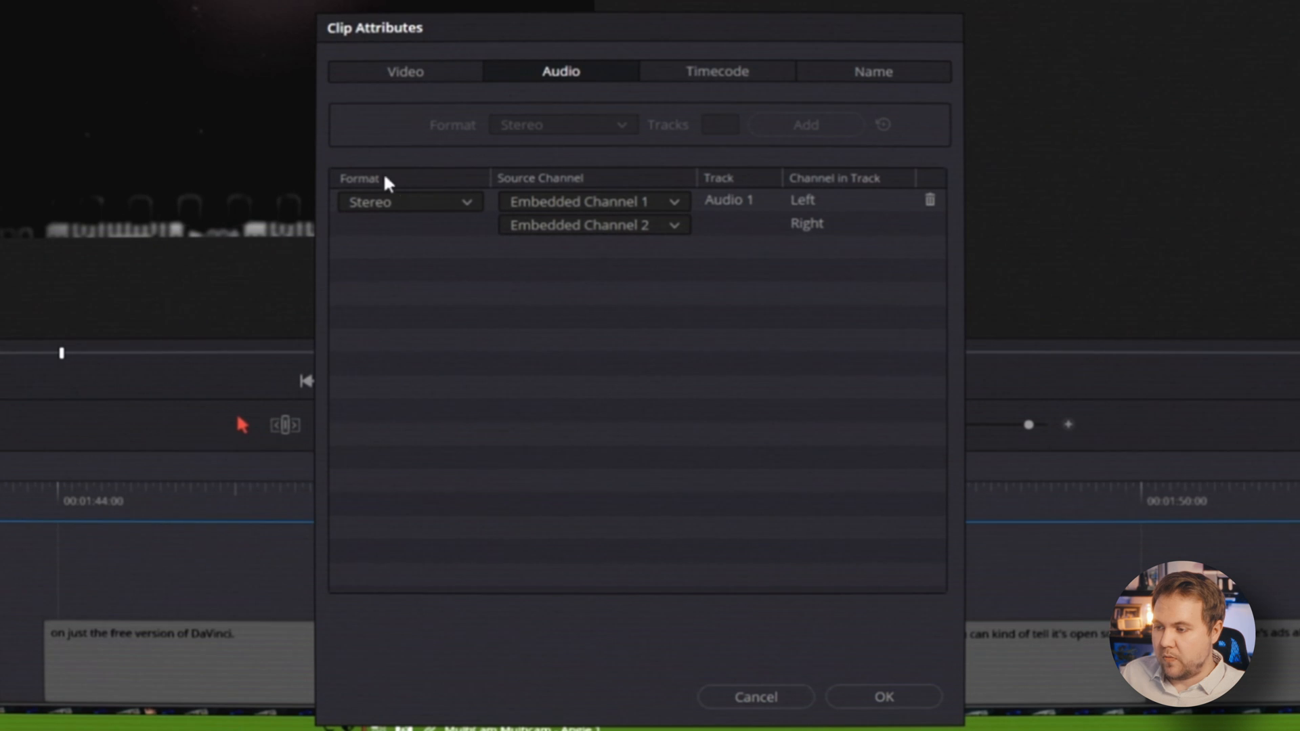
click(408, 202)
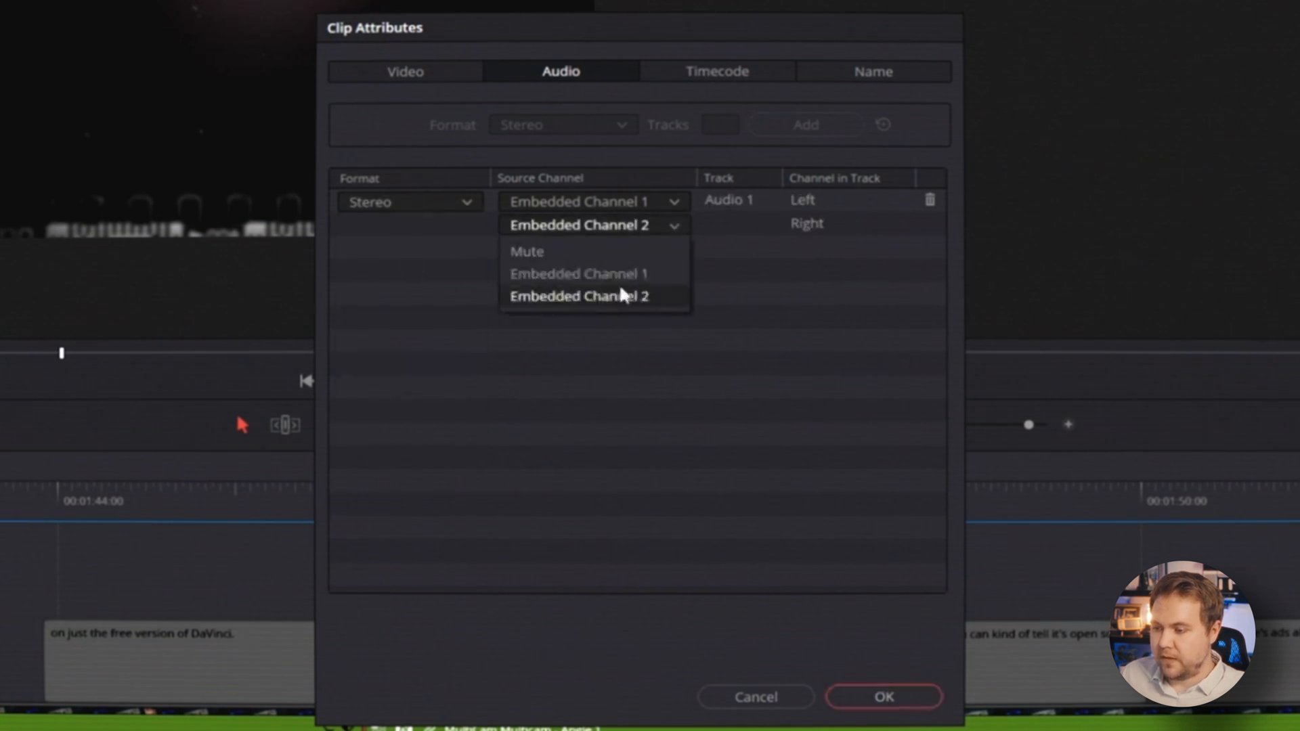
click(580, 296)
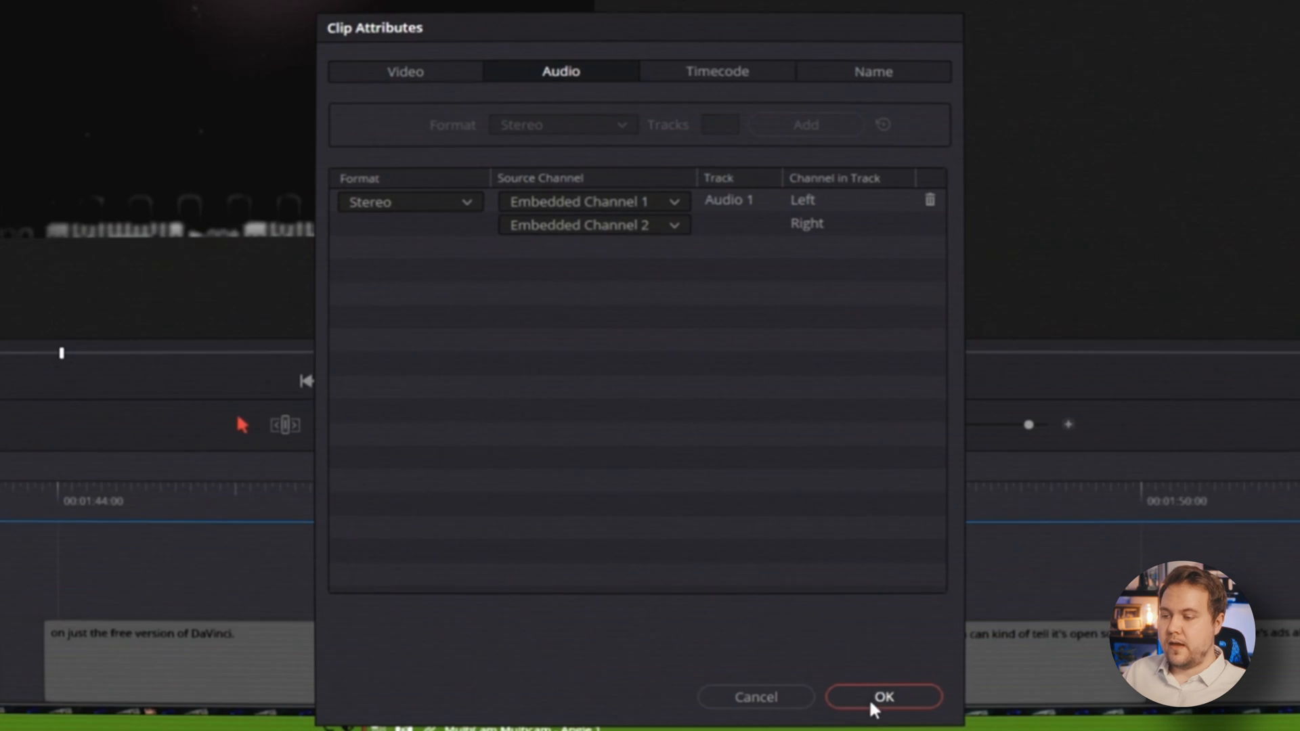
click(883, 696)
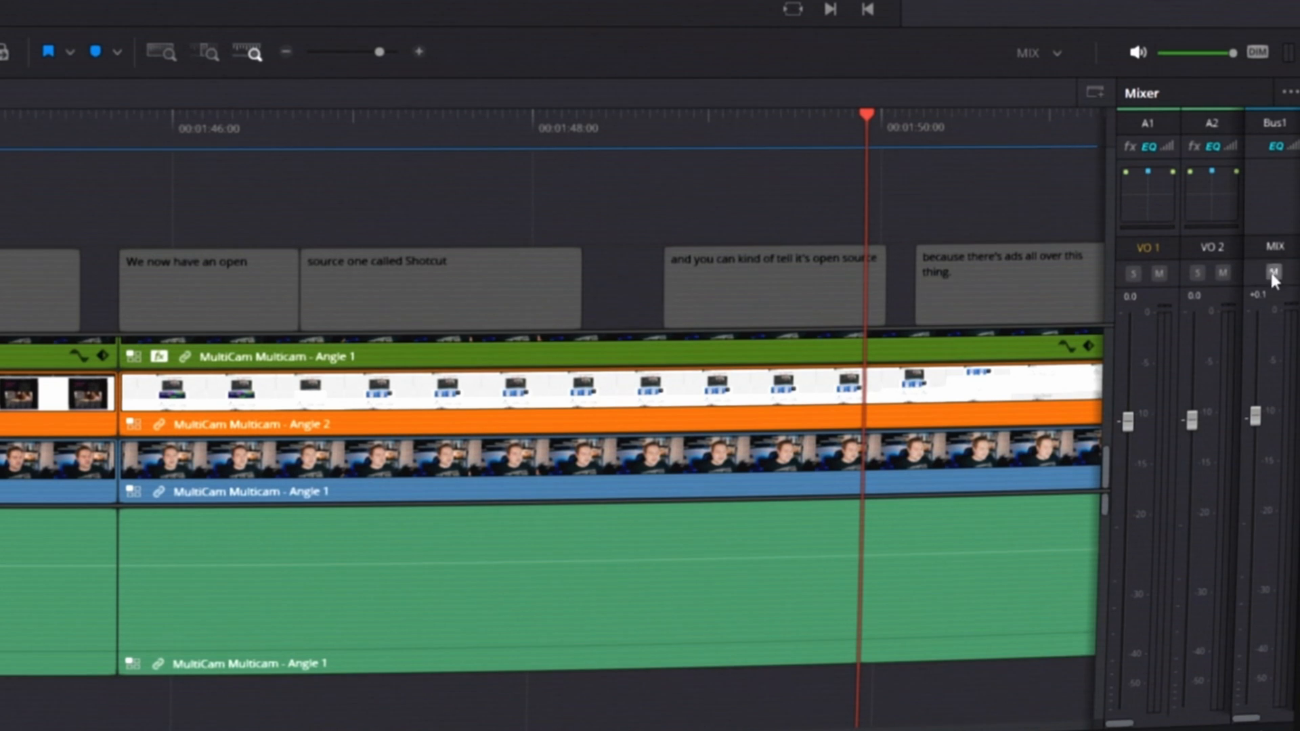
mouse_move(1177, 100)
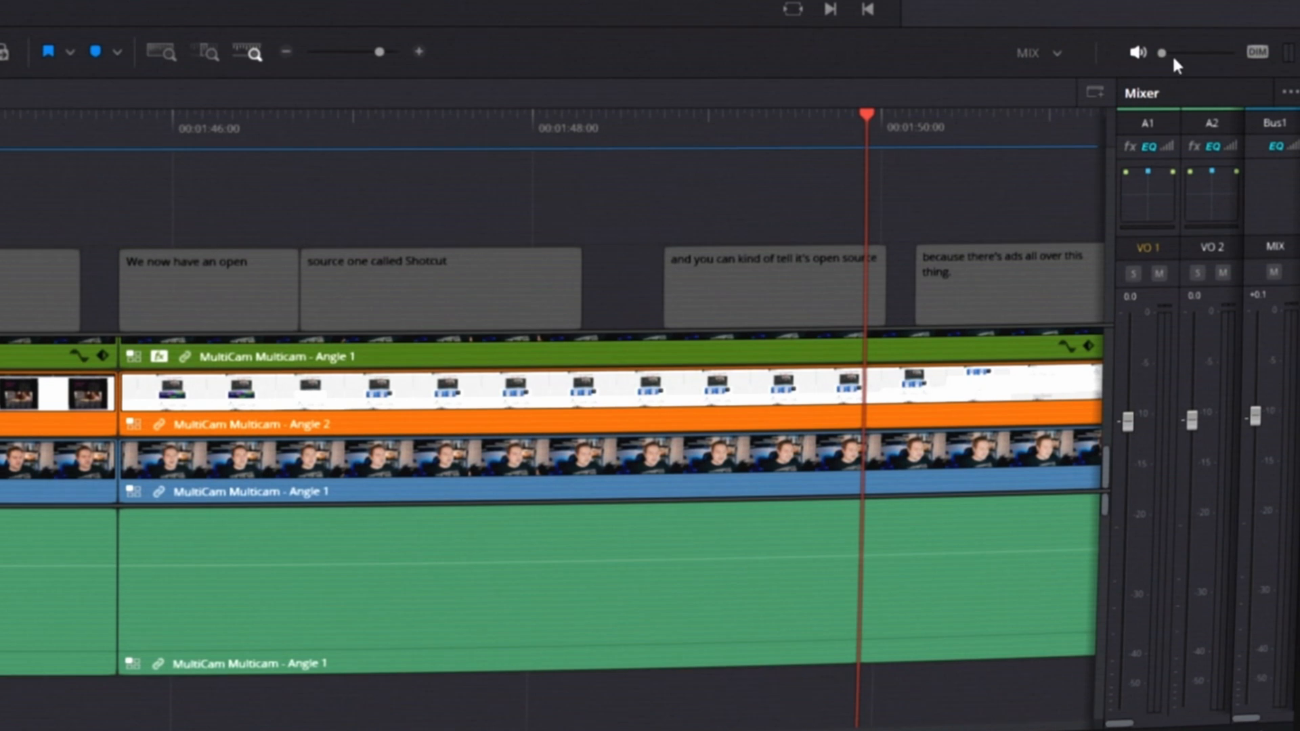
- Set the playback monitoring volume in the Edit page mixer
click(1138, 51)
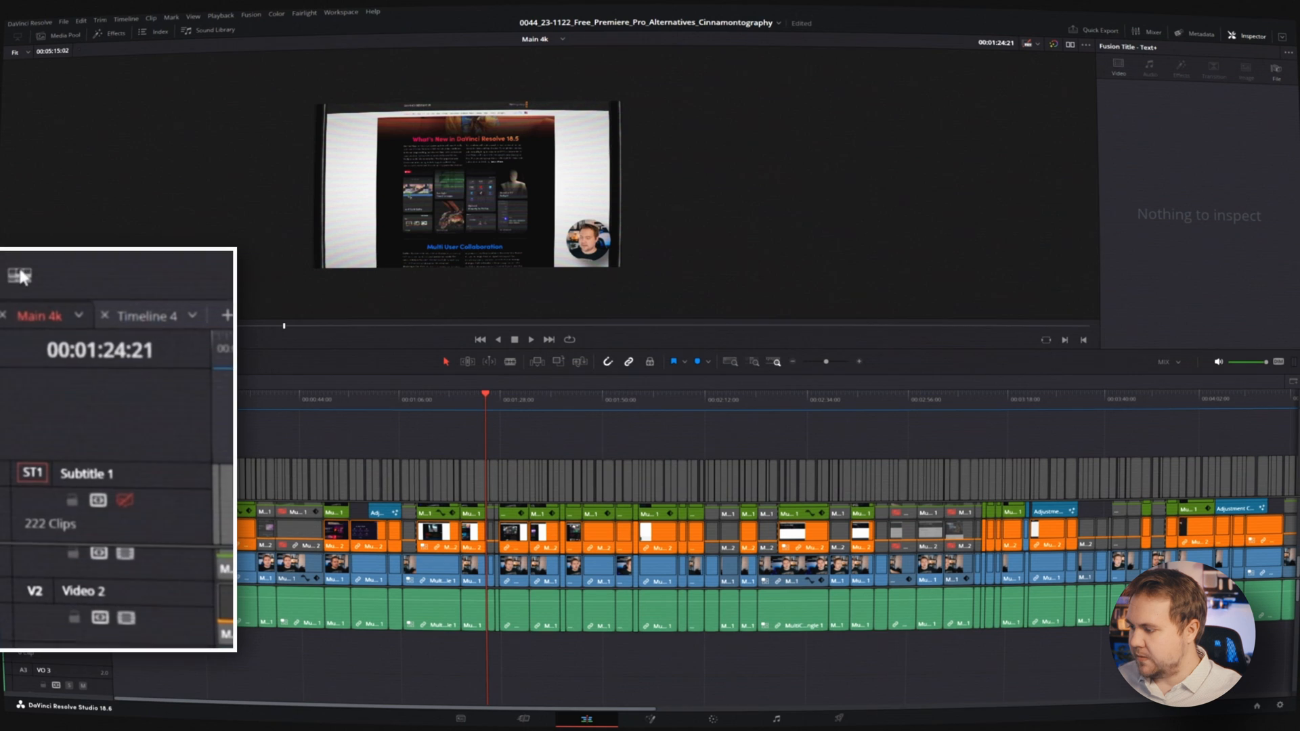
- Pick a different audio waveform style in Timeline View Options
click(20, 273)
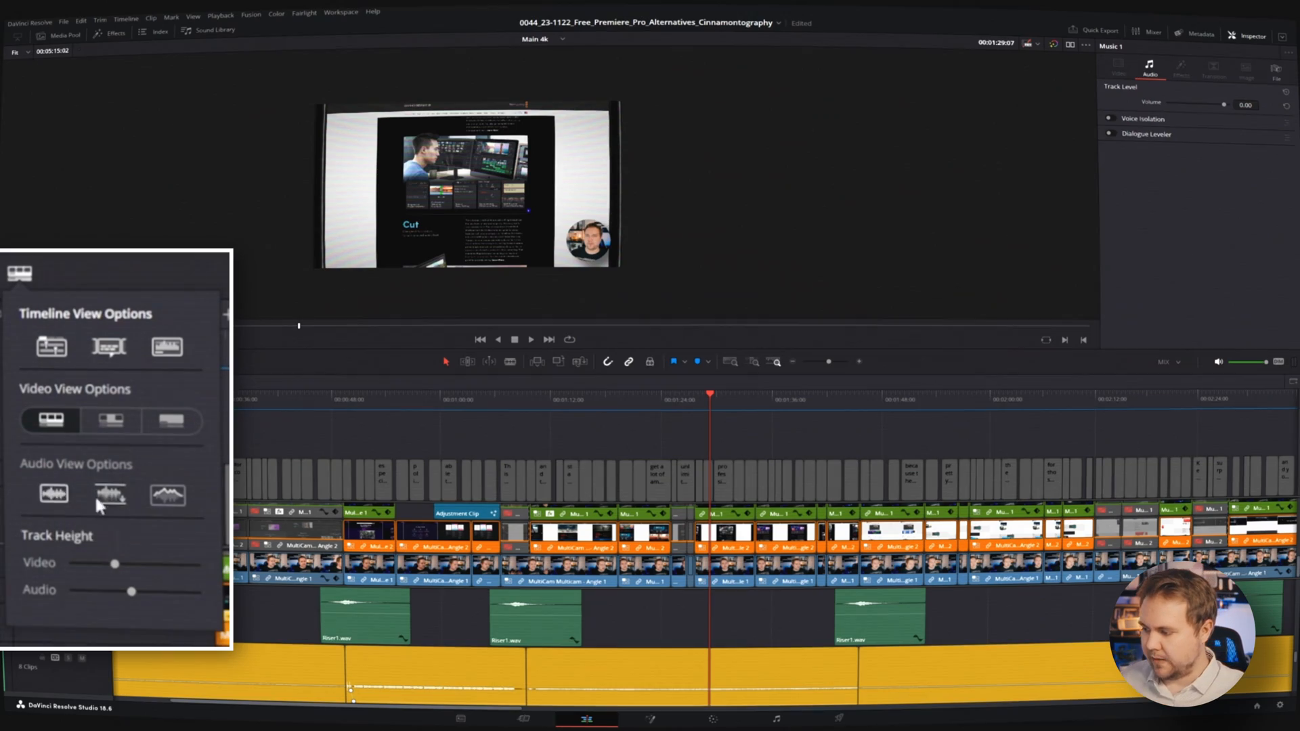
click(109, 494)
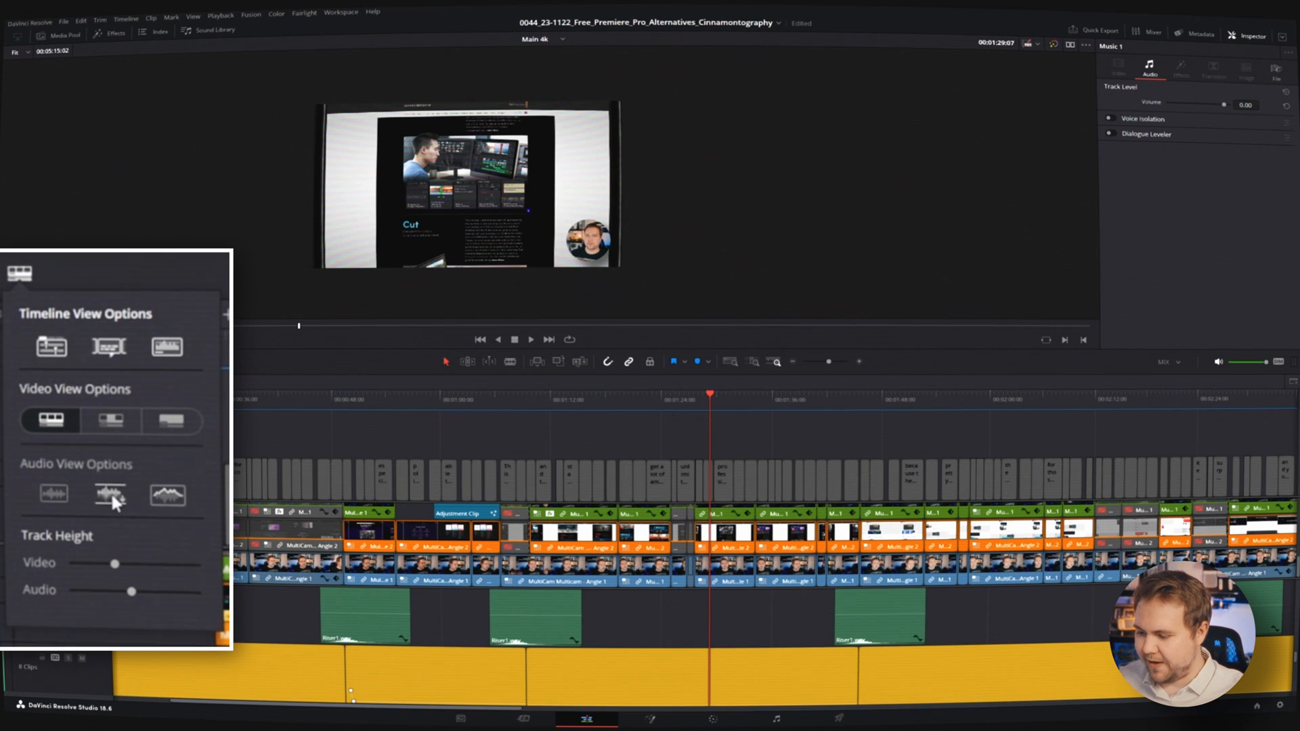
click(108, 495)
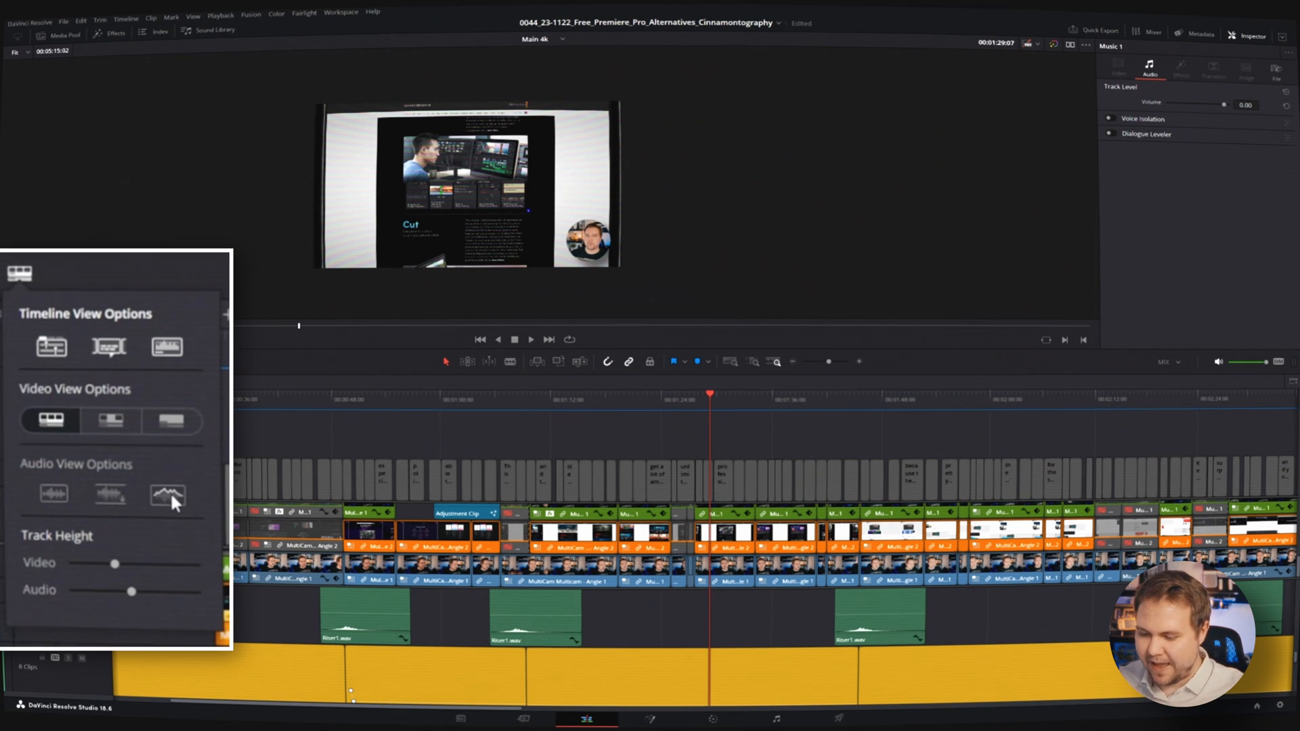
mouse_move(167, 495)
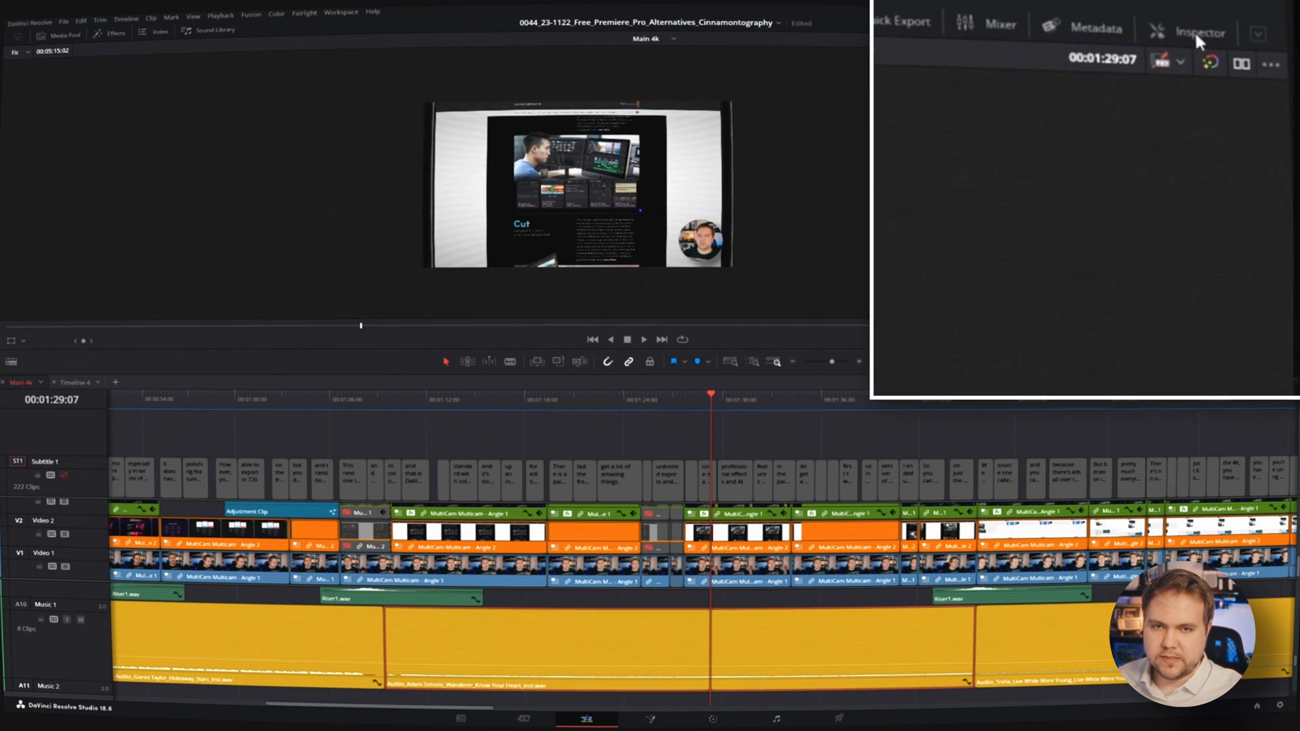
- Show the Adam Simons music clip's audio properties in the Inspector
click(1199, 33)
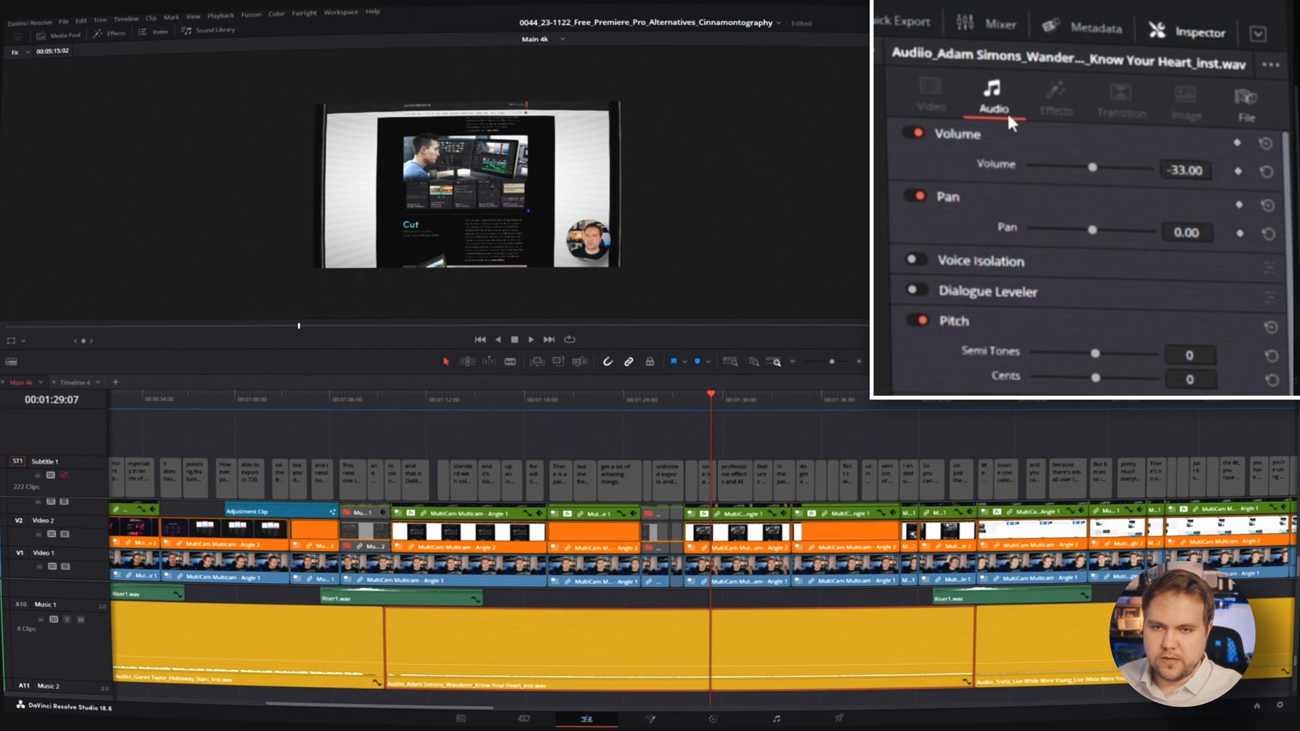
mouse_move(1077, 179)
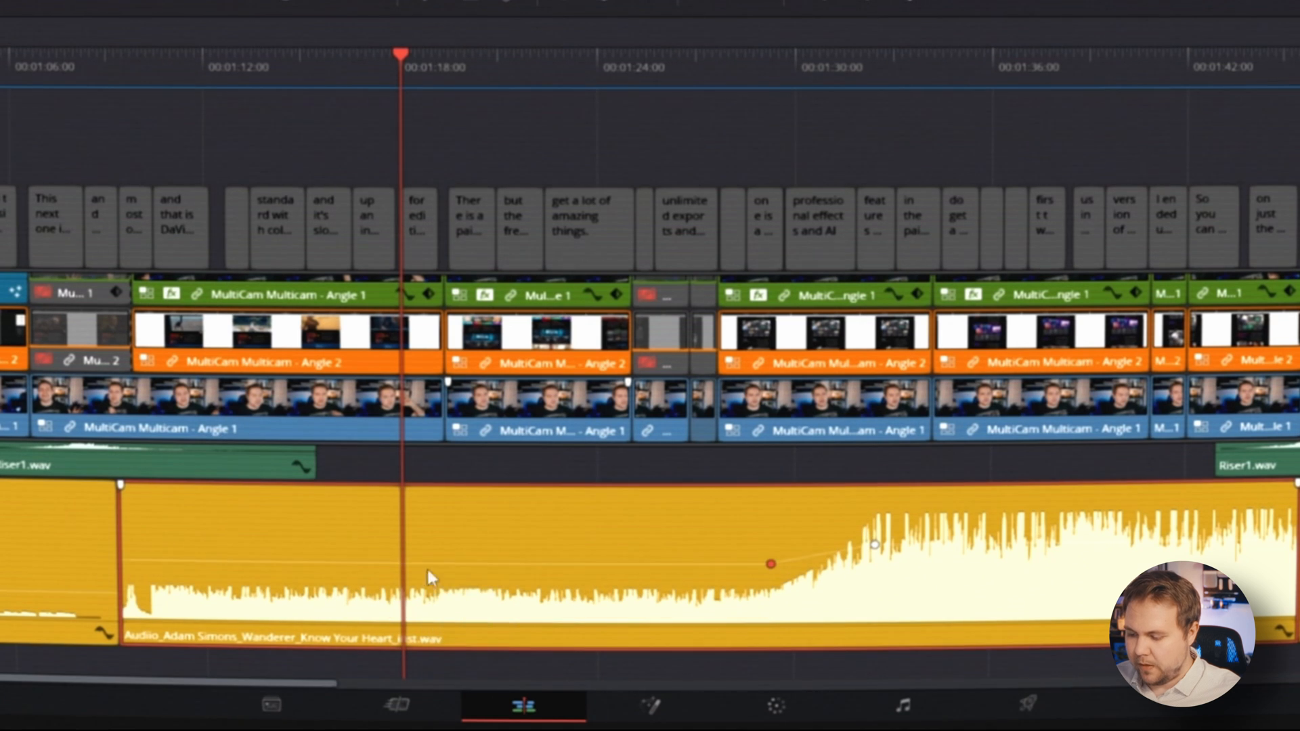
mouse_move(425, 568)
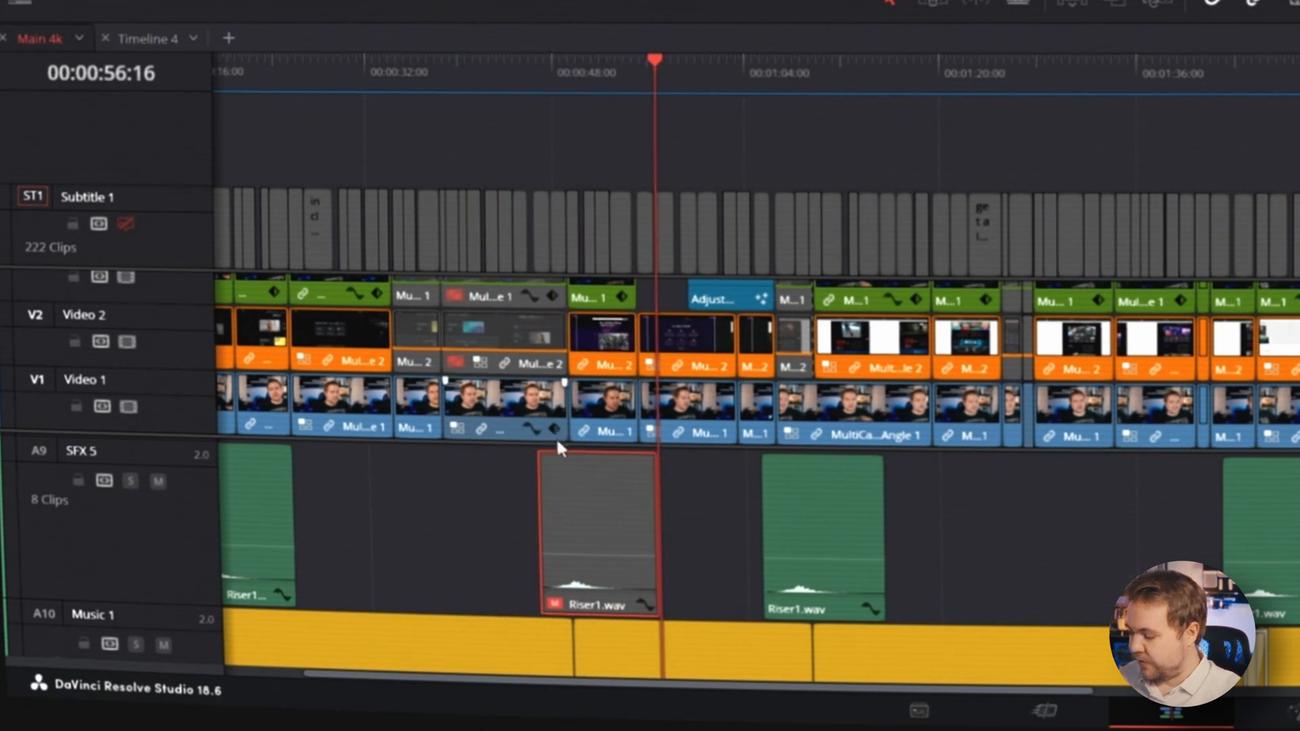
- Re-enable the Riser1 clip and set the SFX 5 track's mute and solo buttons
click(597, 531)
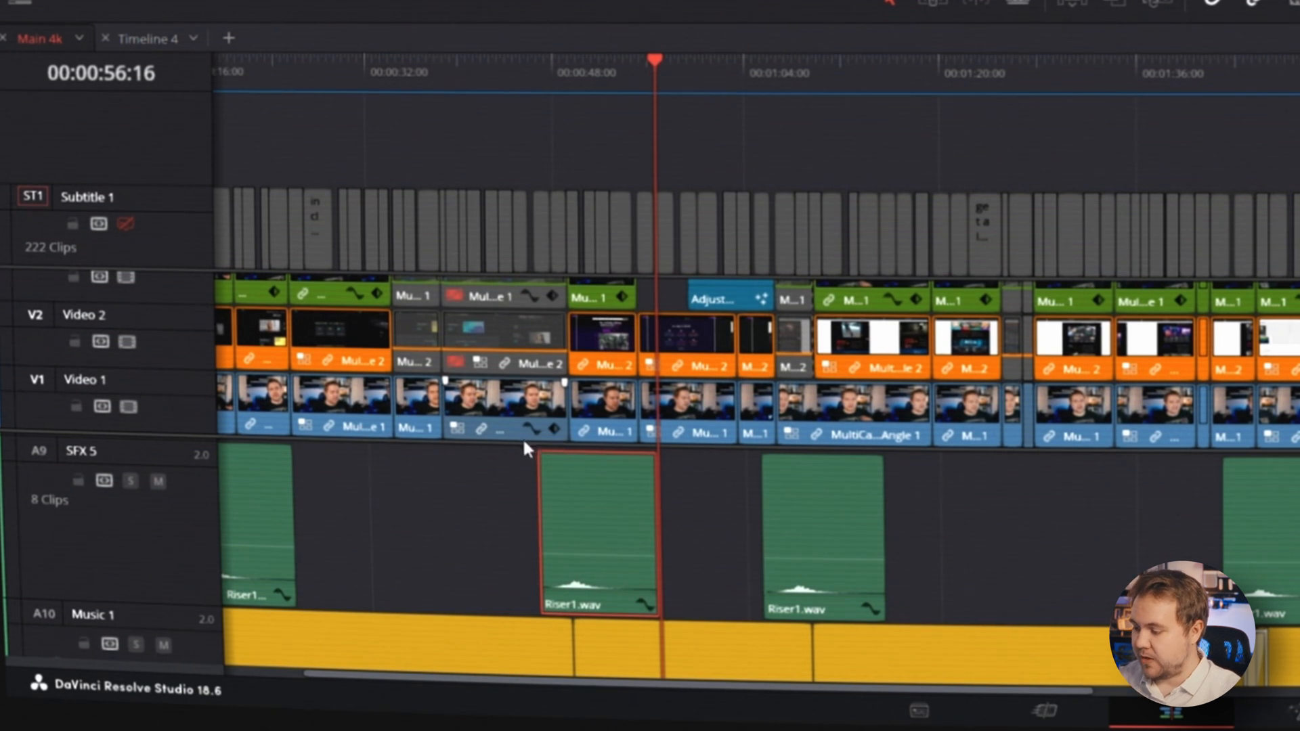
click(158, 482)
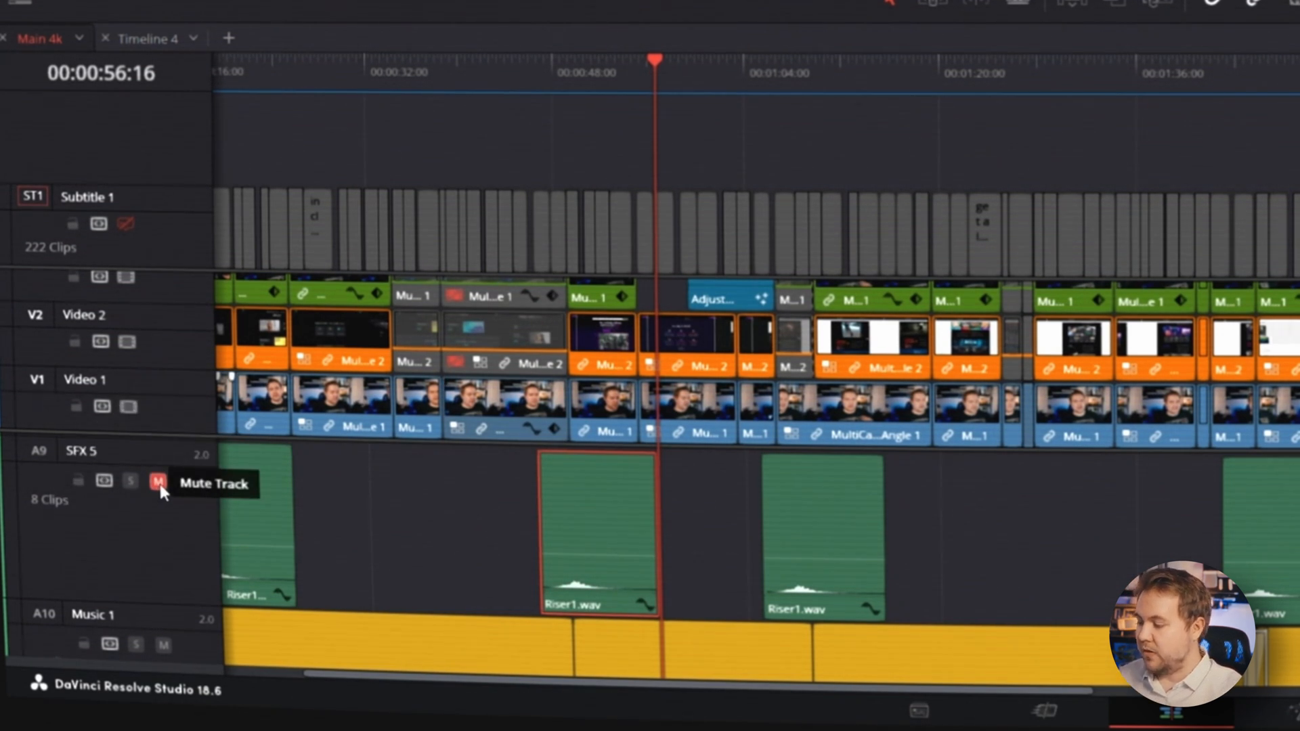
click(130, 481)
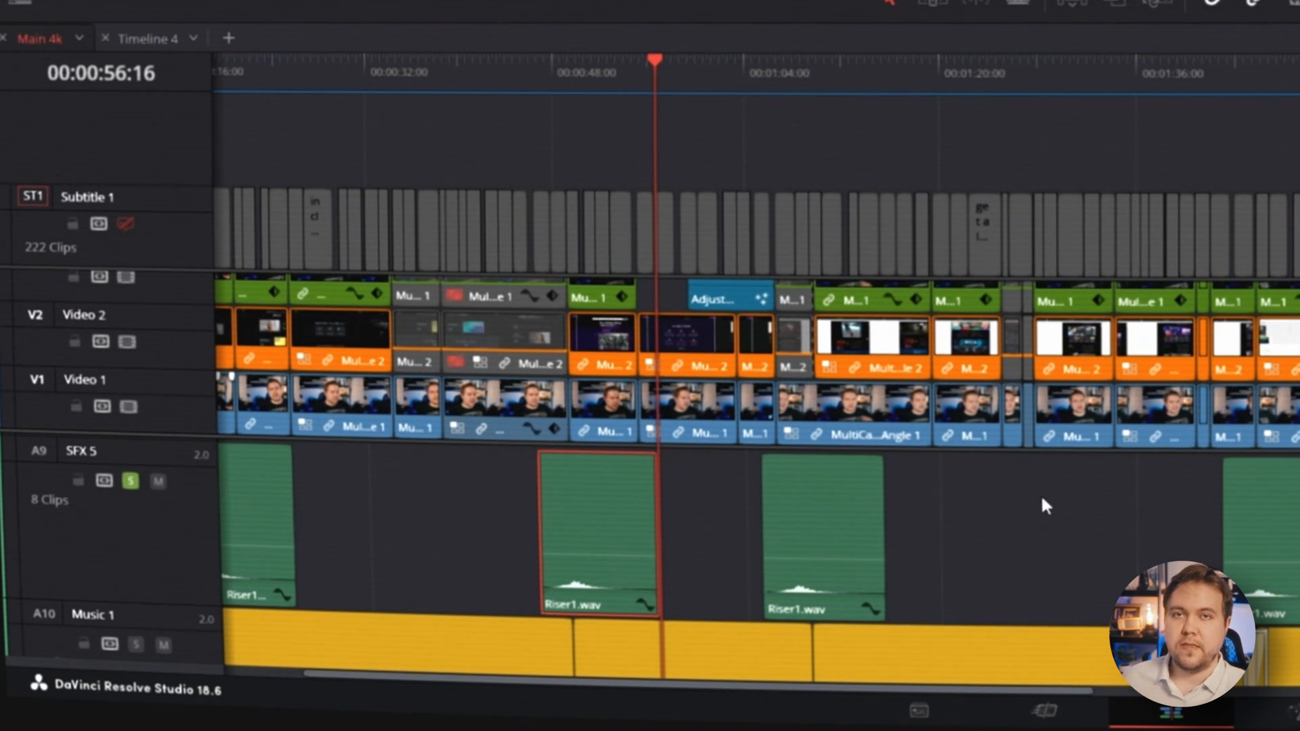
mouse_move(1012, 520)
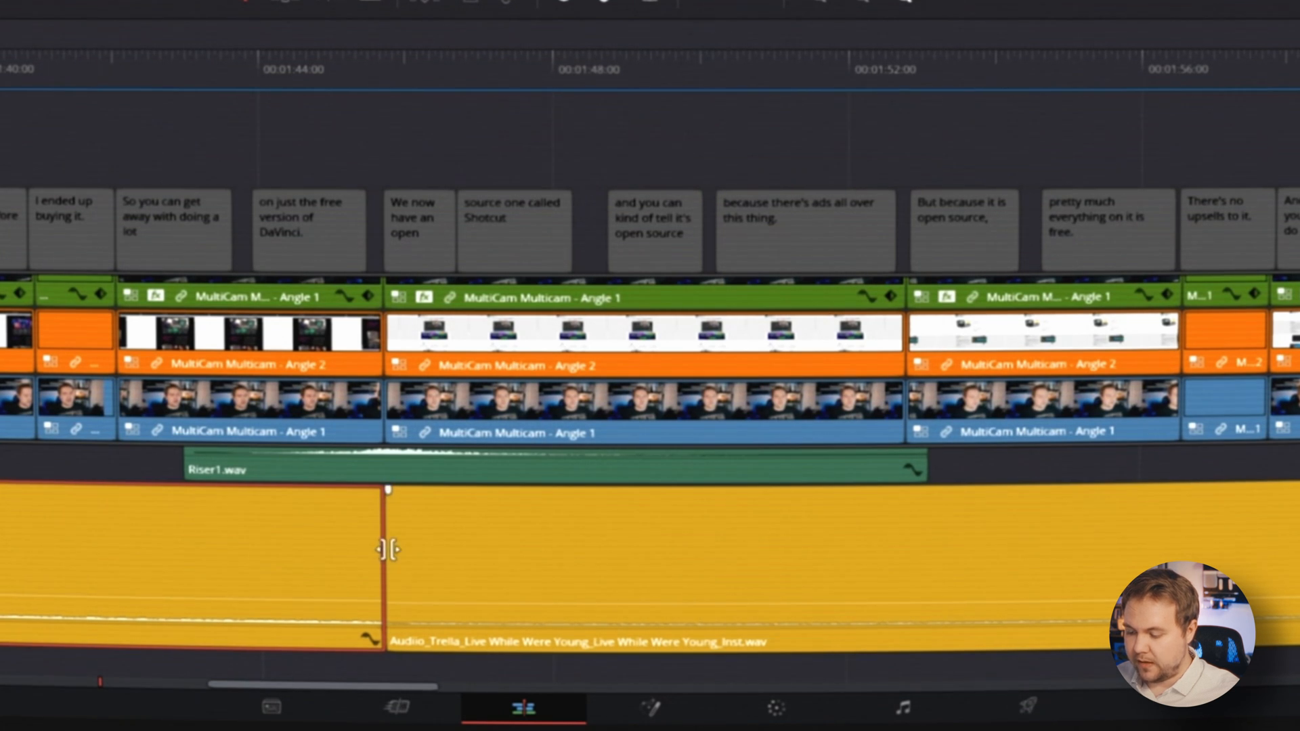
- Select the music cut near 1:45 and bring up its crossfade options
click(387, 547)
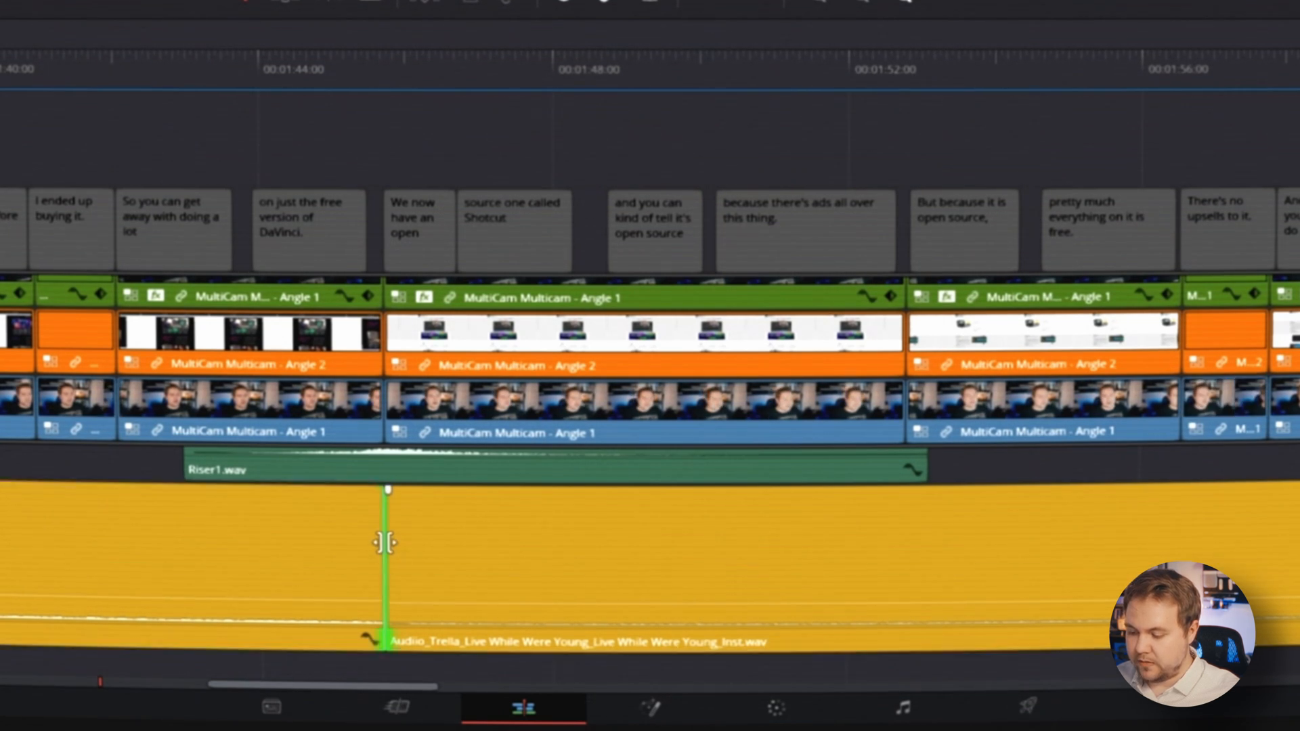
mouse_move(651, 555)
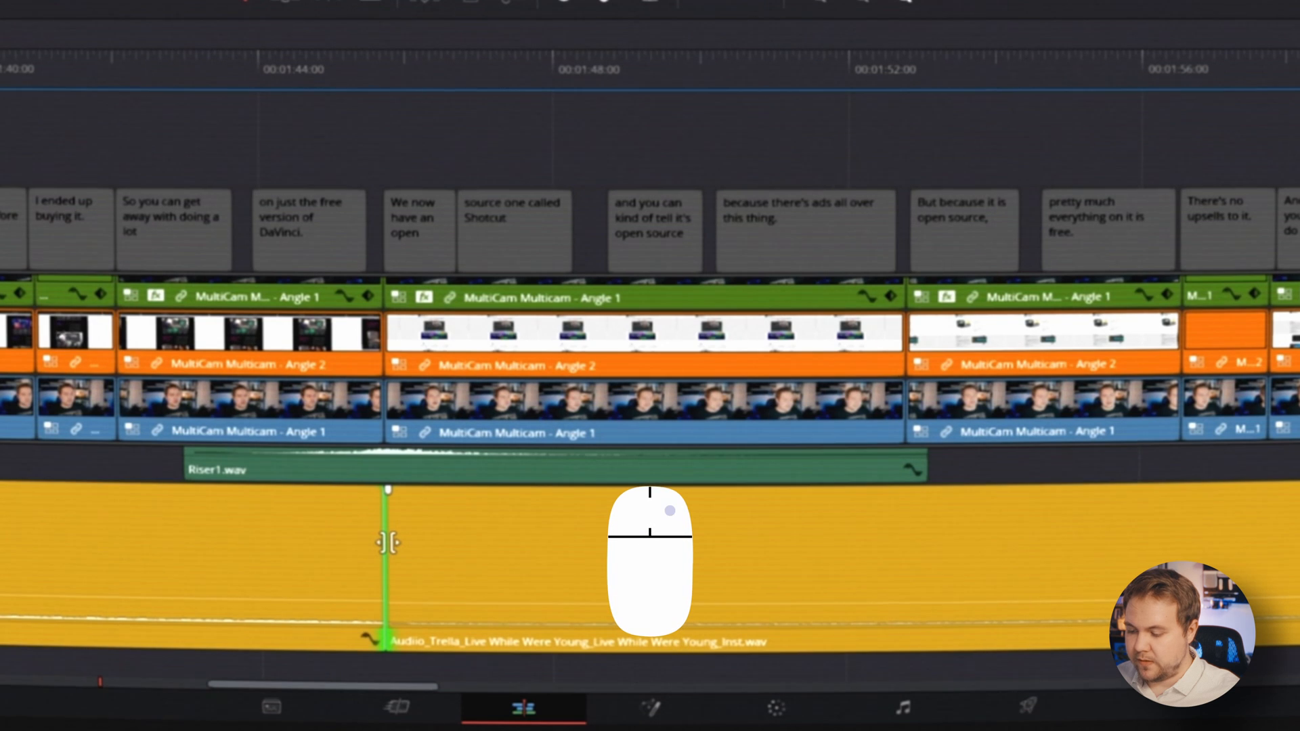
right_click(386, 542)
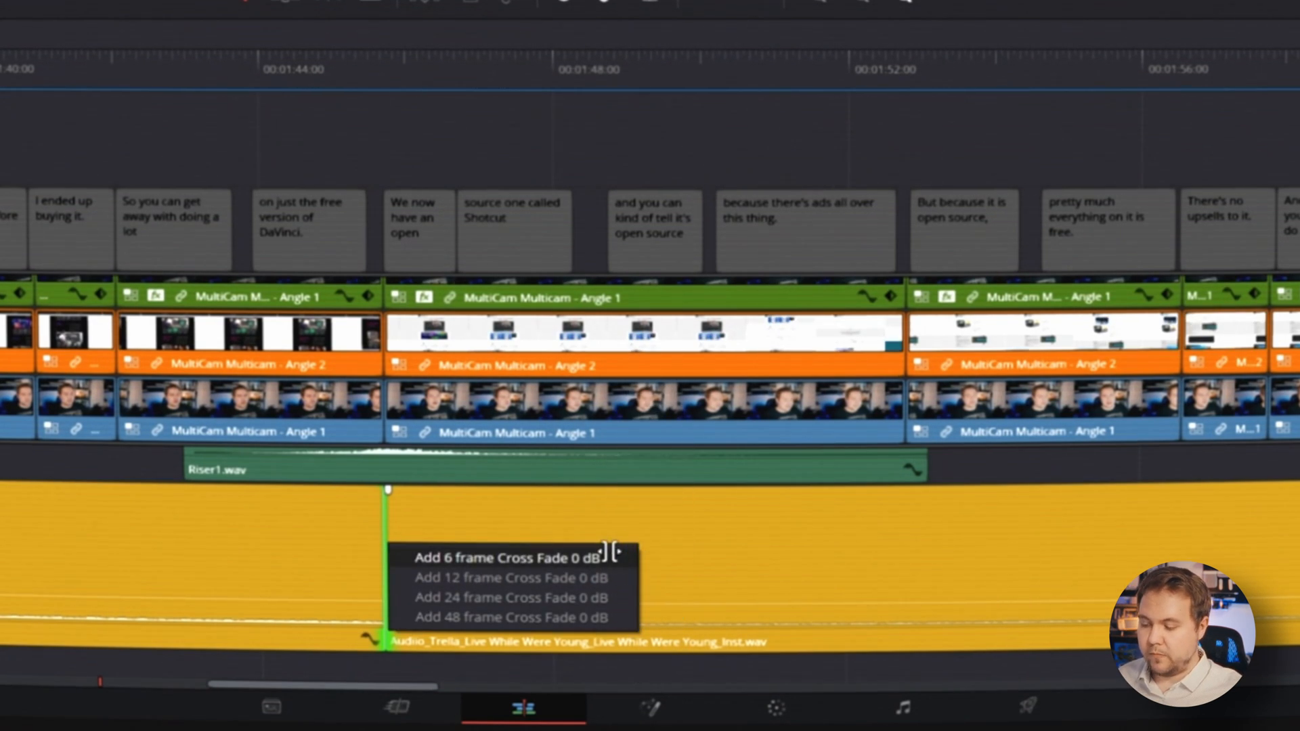
mouse_move(510, 617)
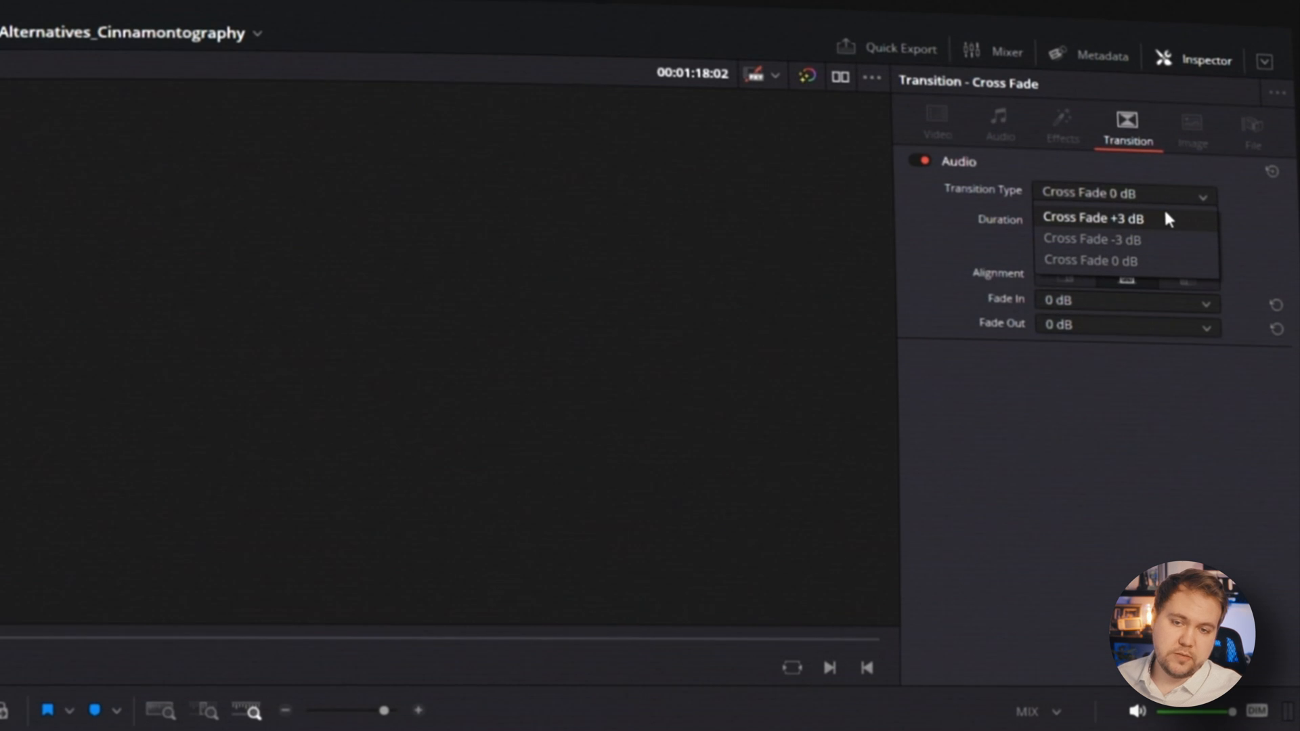
mouse_move(1153, 240)
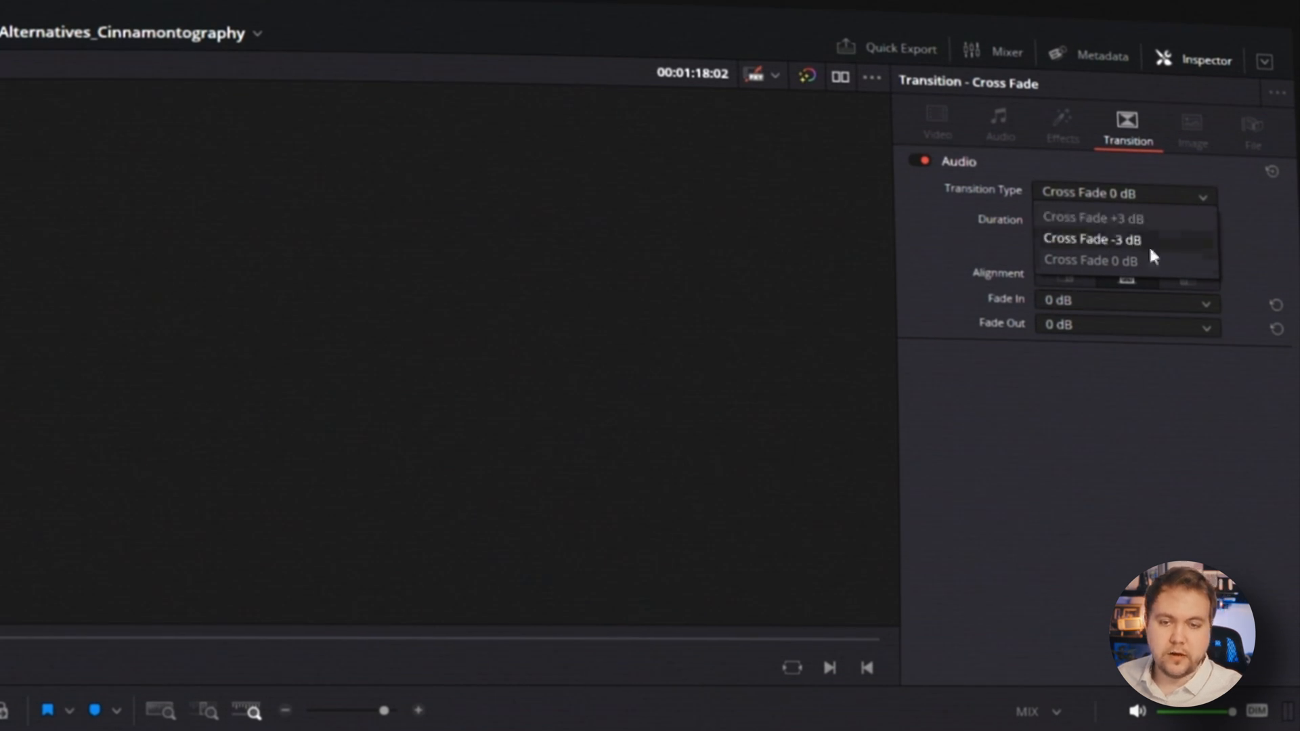
- Set the music transition to Cross Fade 0 dB with a 2.0-second duration
click(1089, 260)
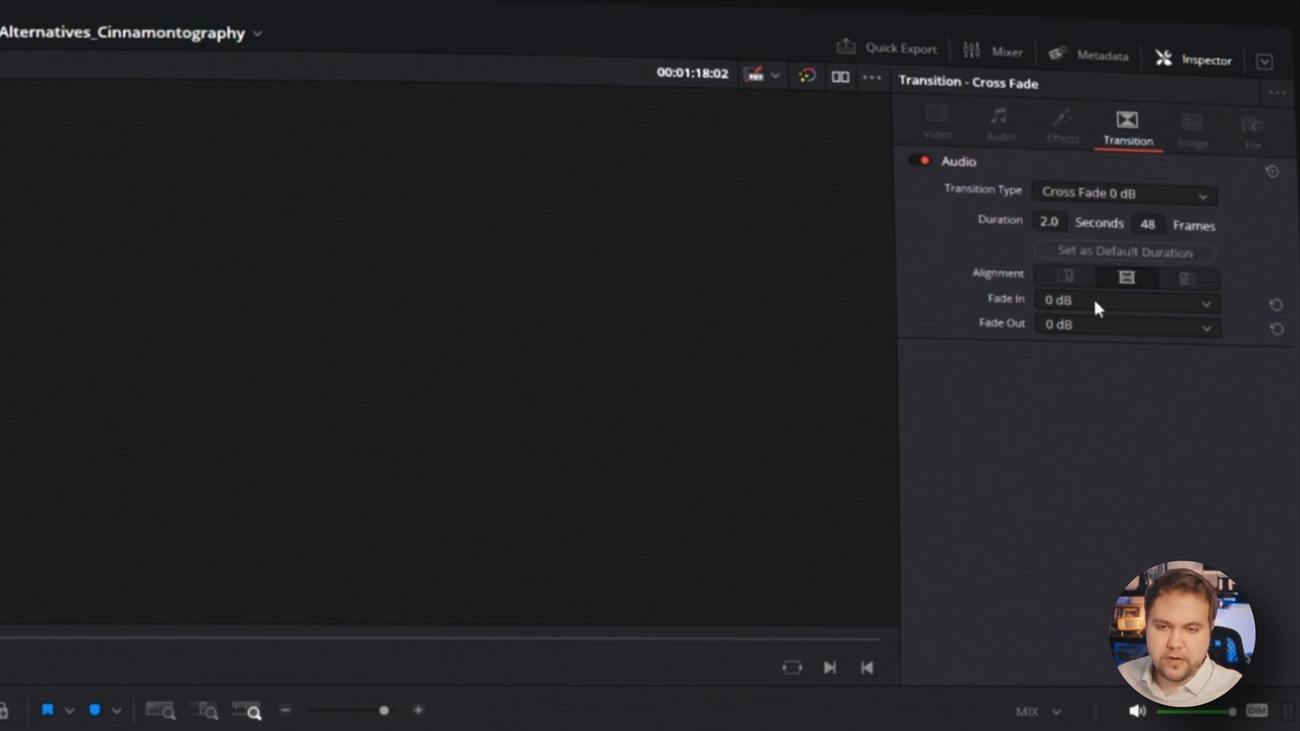
click(1125, 299)
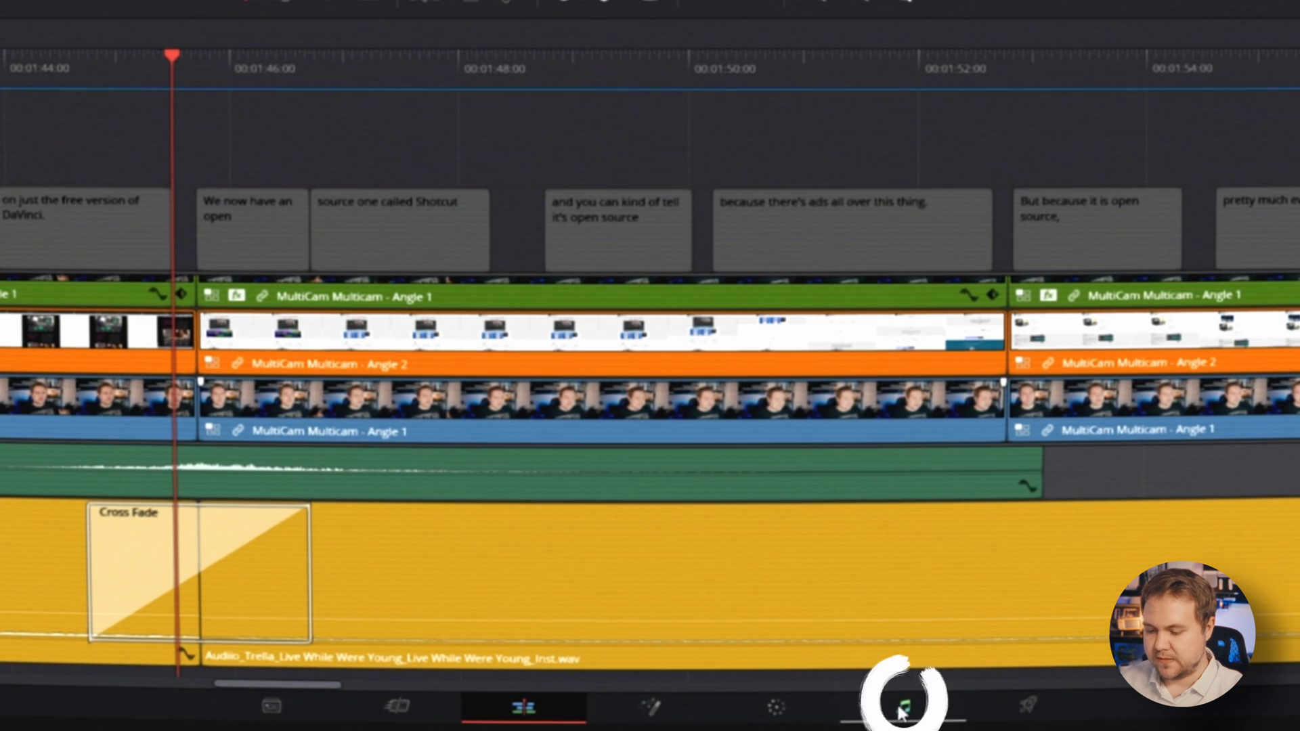
- Switch to the Fairlight page and turn on the level meters beside the mixer
click(902, 706)
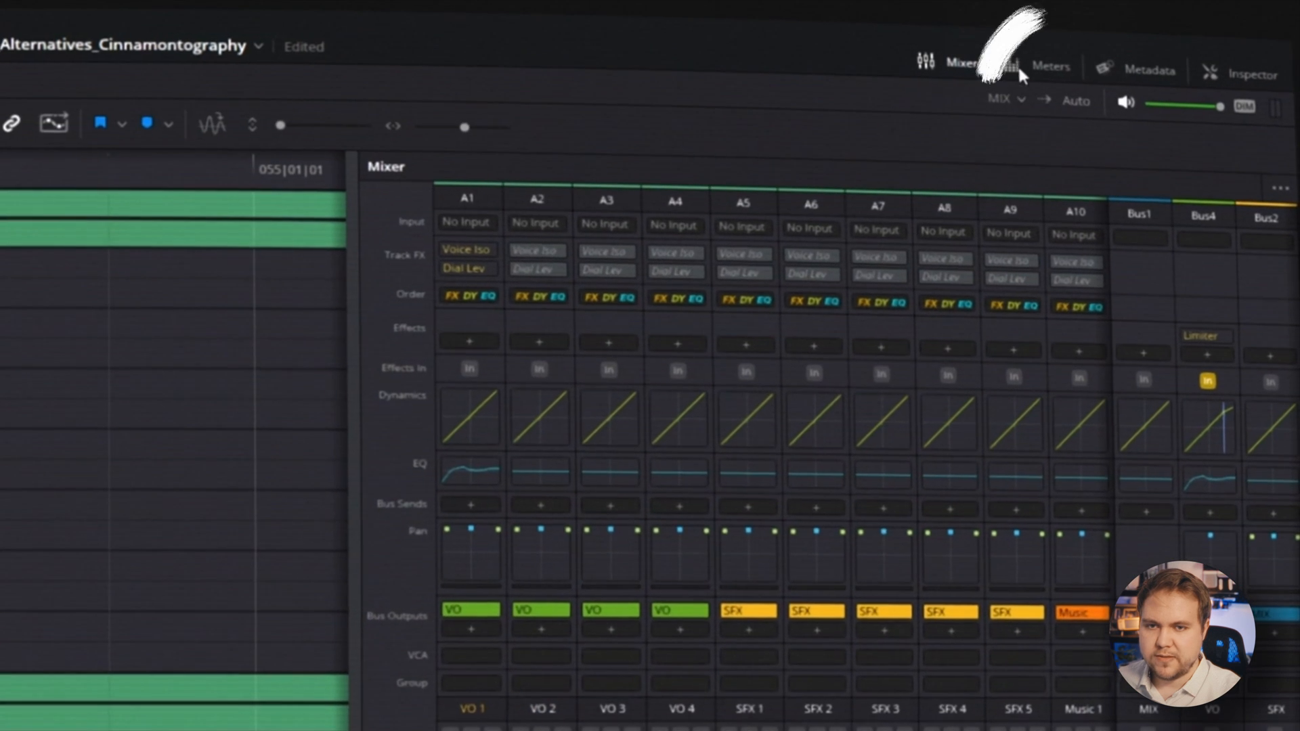
click(1049, 65)
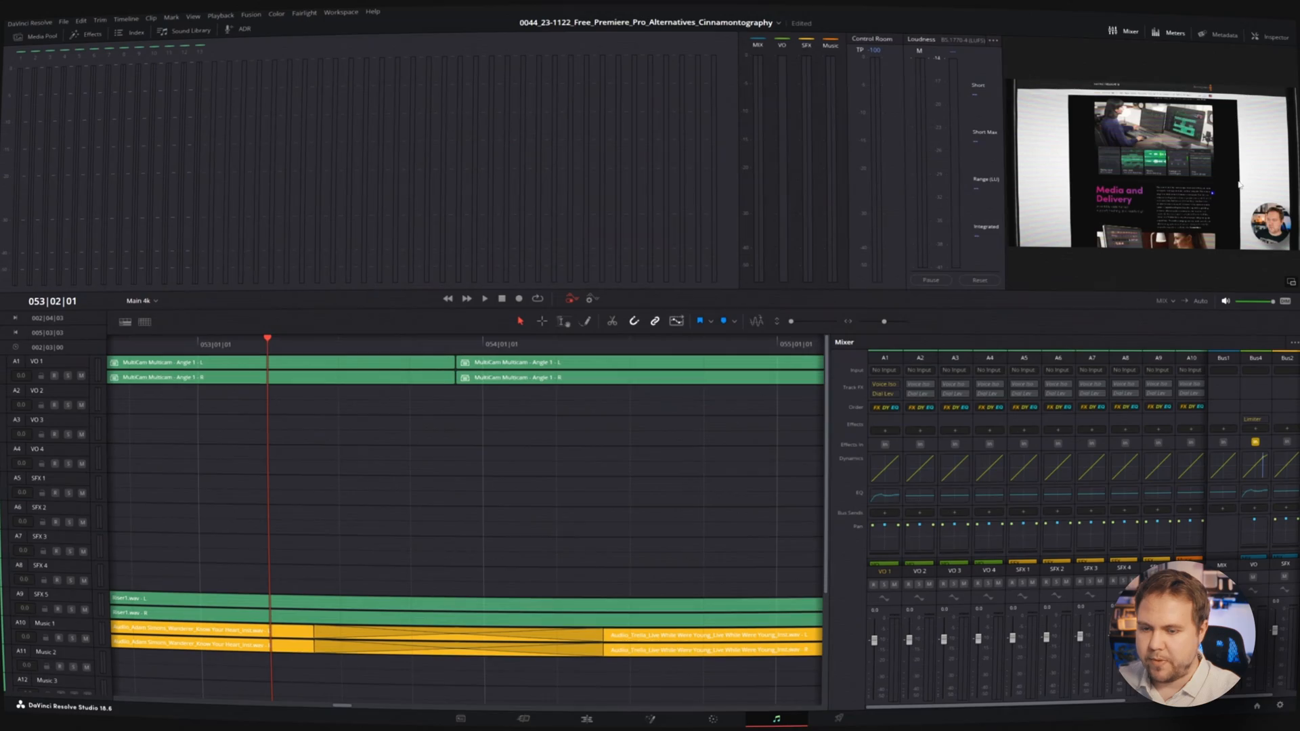
- Show the video tracks and add video and audio scroller strips below the timeline
click(249, 207)
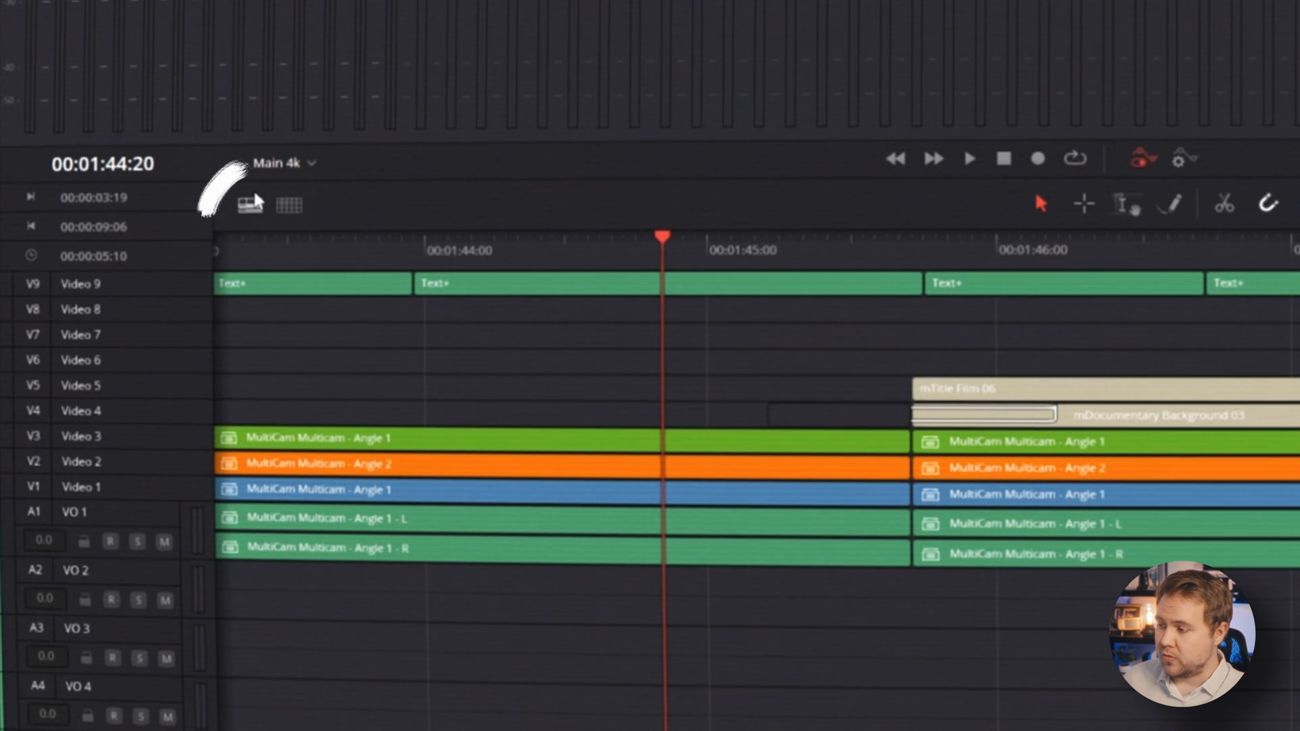
click(248, 204)
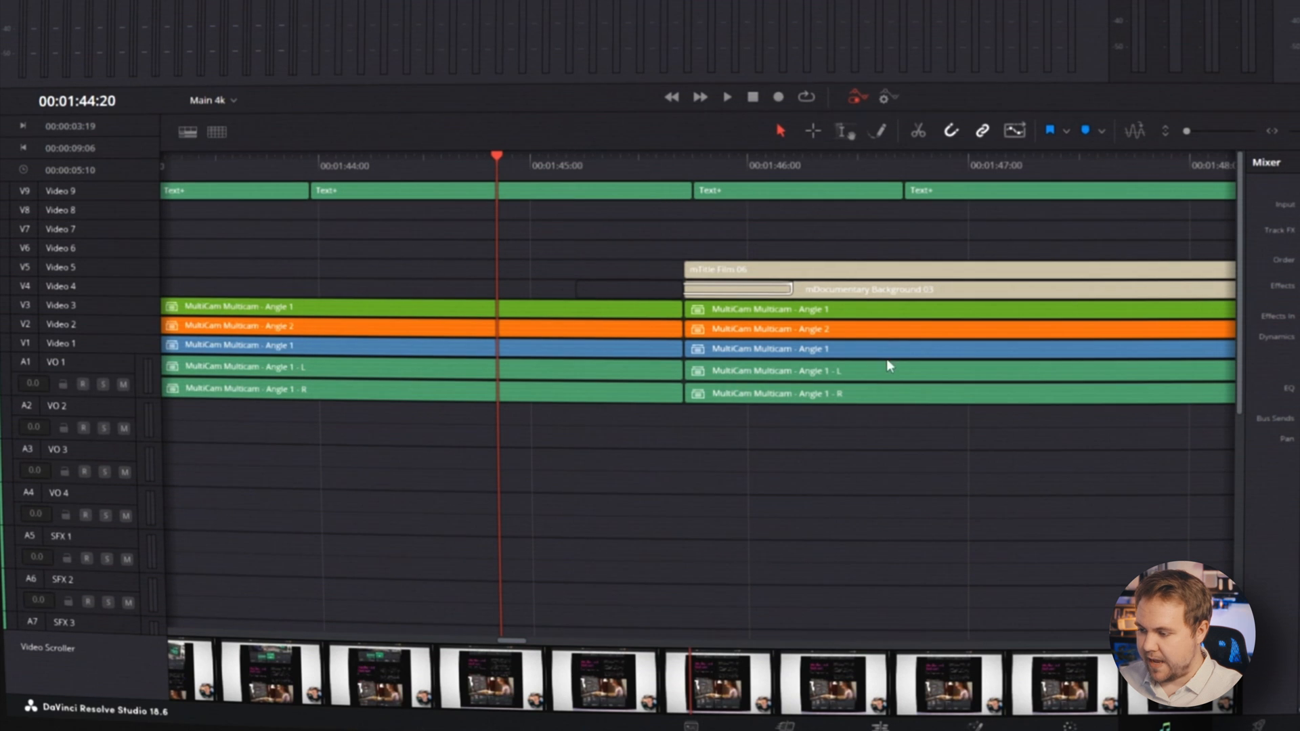
click(726, 97)
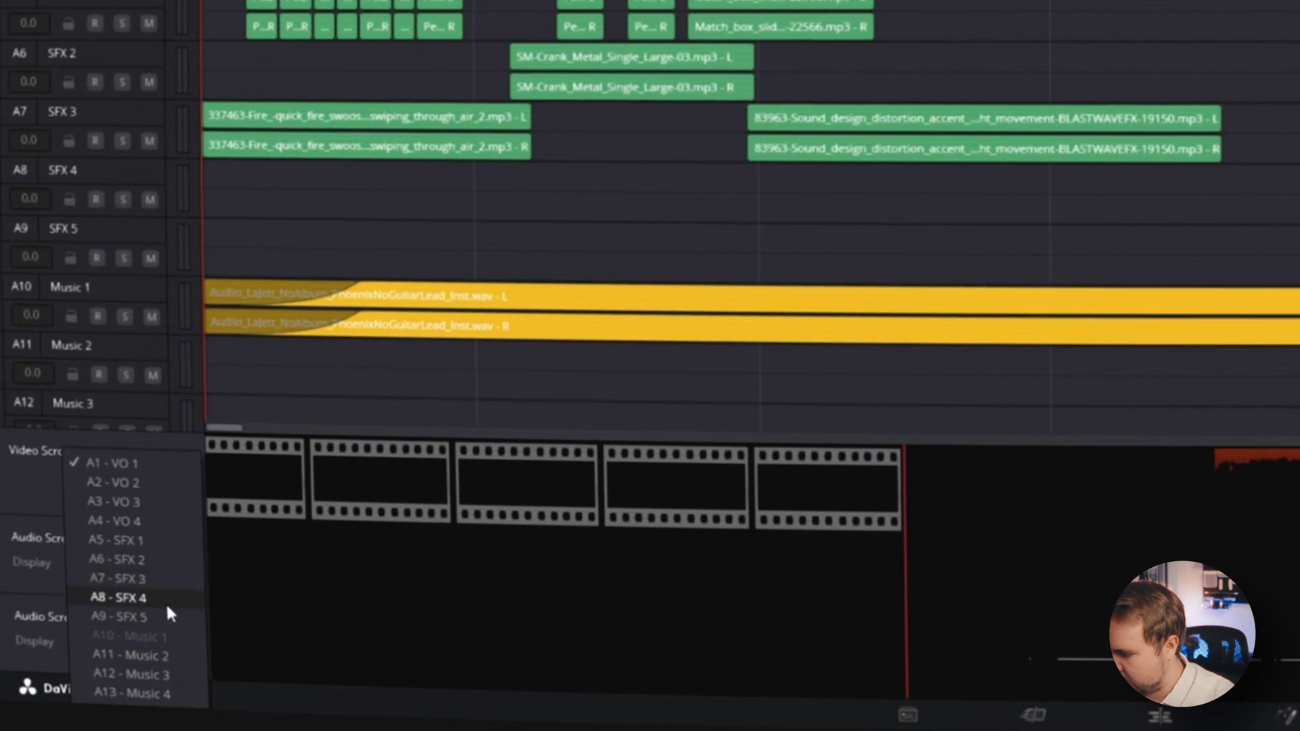
- Choose SFX 4 for the audio scroller, play the timeline, and open Timeline View Options
click(116, 577)
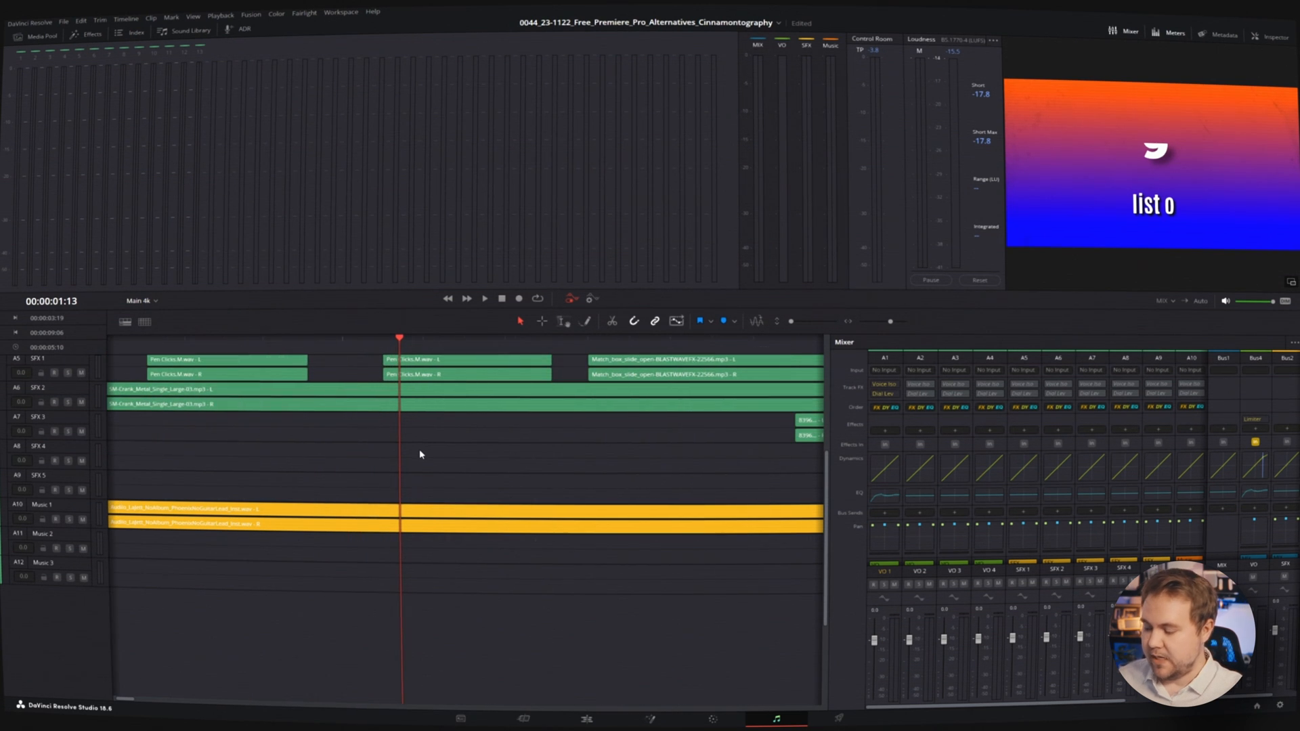
click(484, 299)
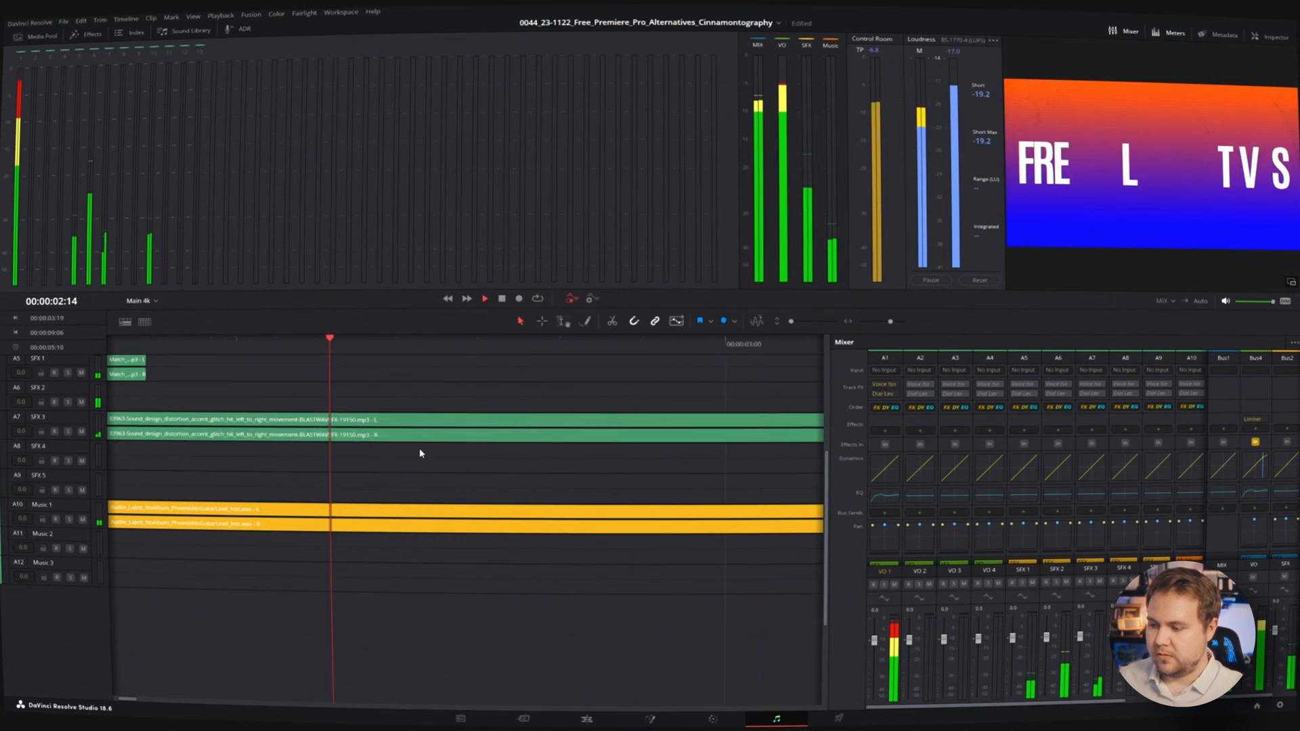
click(124, 321)
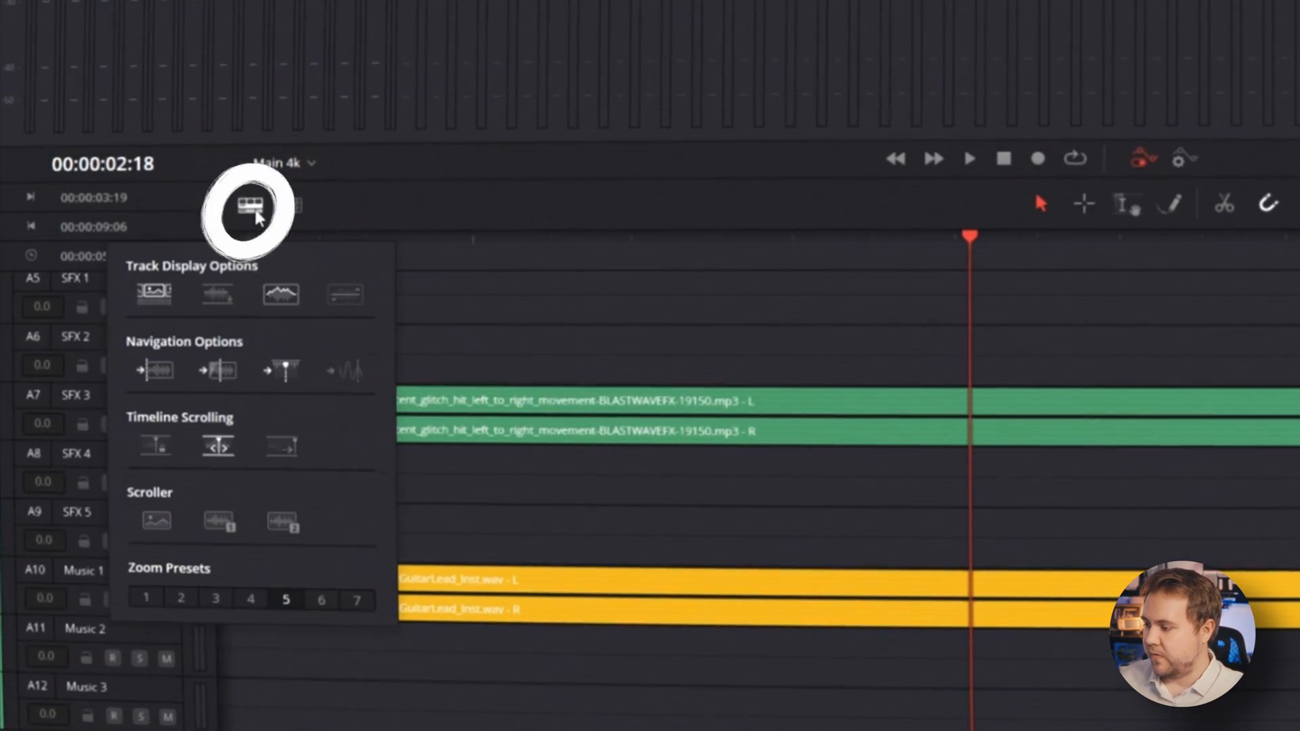
mouse_move(280, 451)
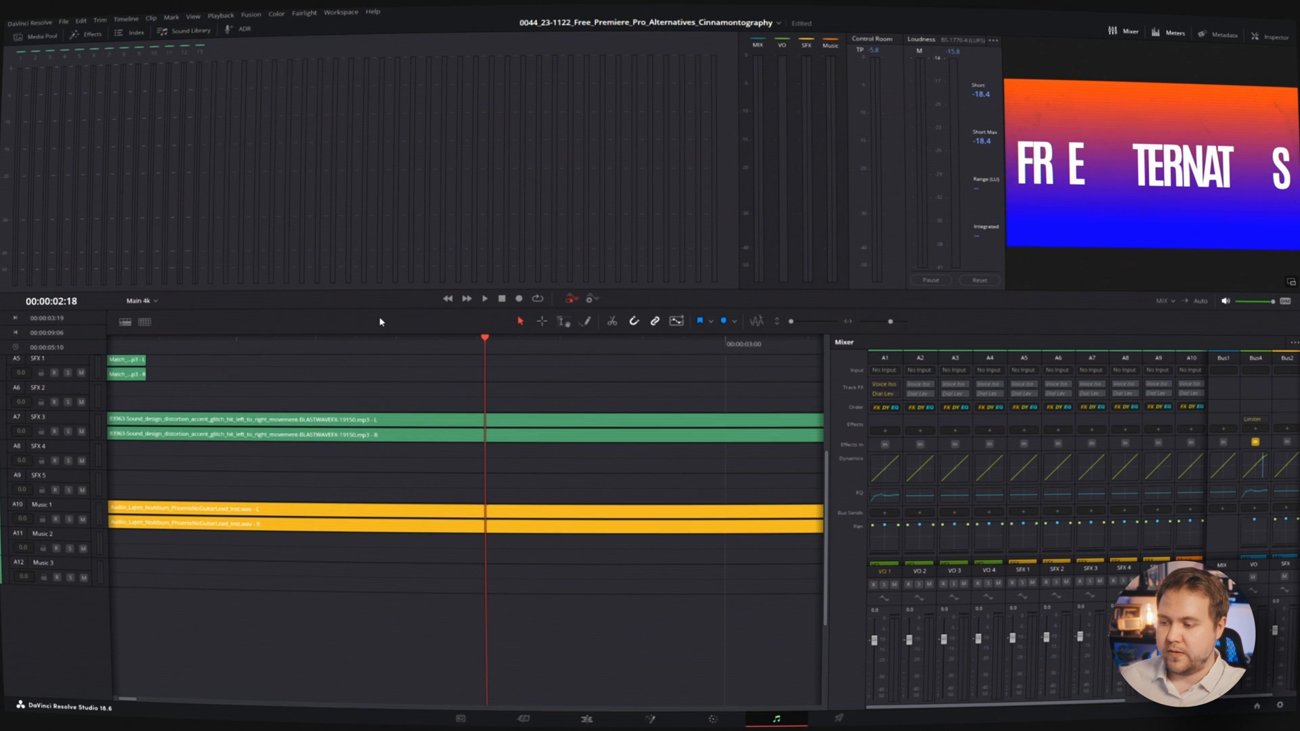
- Use centered-playhead timeline scrolling and play the timeline
click(484, 299)
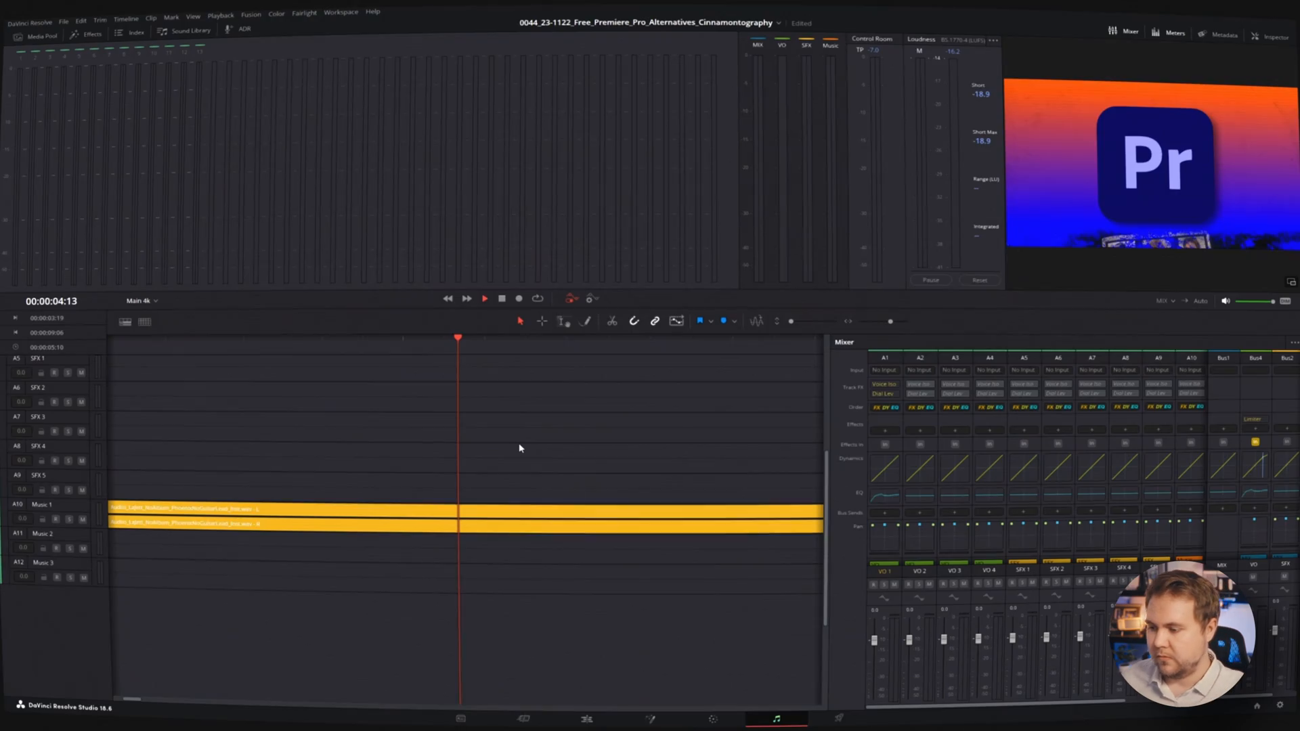
click(484, 298)
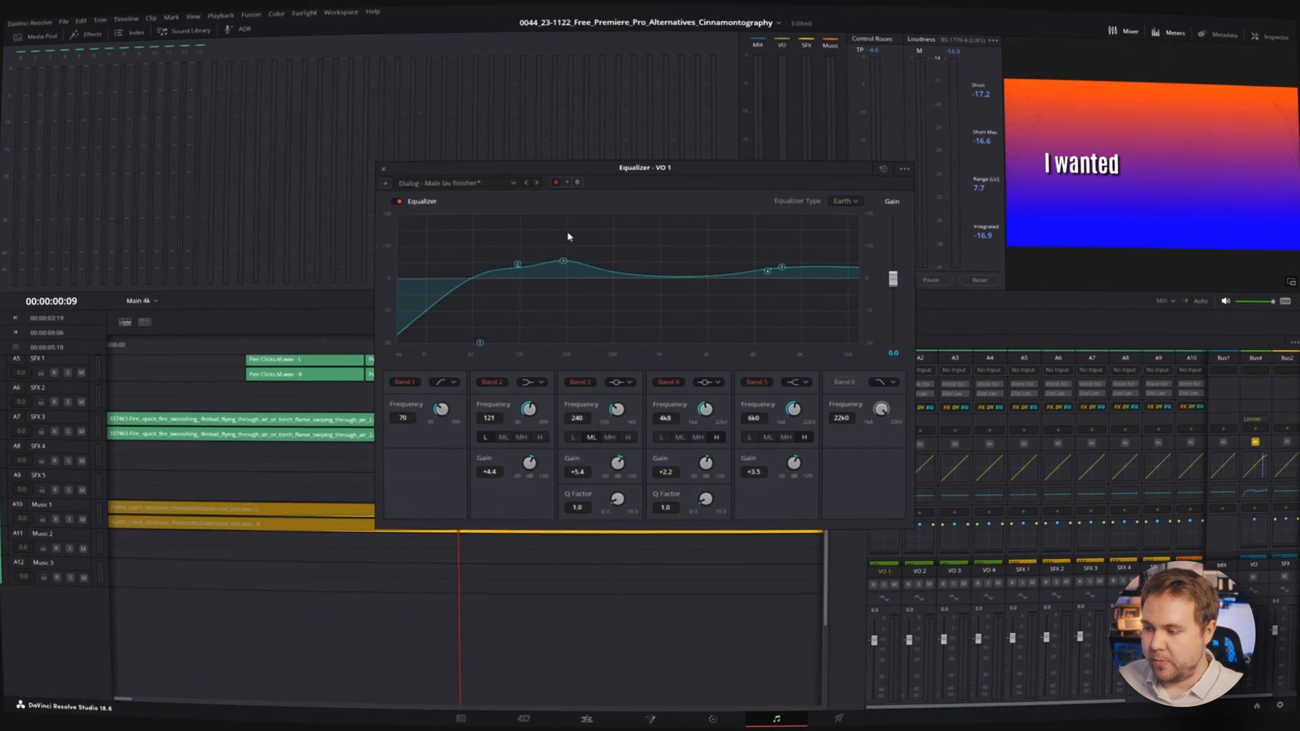
- Save VO 1's boosted EQ curve as a new equalizer preset and close the EQ window
click(458, 183)
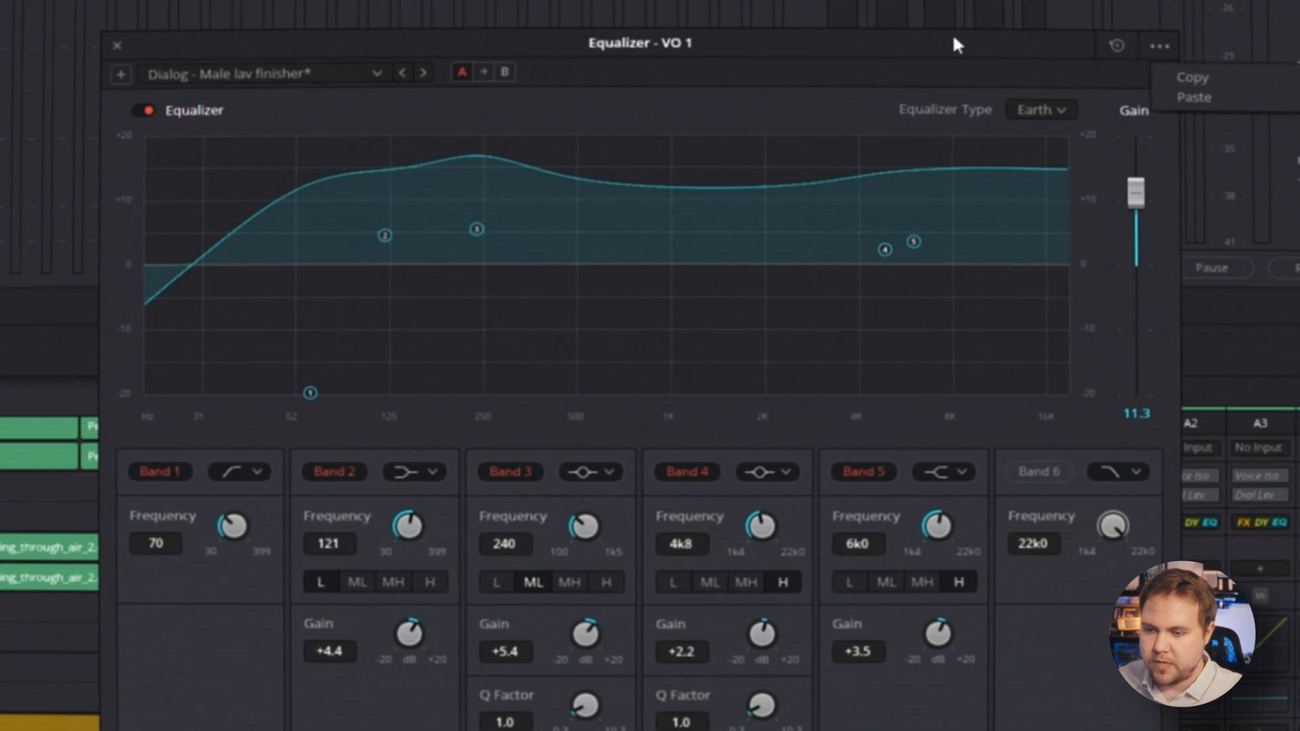
mouse_move(1160, 135)
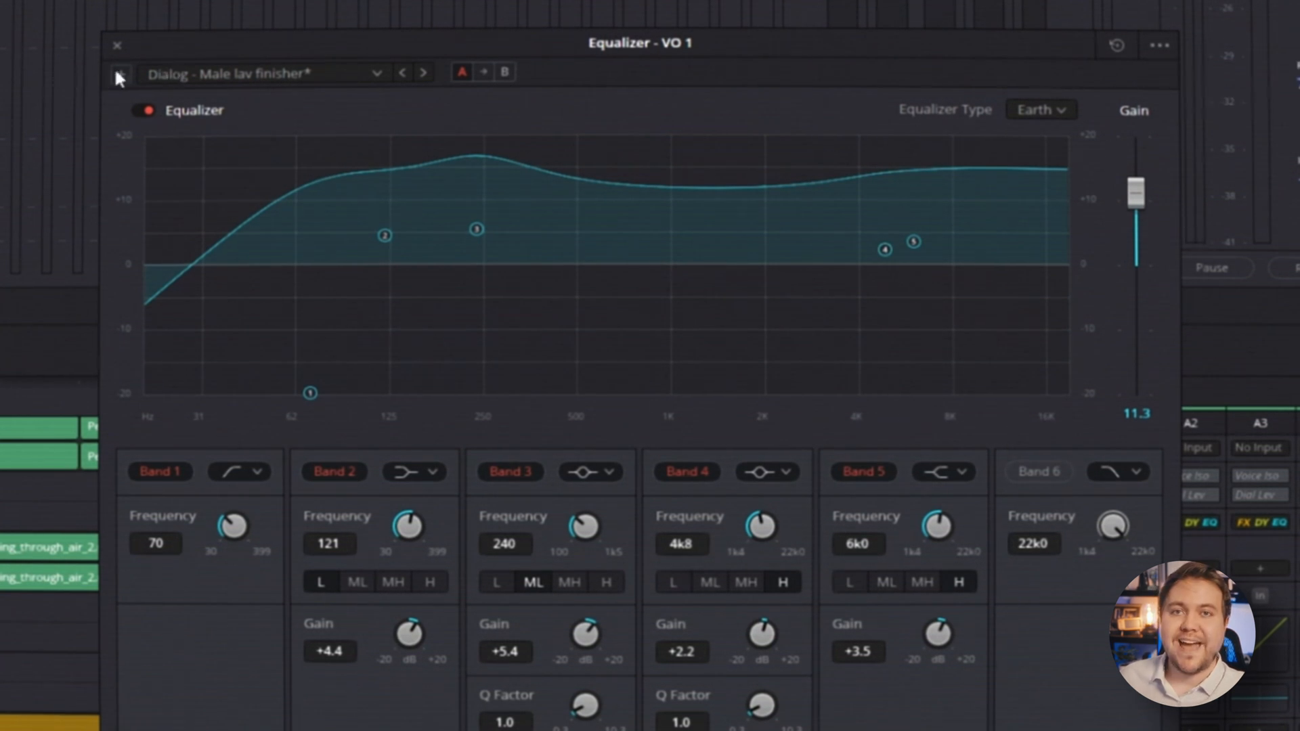
click(119, 72)
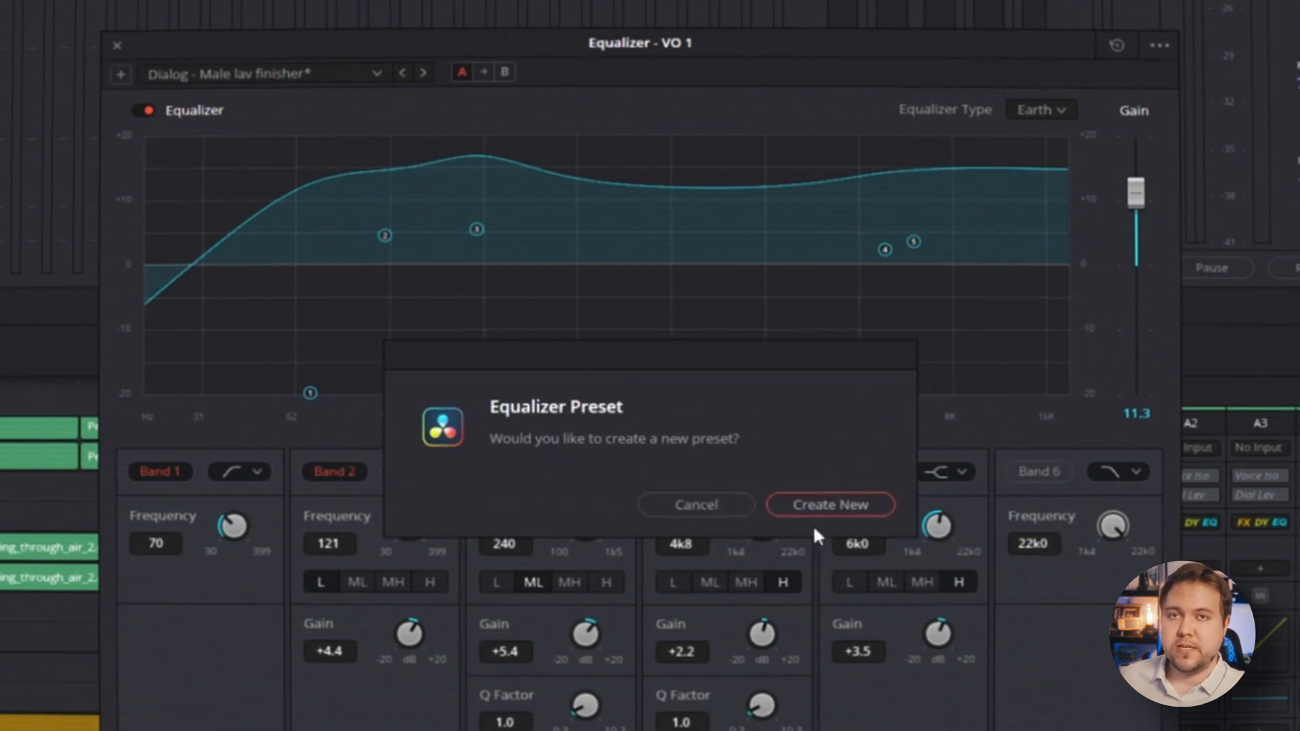
click(695, 503)
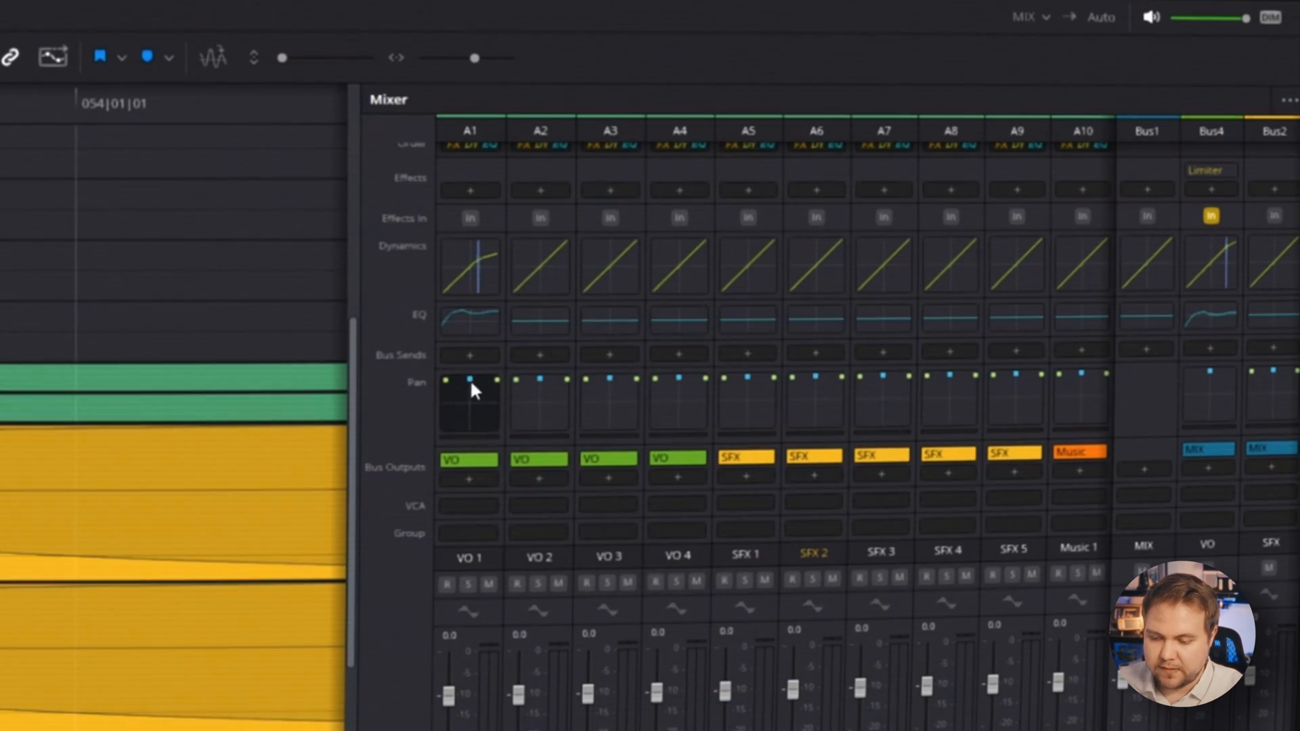
mouse_move(483, 391)
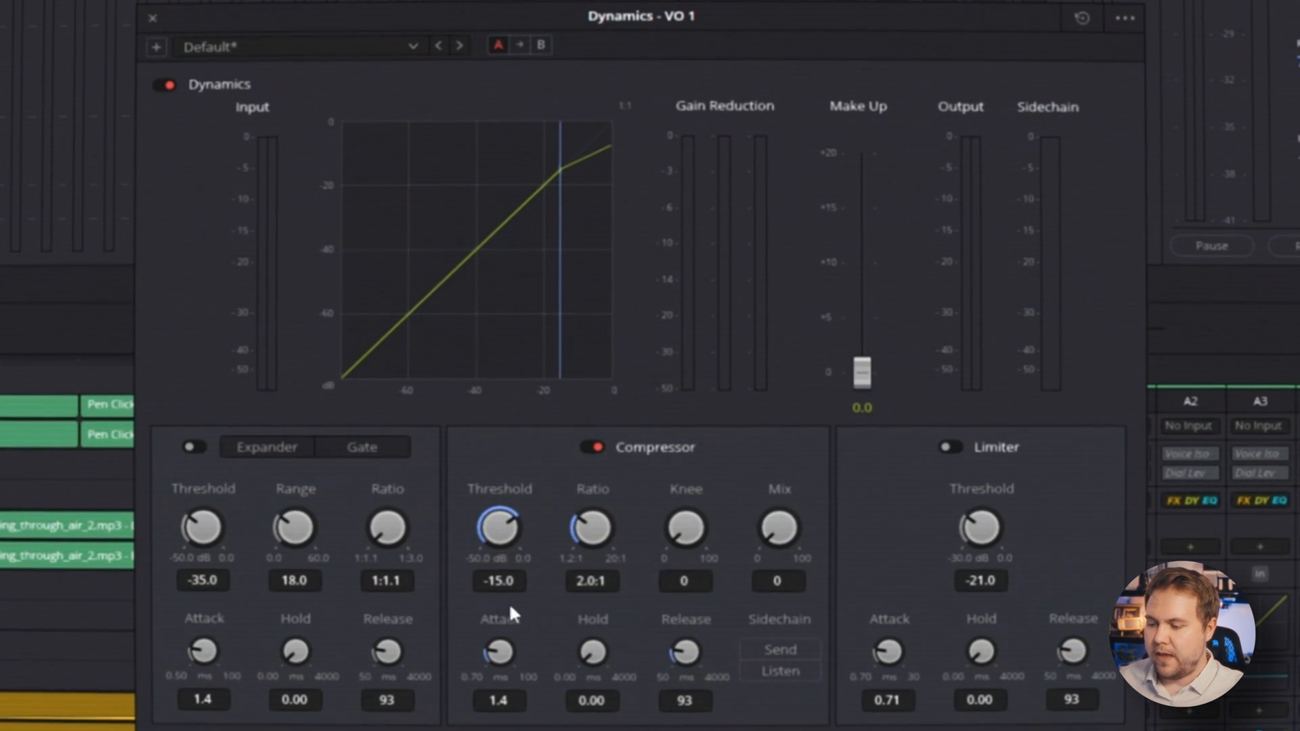
mouse_move(860, 481)
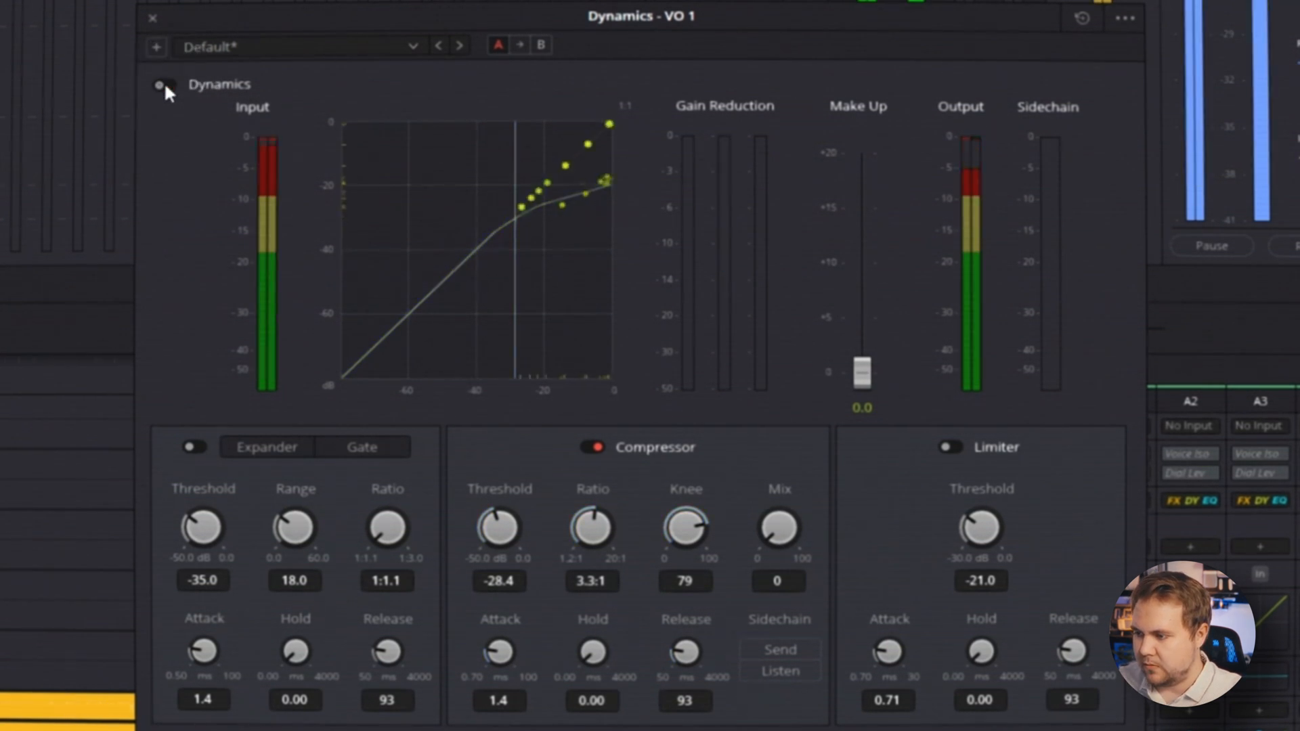
- Toggle VO 1 dynamics on and off to compare the -28.4, 3.3:1, knee 79 compression
click(163, 84)
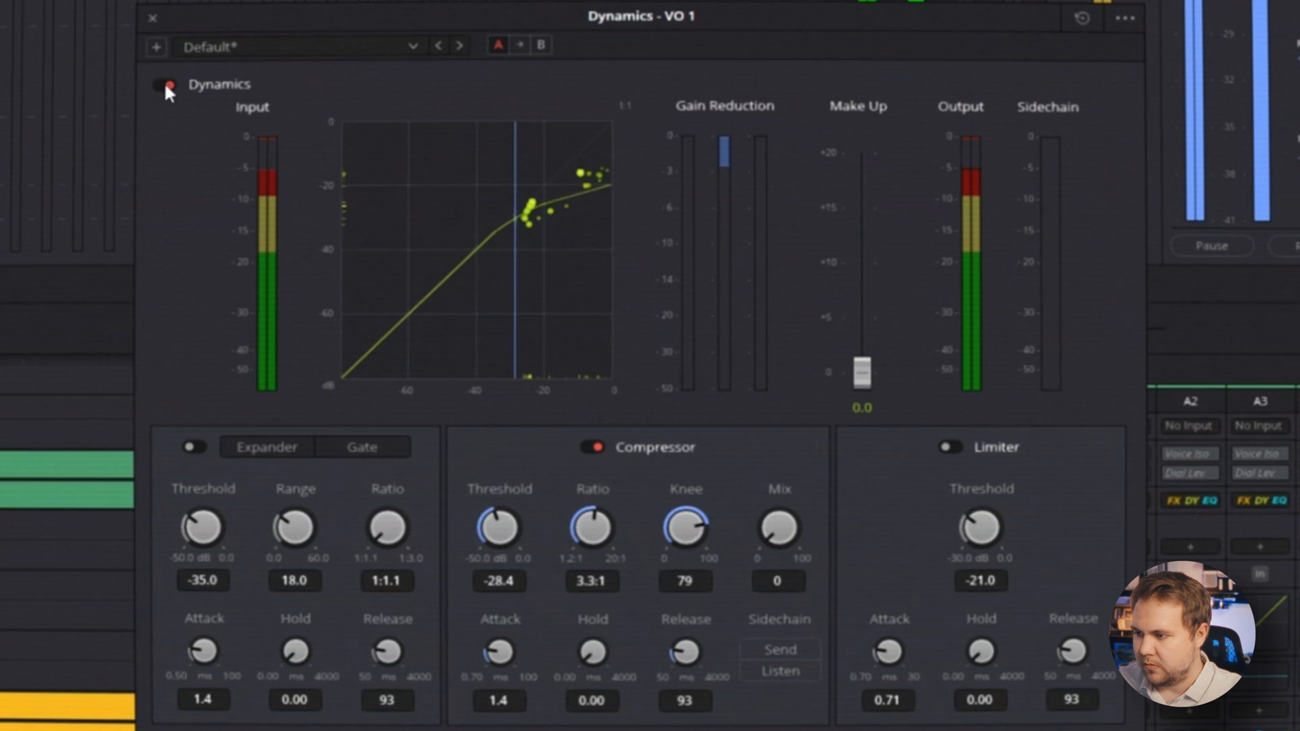
click(163, 85)
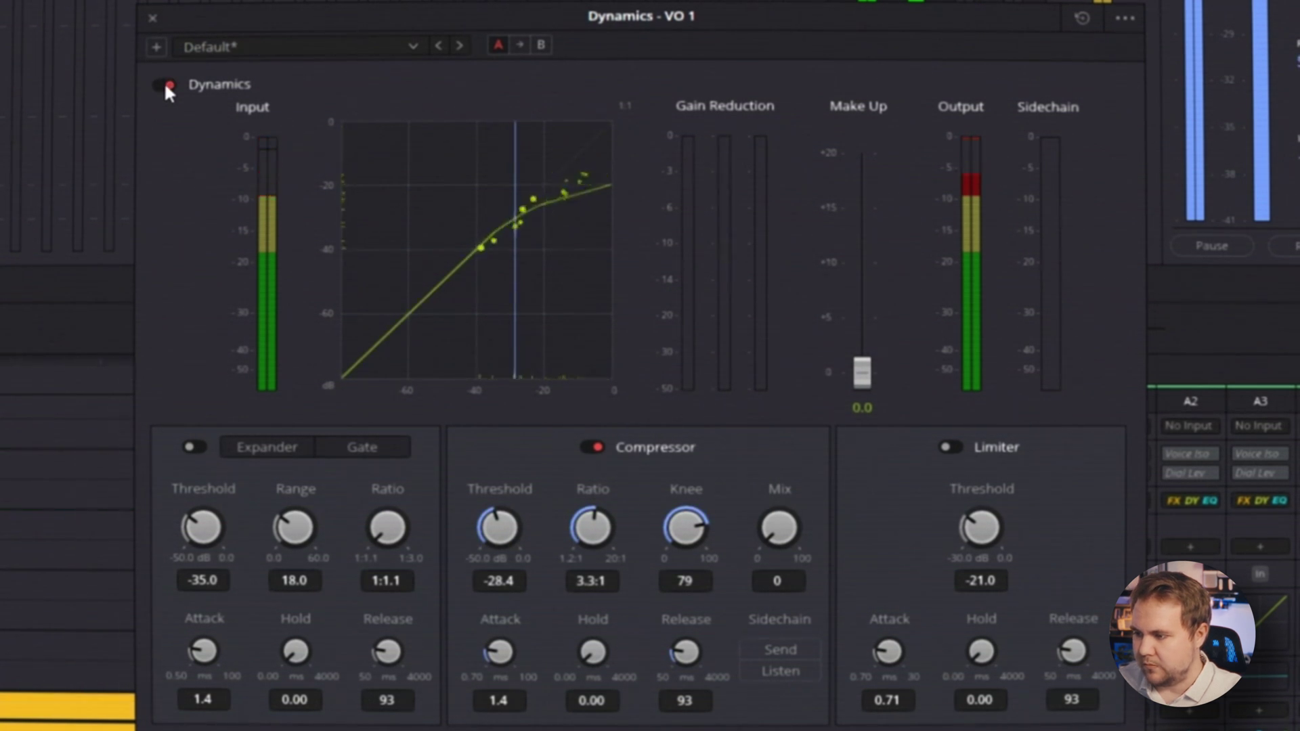
click(151, 18)
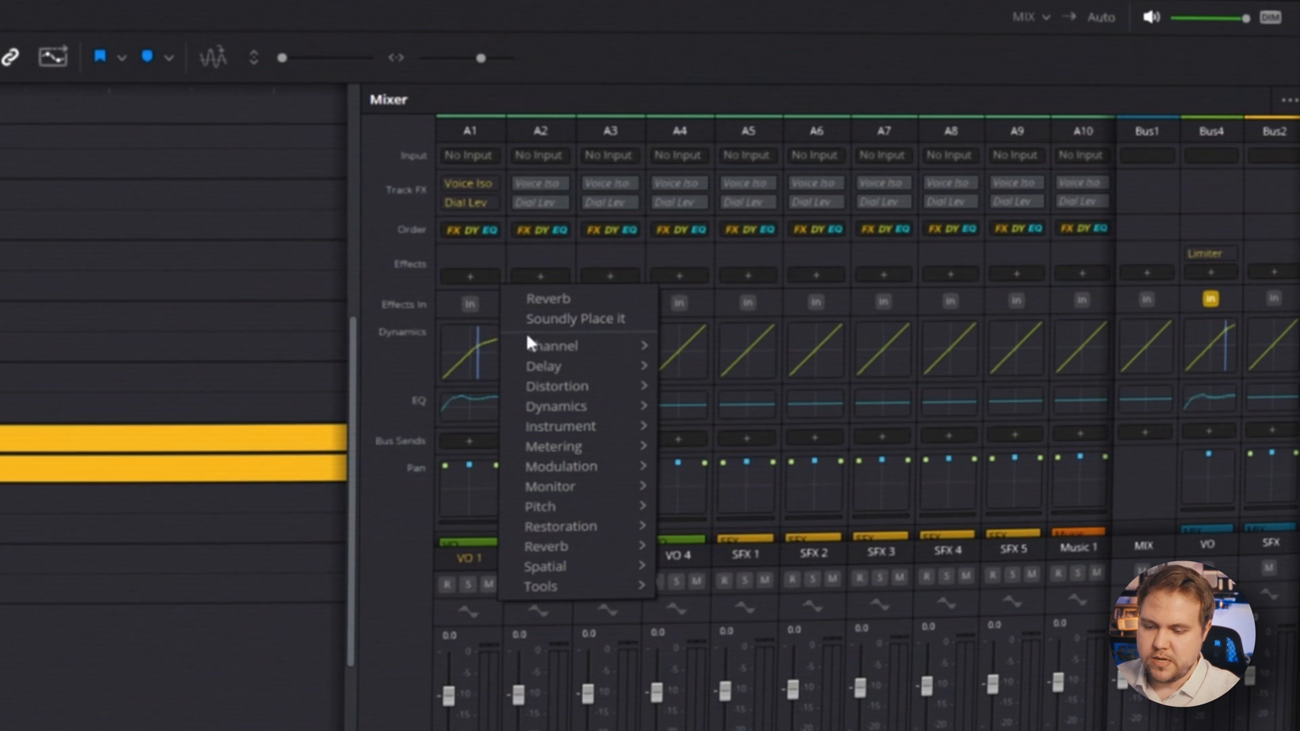
mouse_move(560, 466)
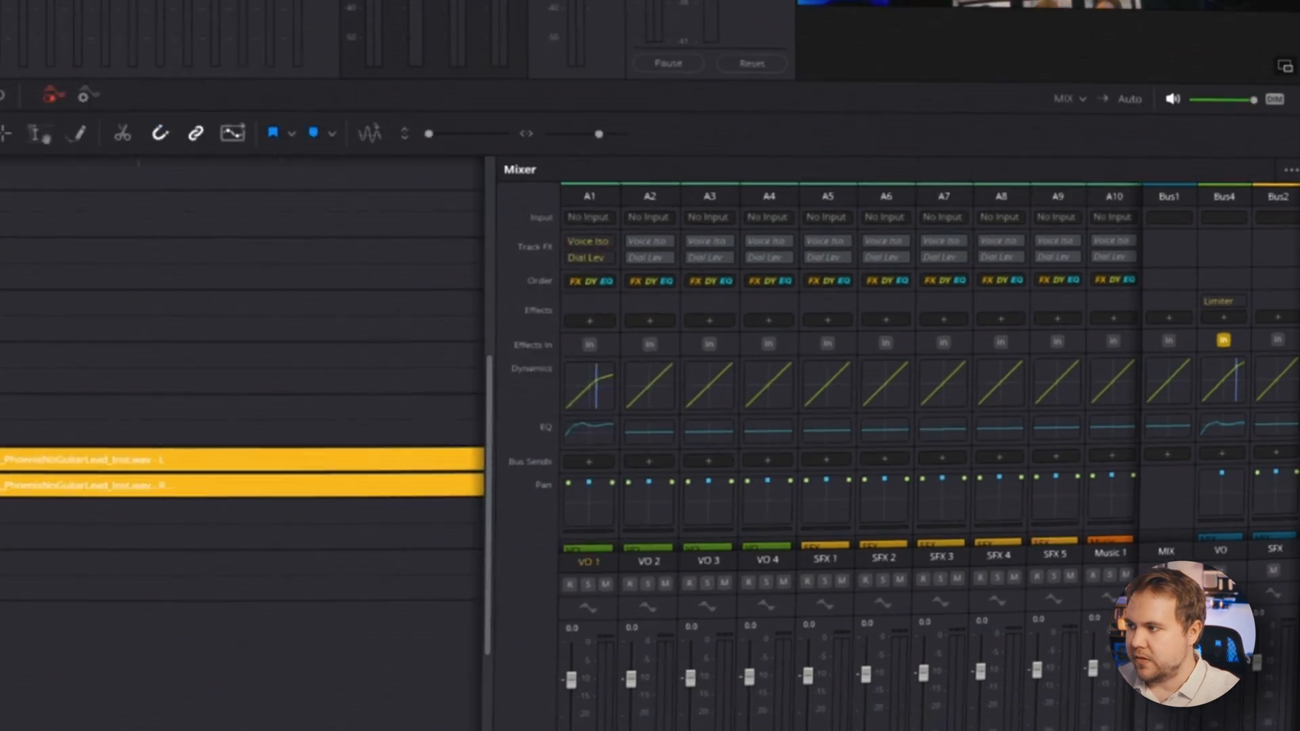
click(186, 68)
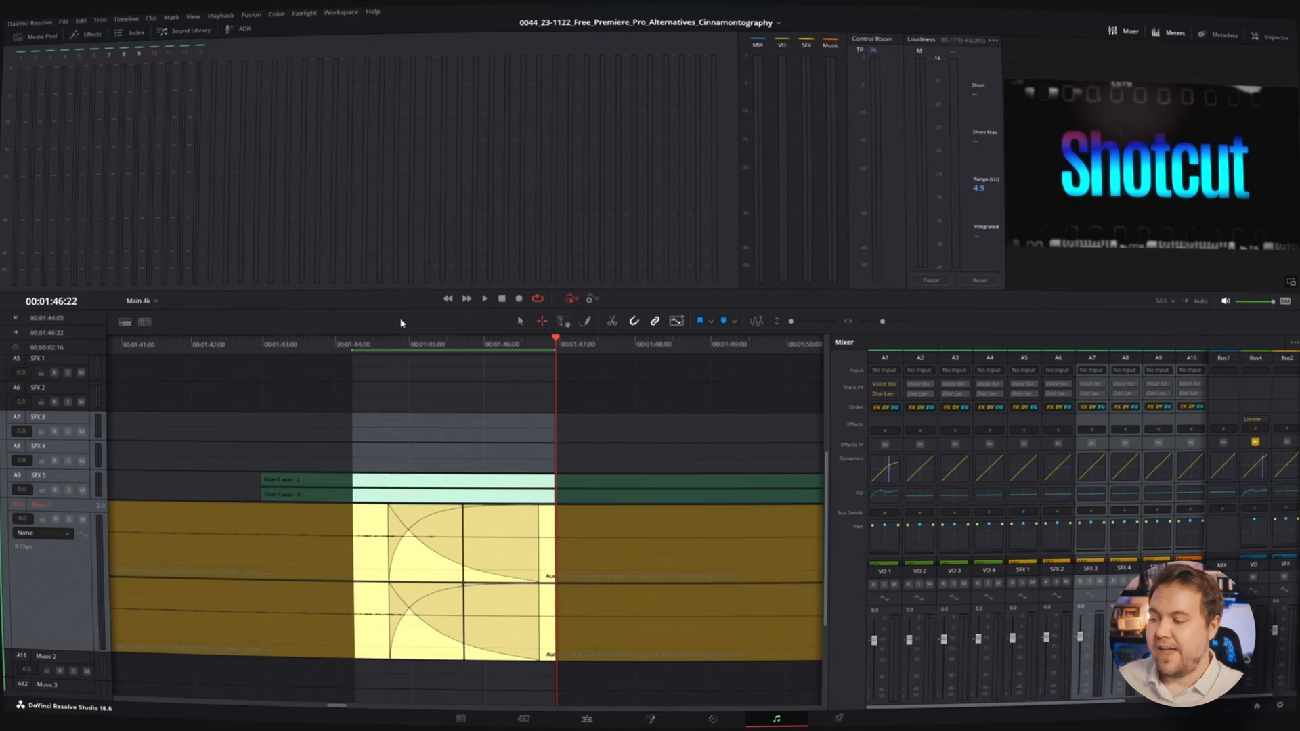
- Mark the overlapping Music 1 range around 00:01:45 with Alt+X for the crossfade
key(alt+x)
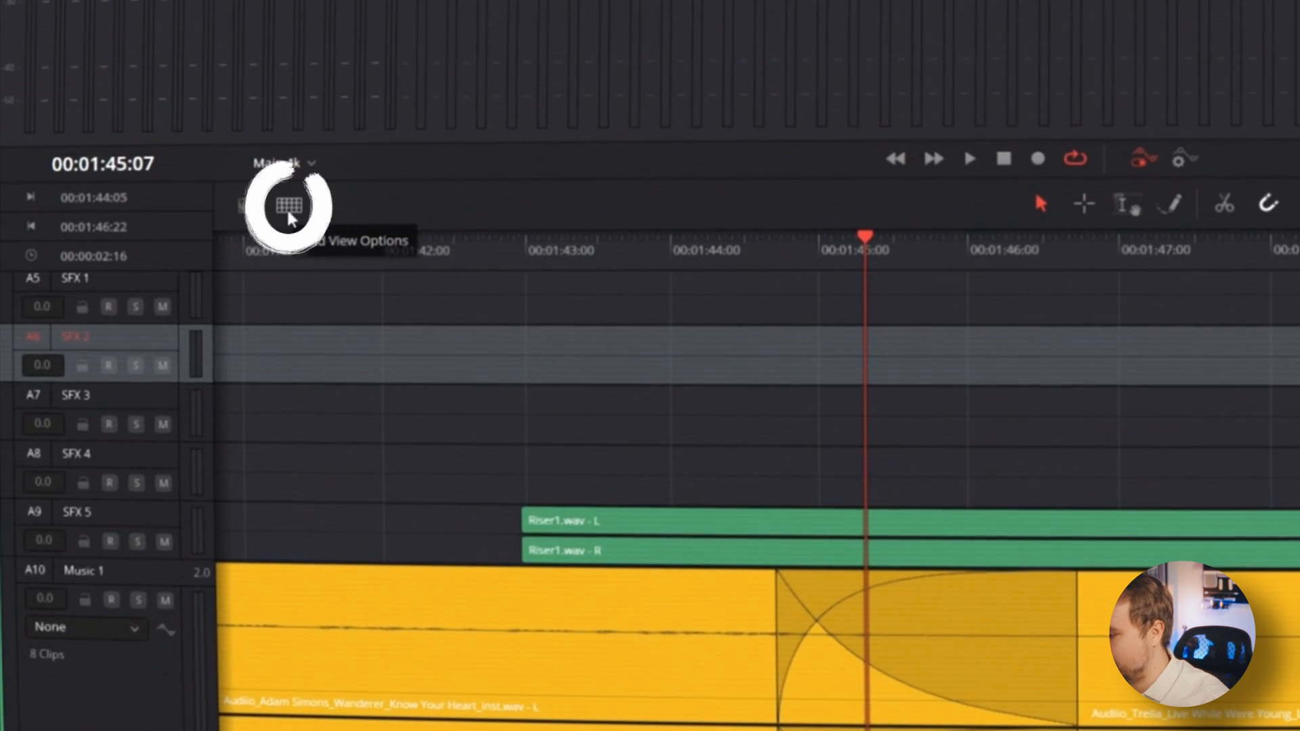
- Switch the grid time scale to bars and beats at tempo 120 in 4/4
click(289, 205)
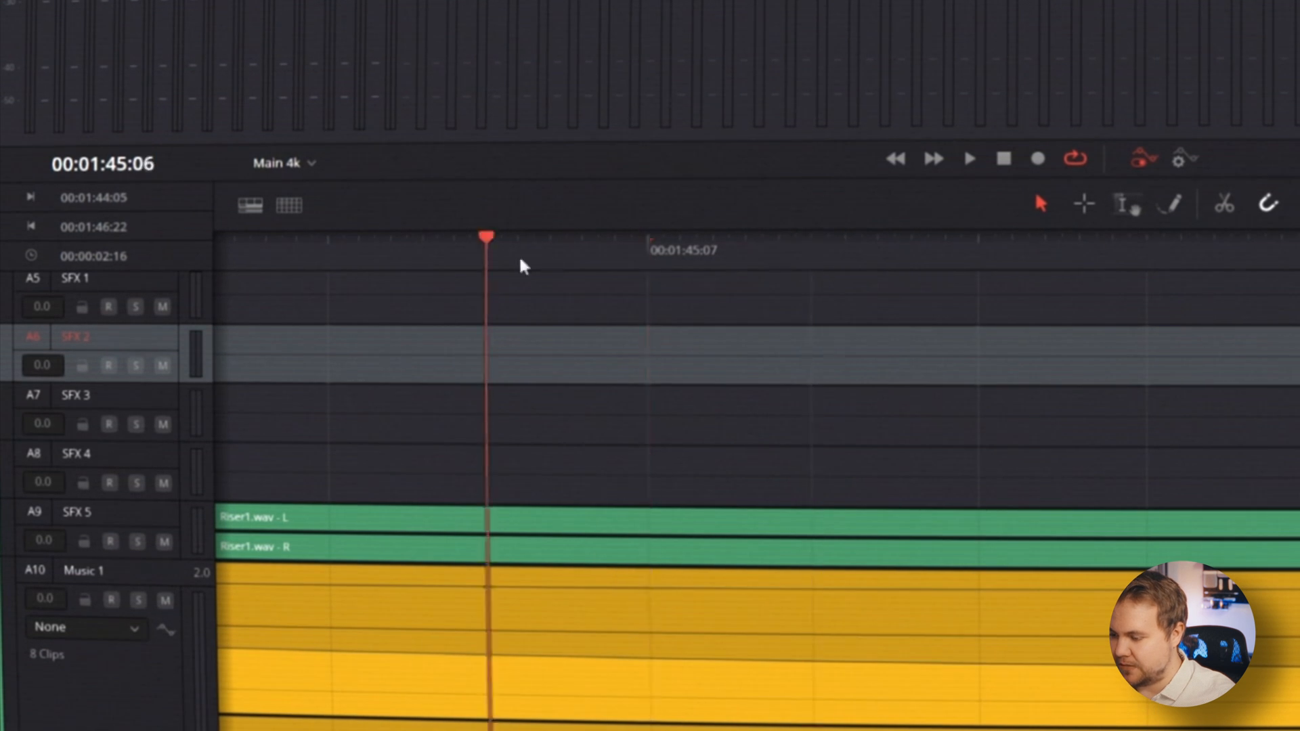
click(289, 205)
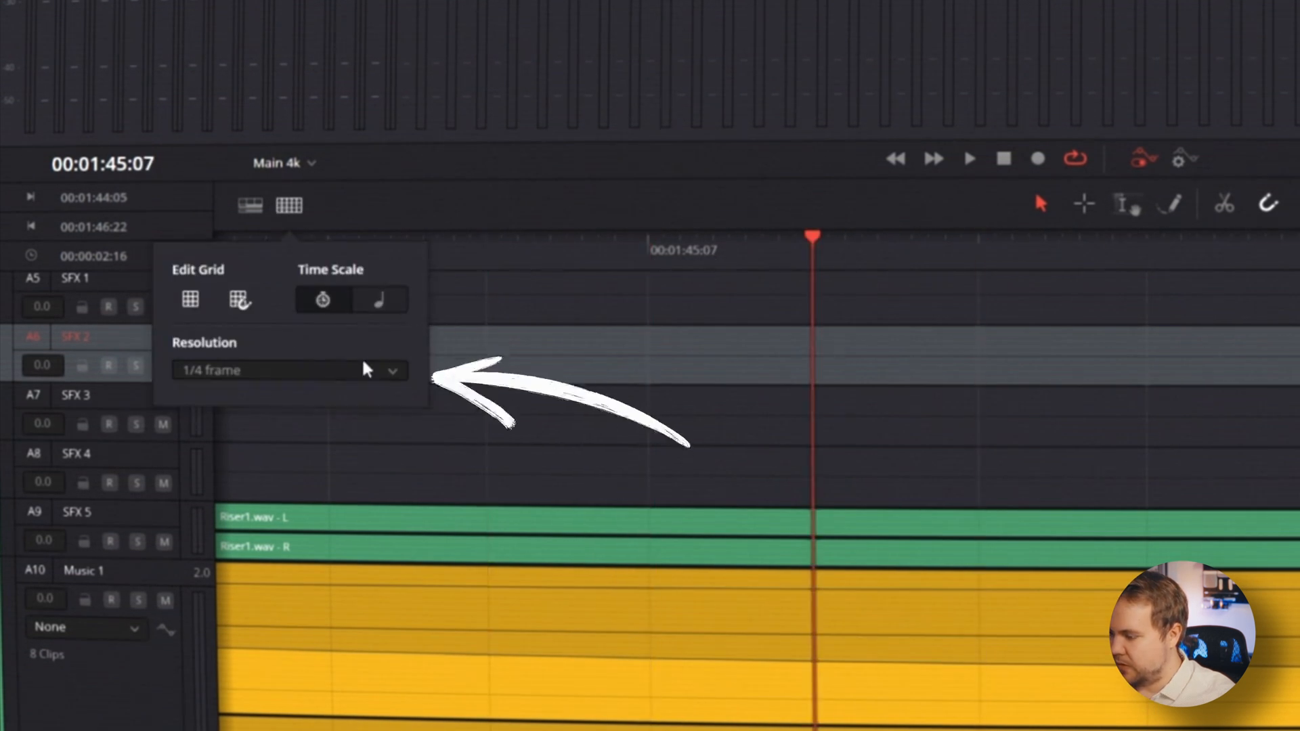
click(286, 369)
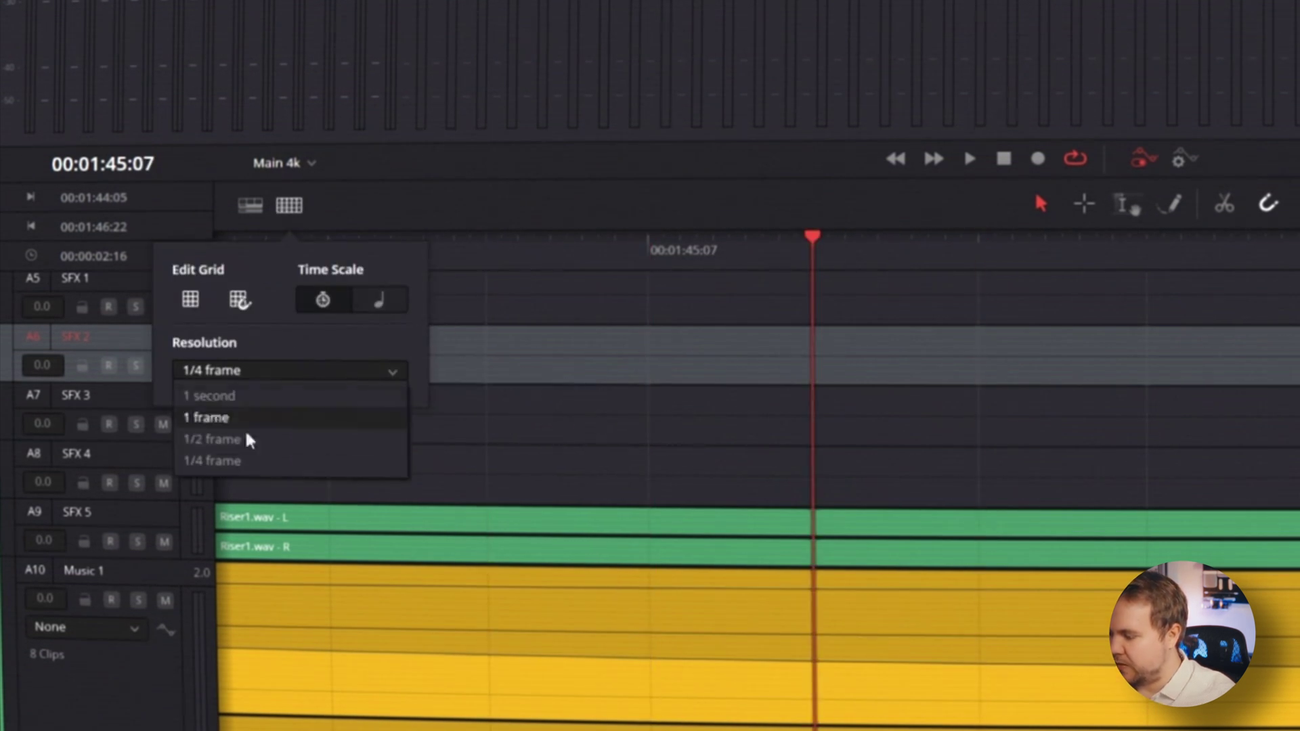
mouse_move(336, 333)
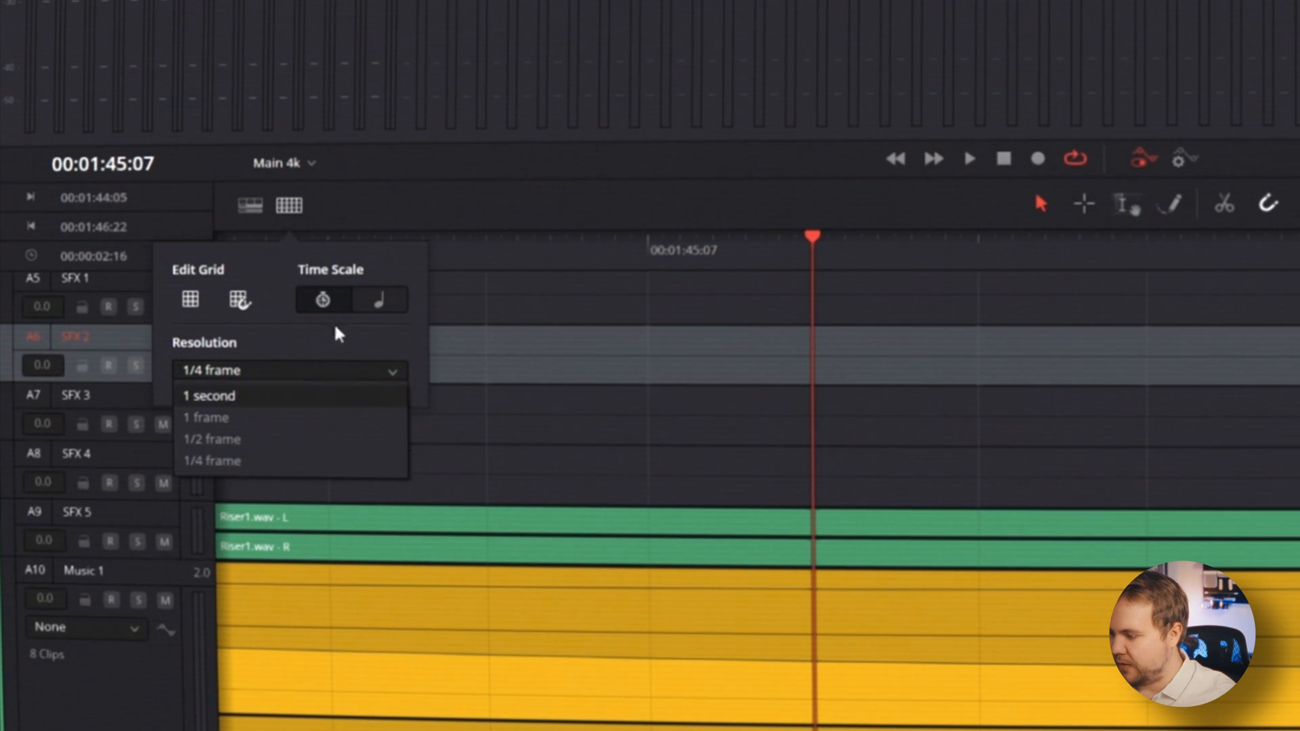
click(380, 299)
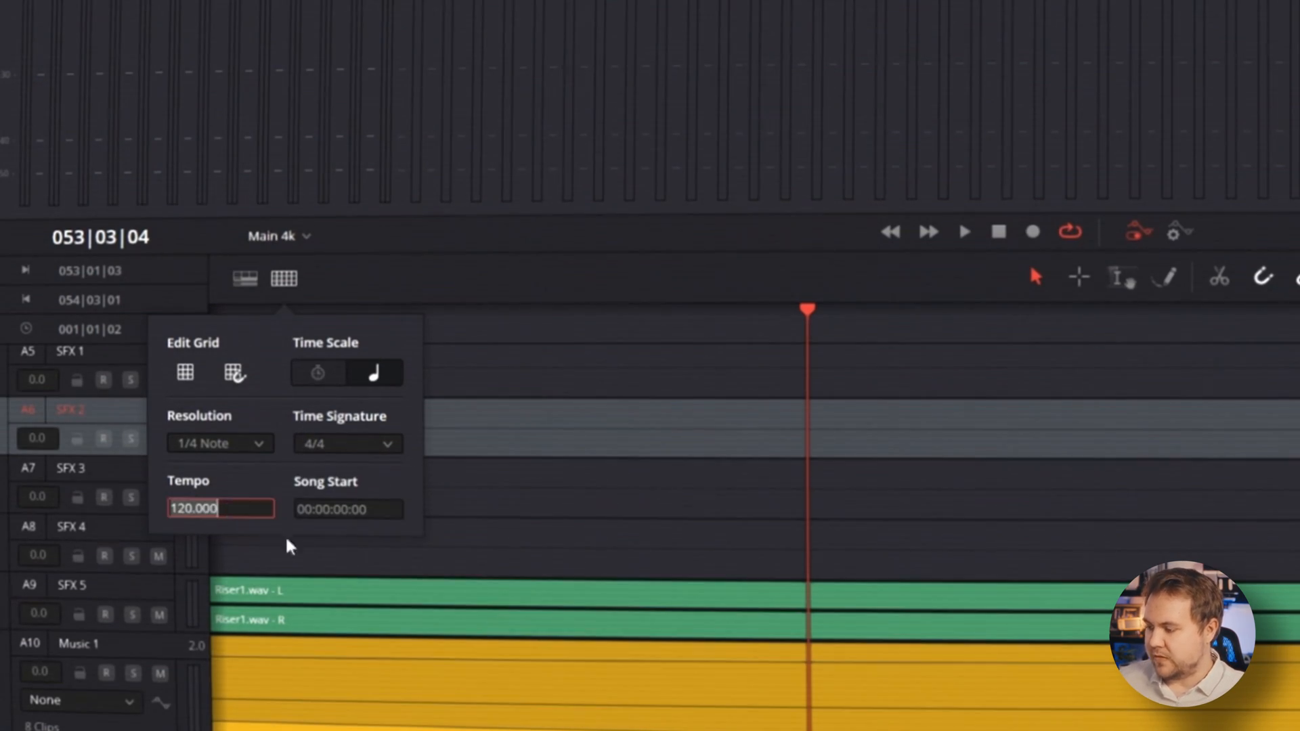
click(347, 508)
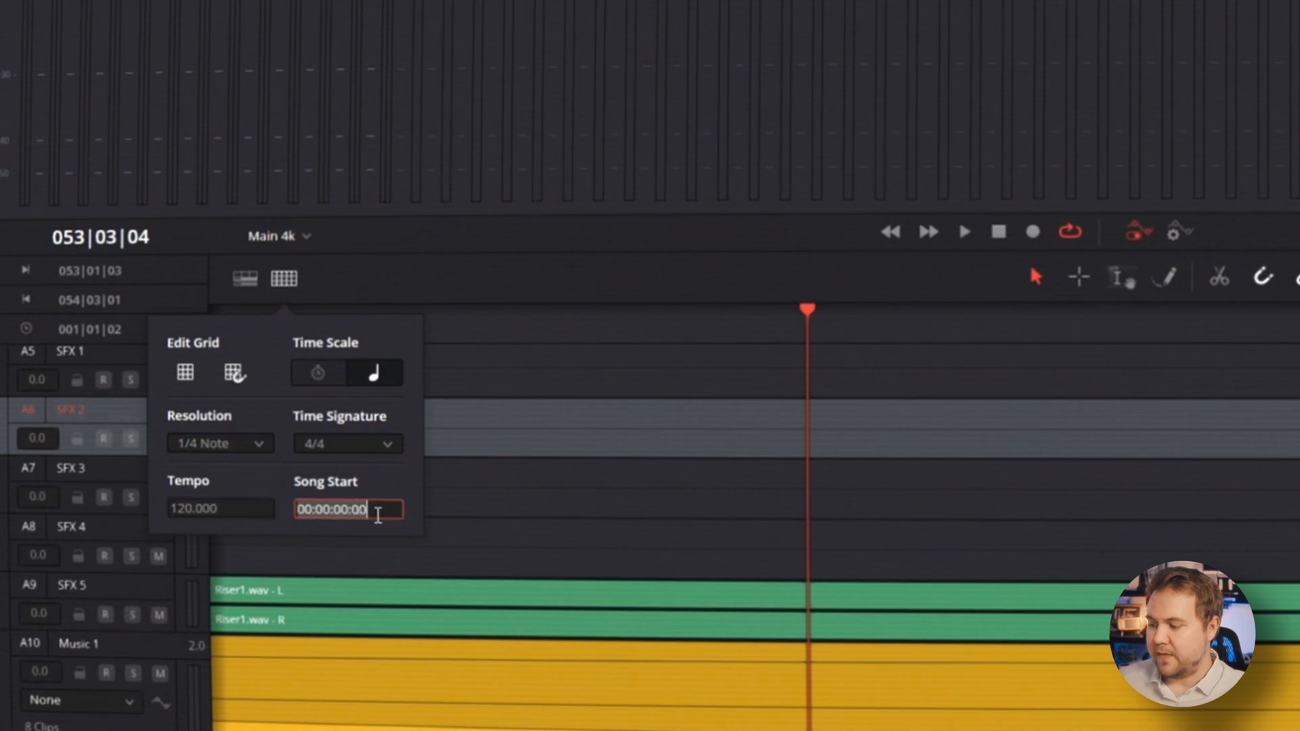